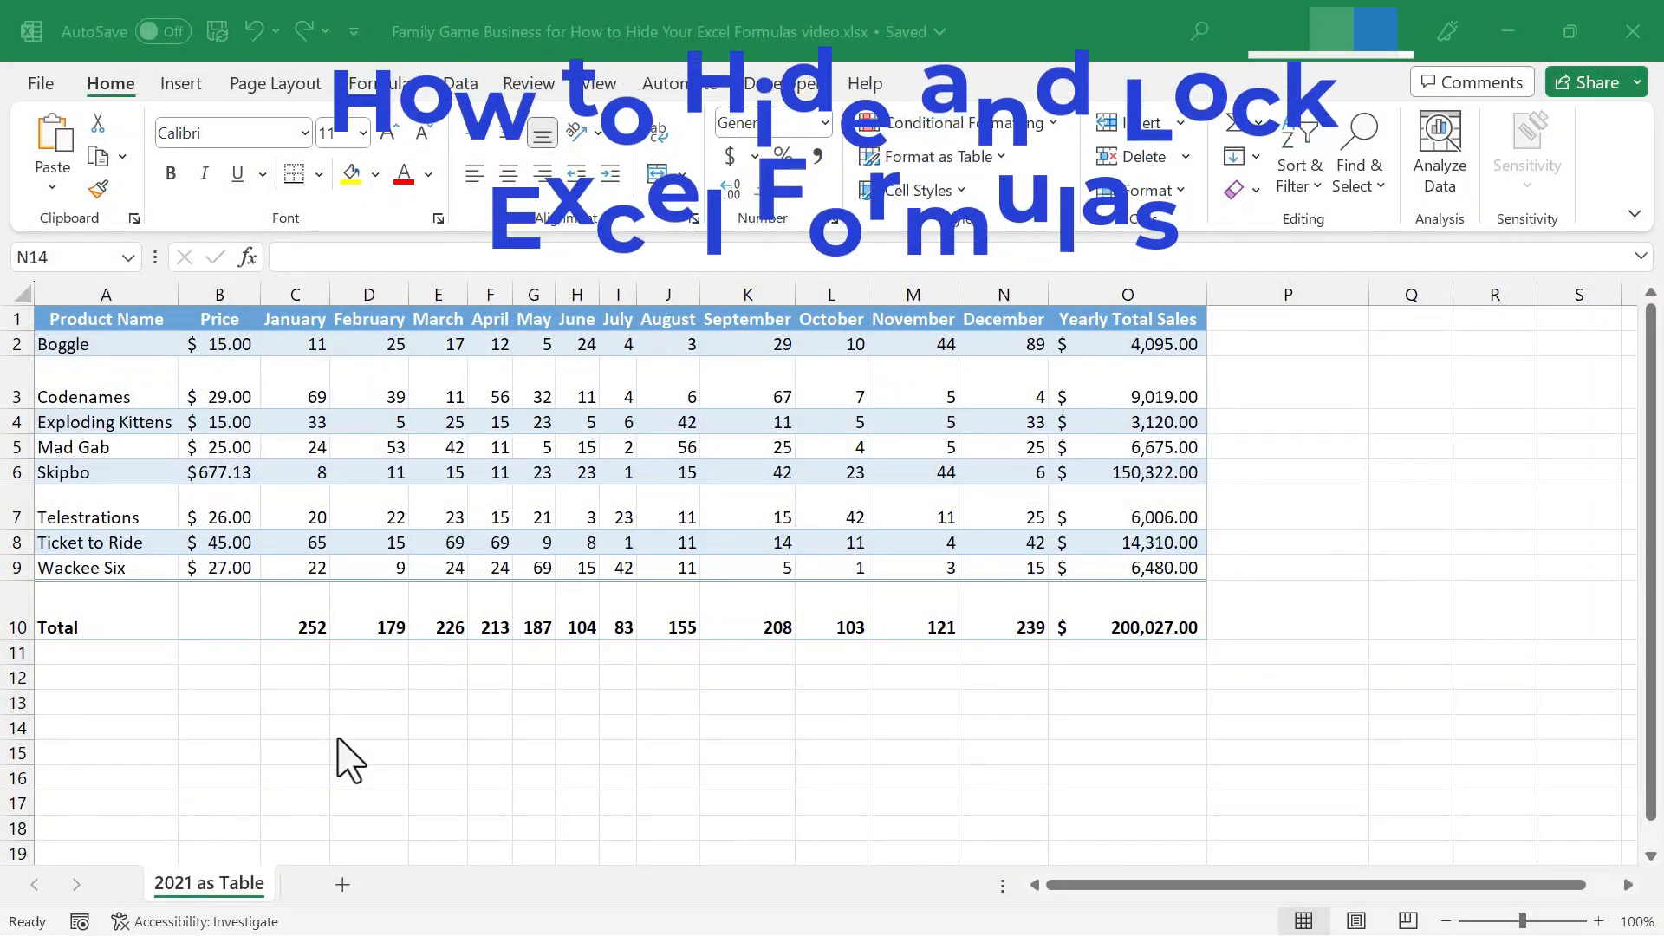
{"action": "mouse_move", "coordinate": [1290, 578]}
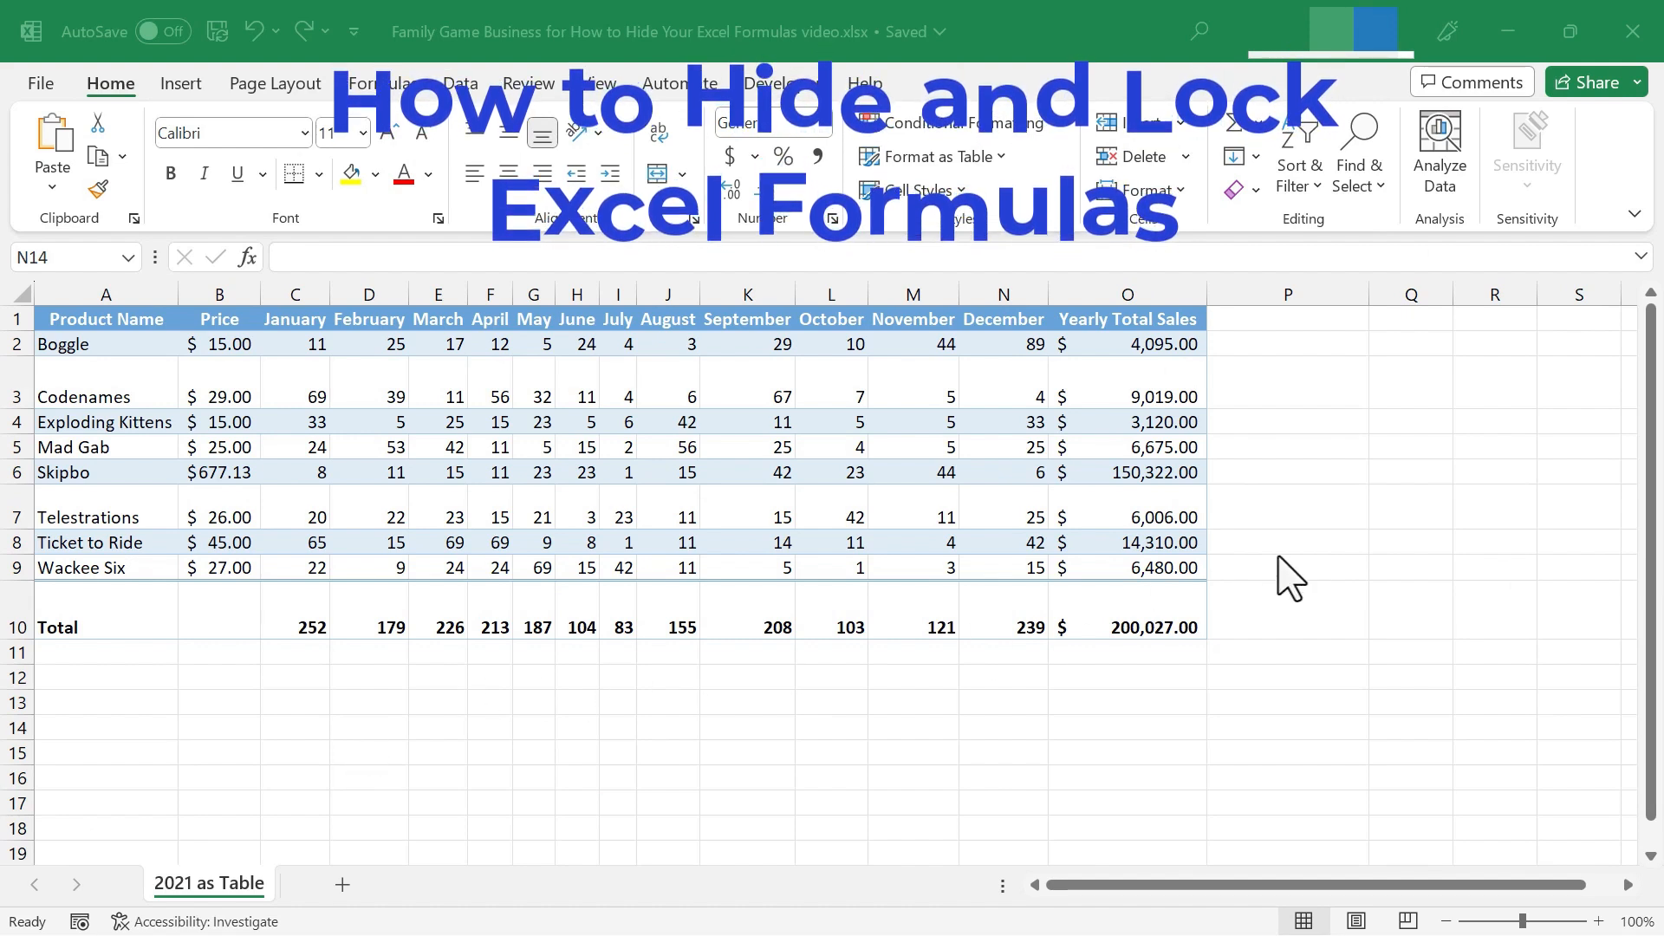
{"action": "mouse_move", "coordinate": [1377, 536]}
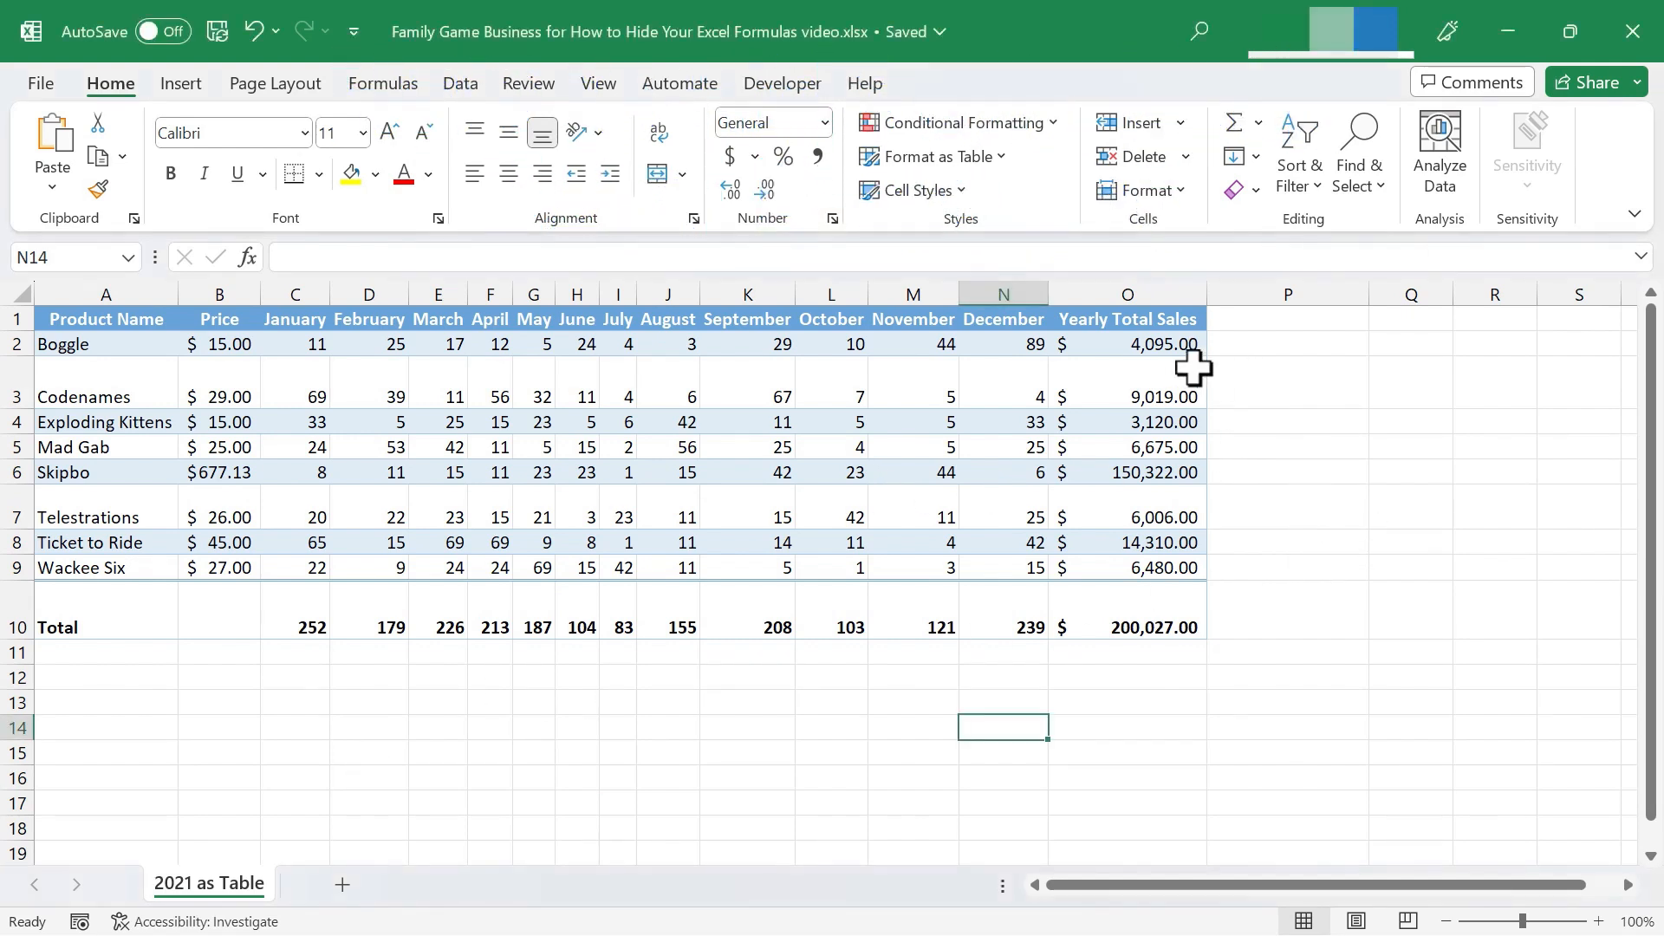
Inspect the formulas behind Boggle's and Codenames' yearly total cells without changing them
{"action": "left_click", "coordinate": [1127, 344]}
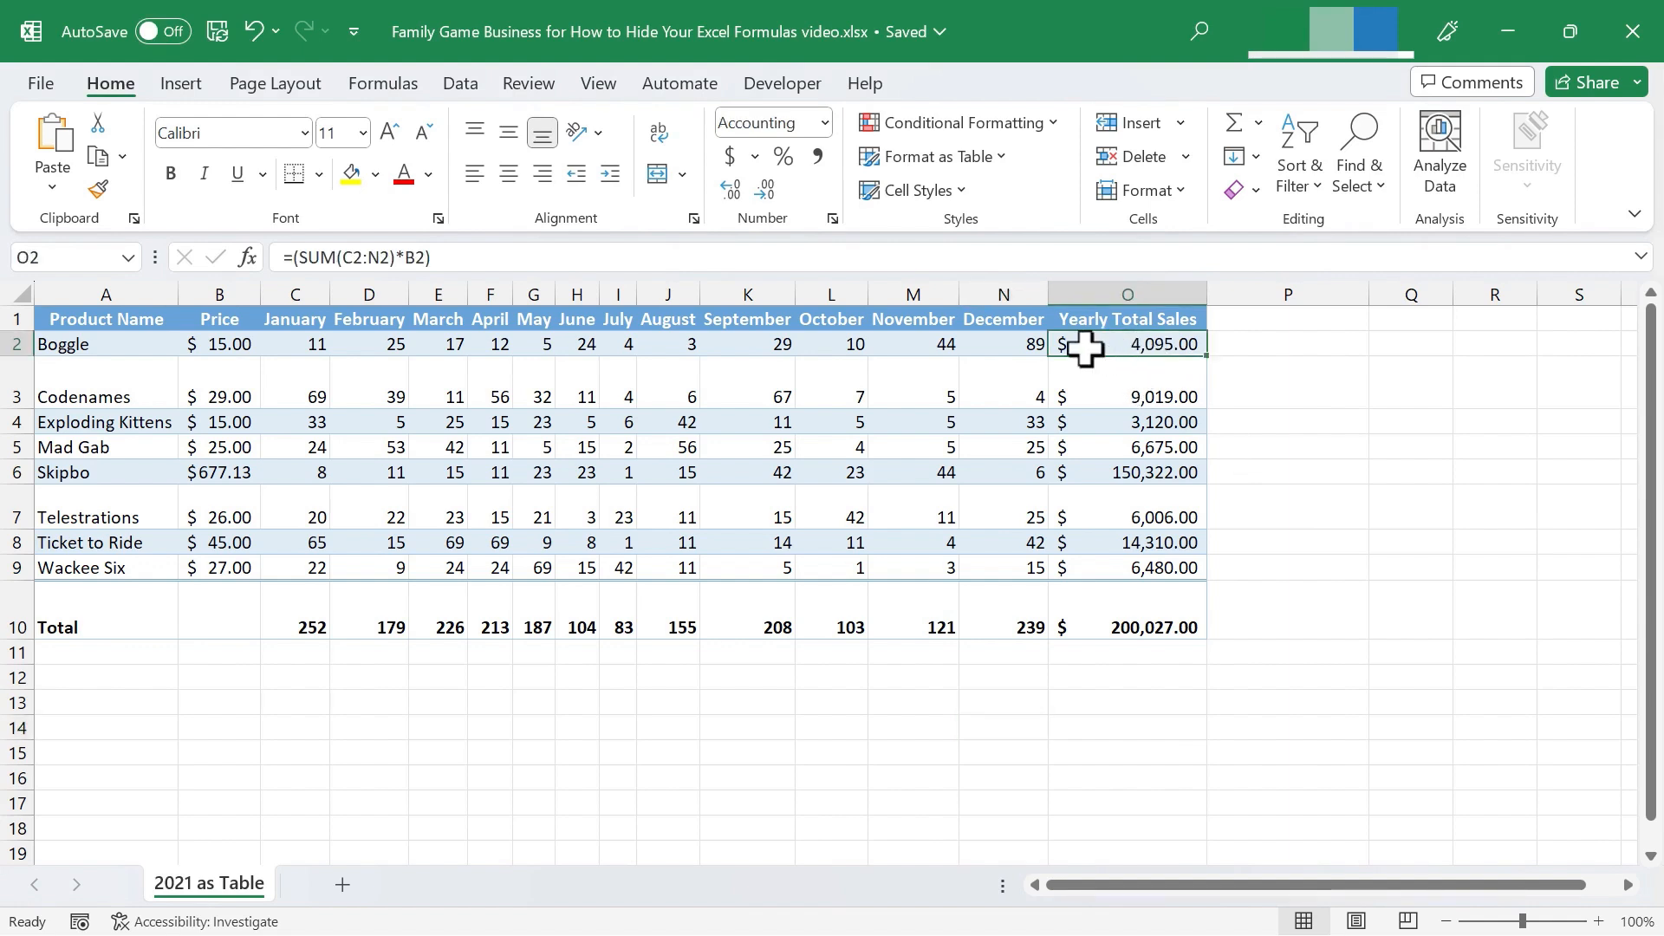
{"action": "double_click", "coordinate": [1126, 344]}
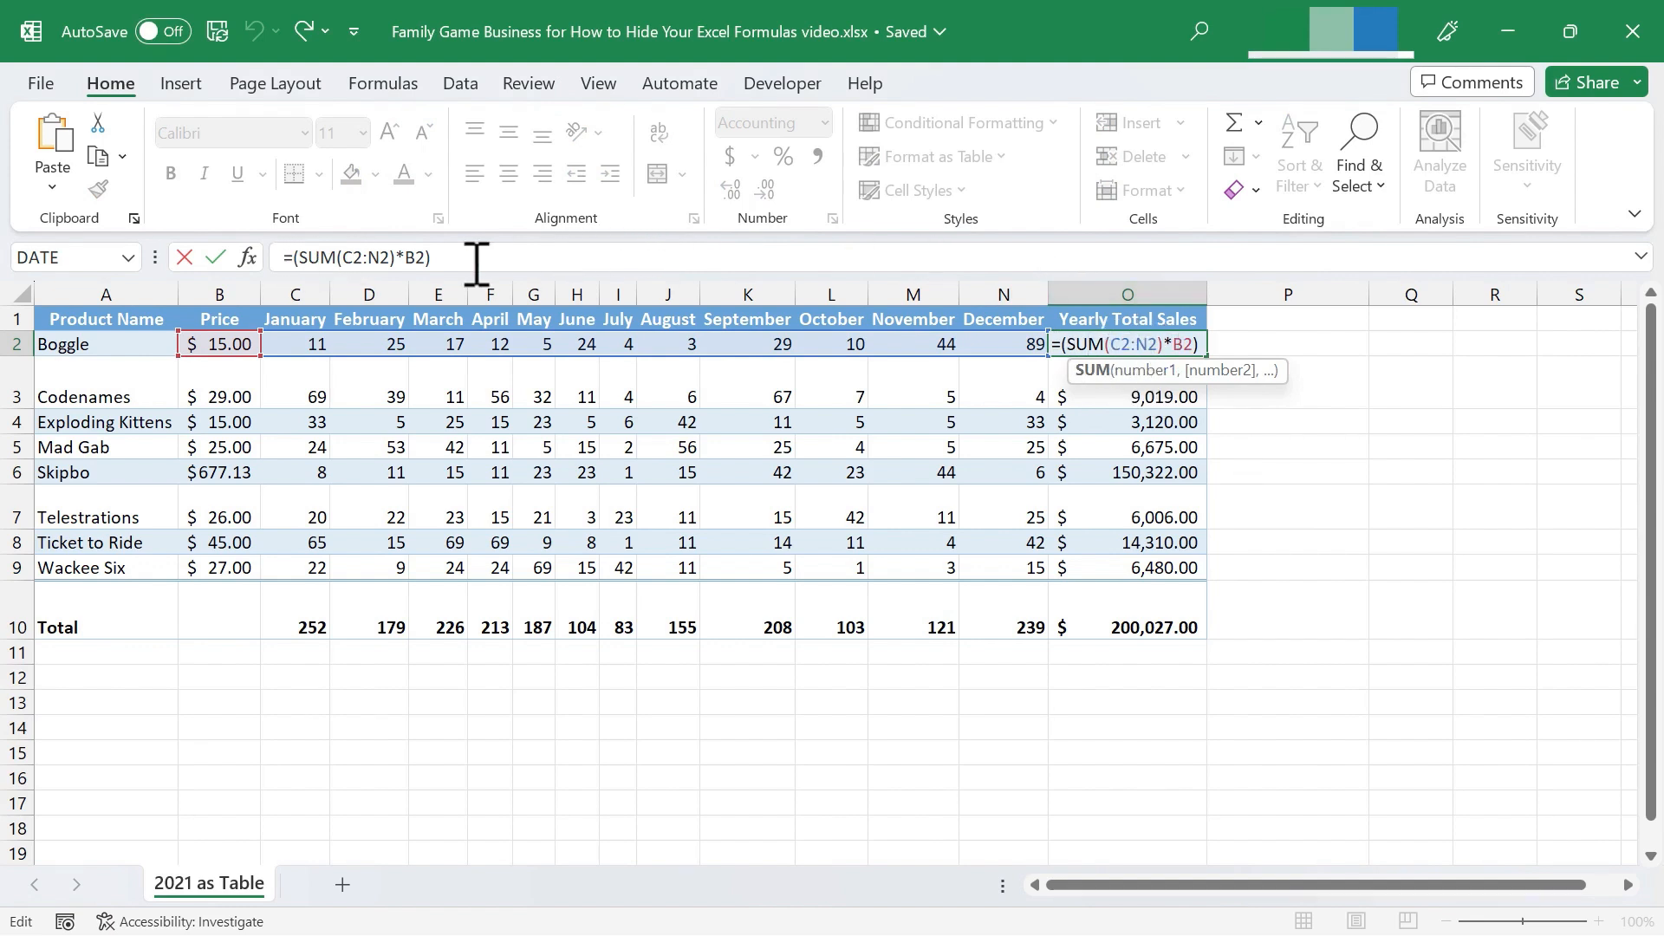
{"action": "key", "text": "Escape"}
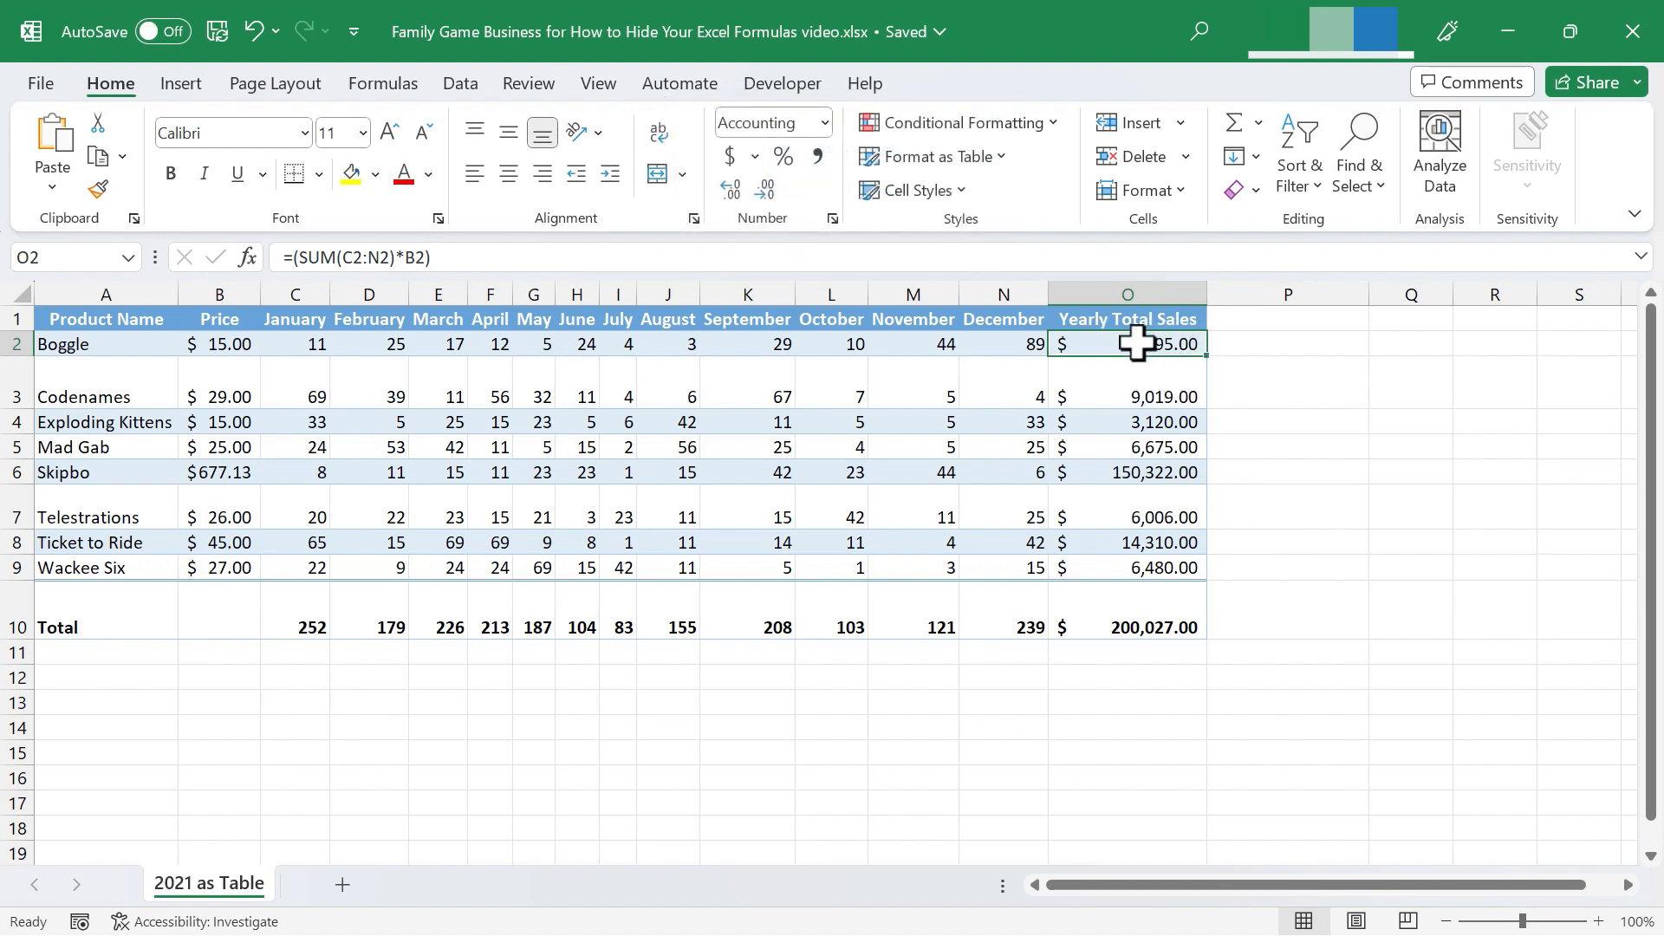
{"action": "left_click", "coordinate": [1126, 396]}
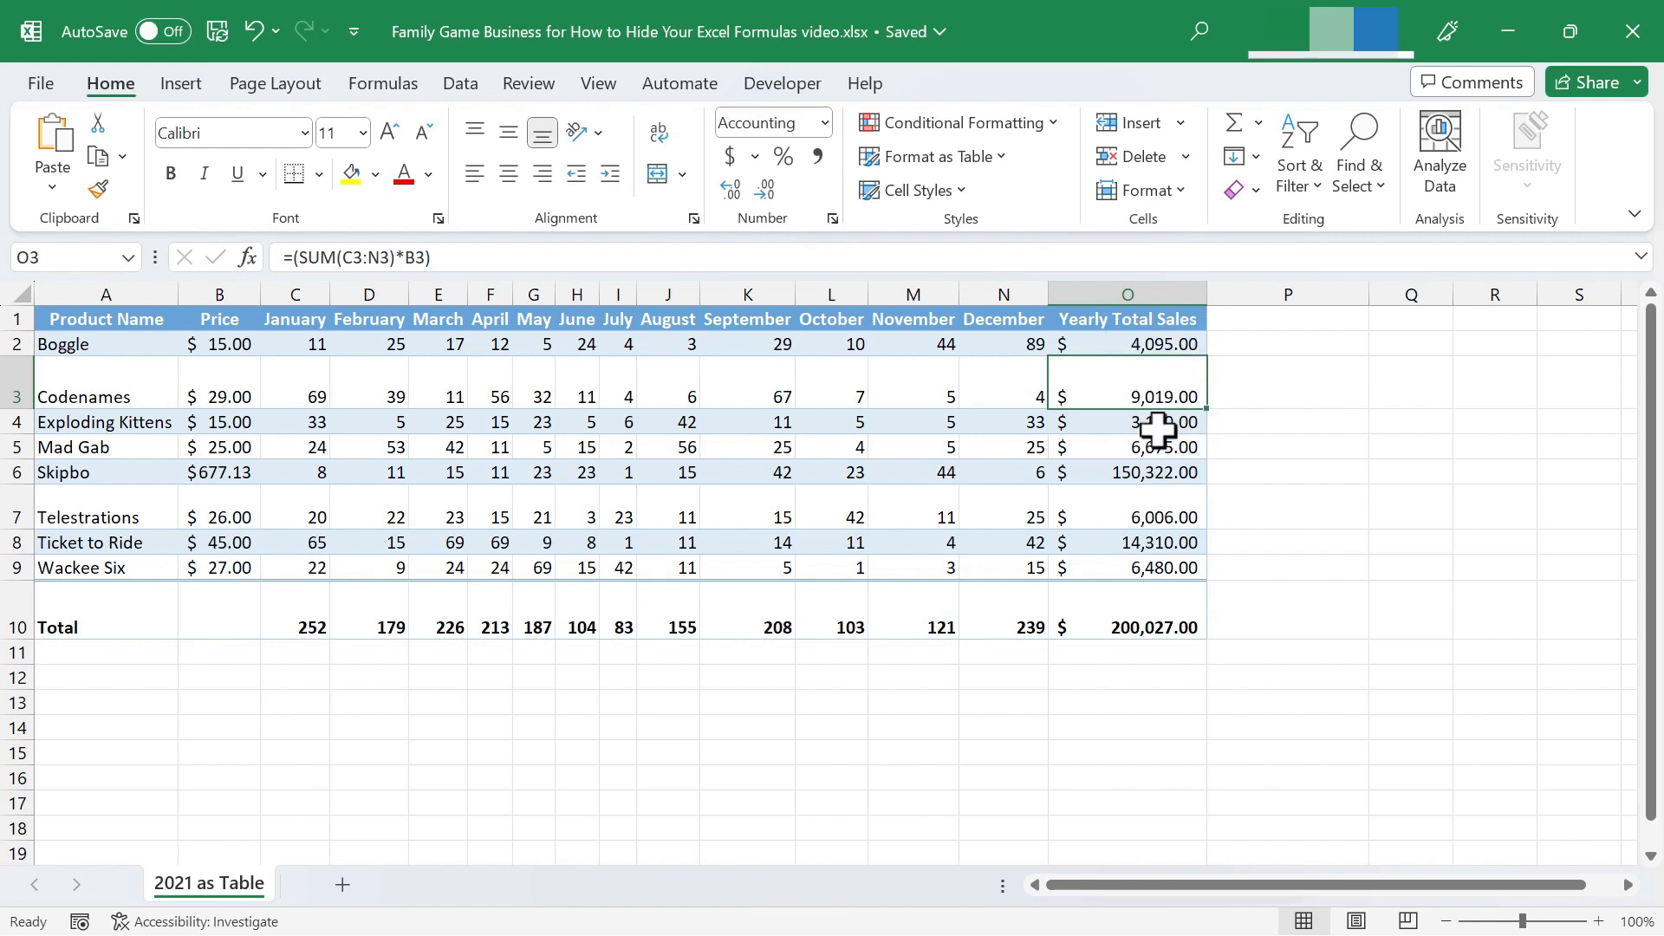
{"action": "mouse_move", "coordinate": [1173, 424]}
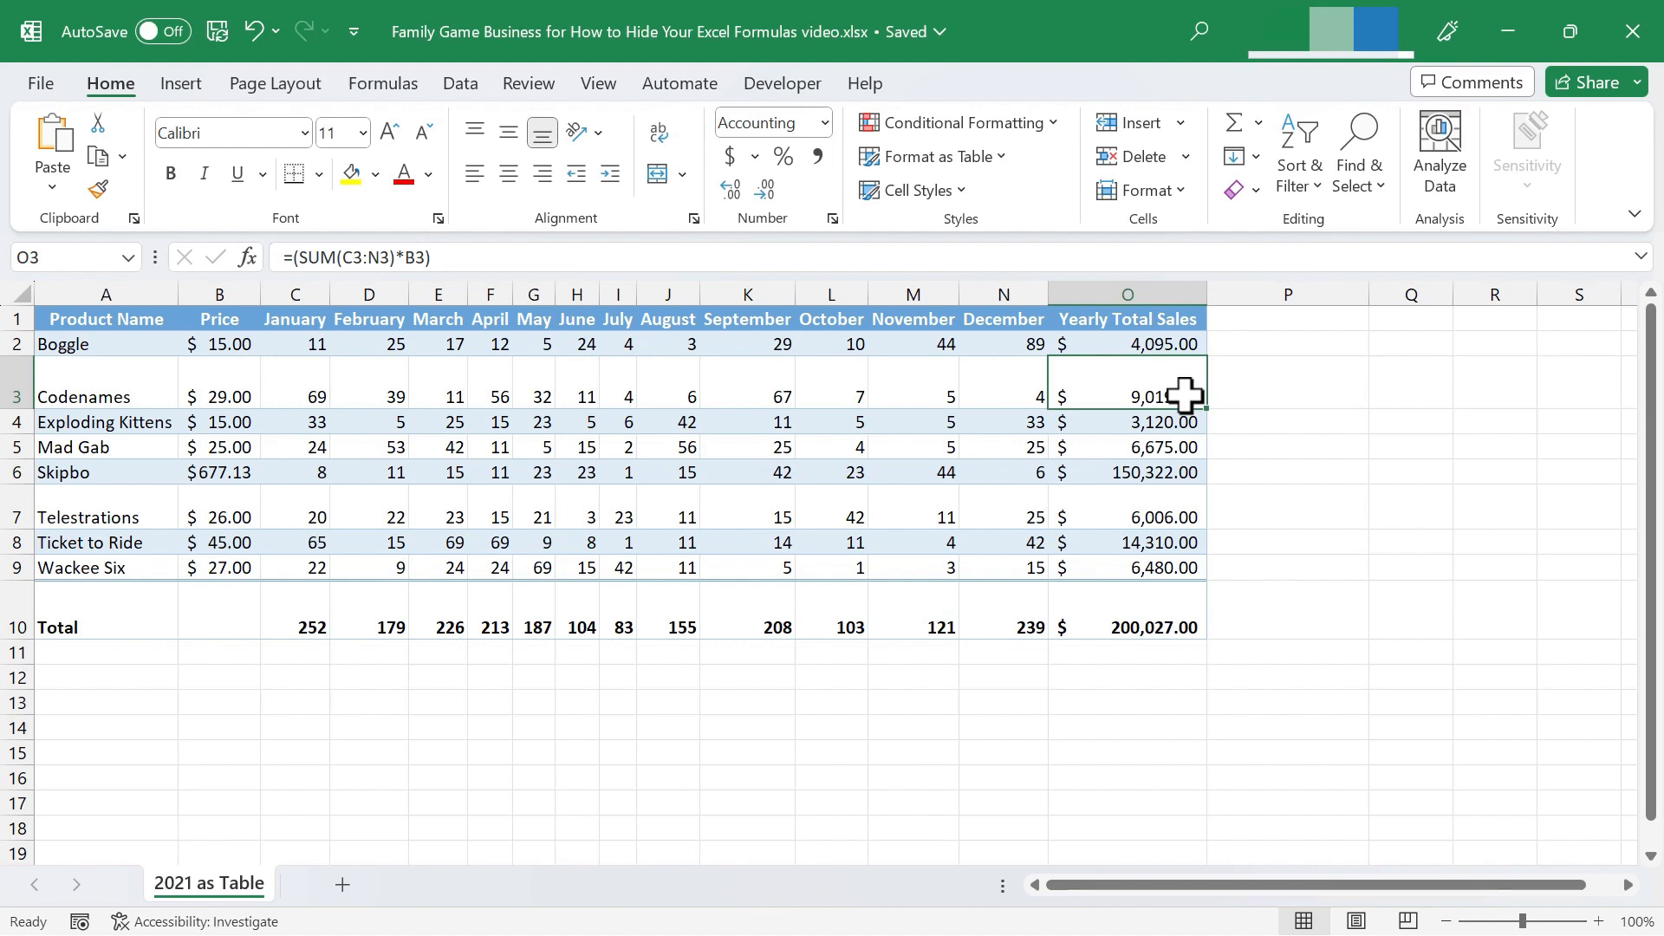
{"action": "double_click", "coordinate": [1127, 396]}
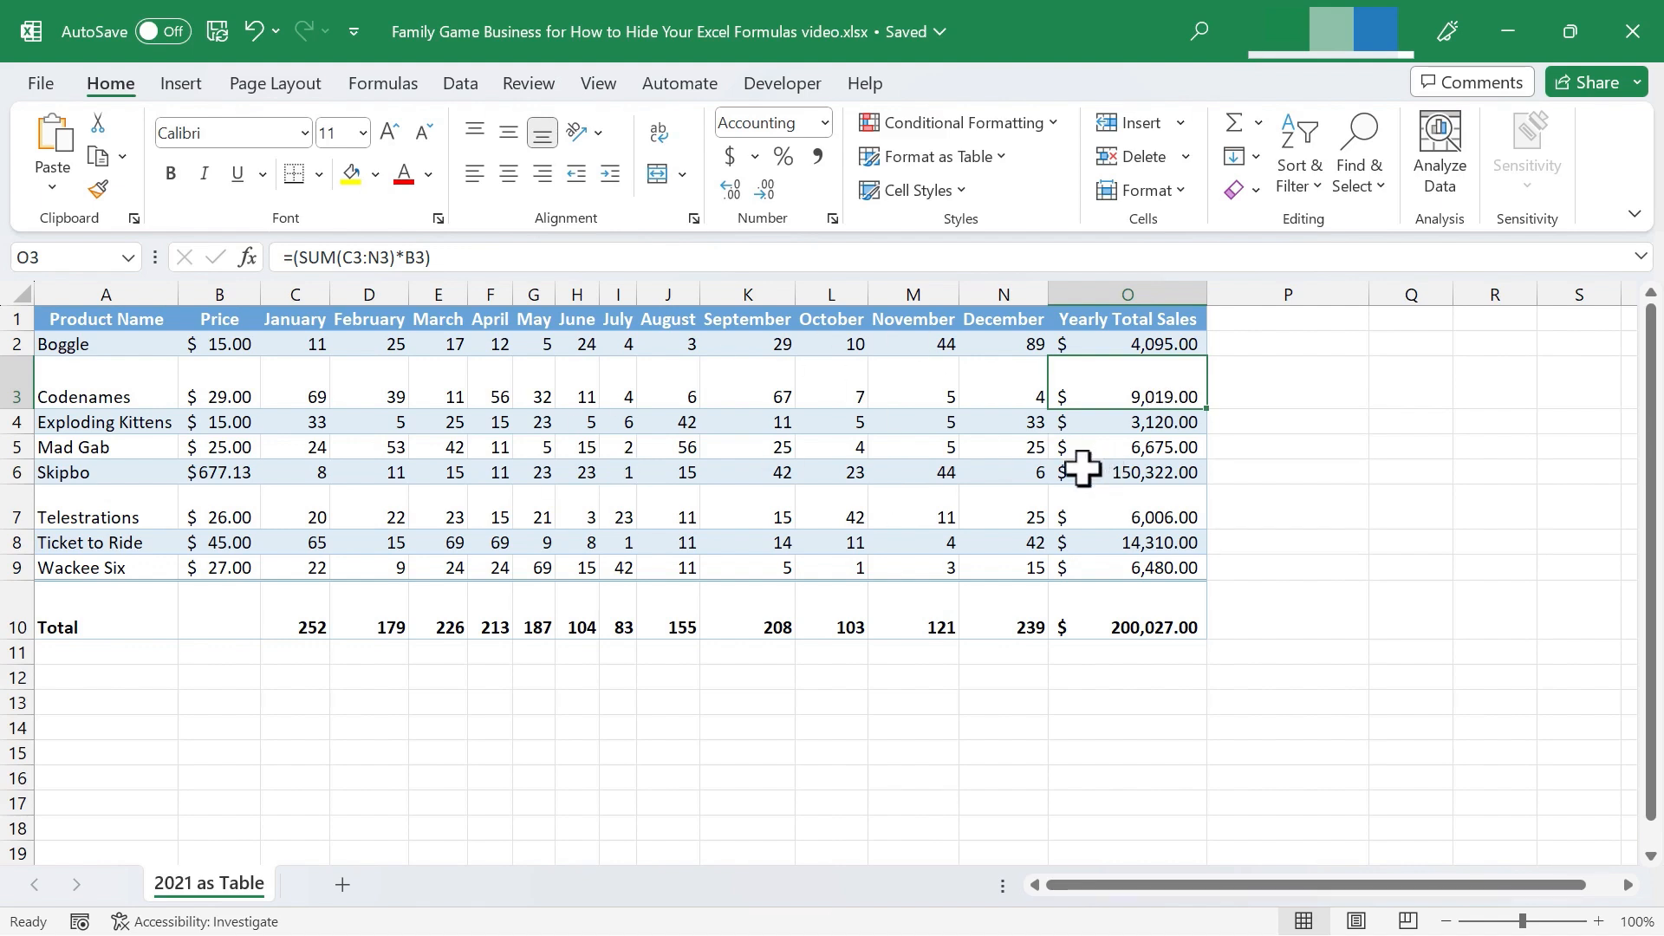
{"action": "mouse_move", "coordinate": [1235, 455]}
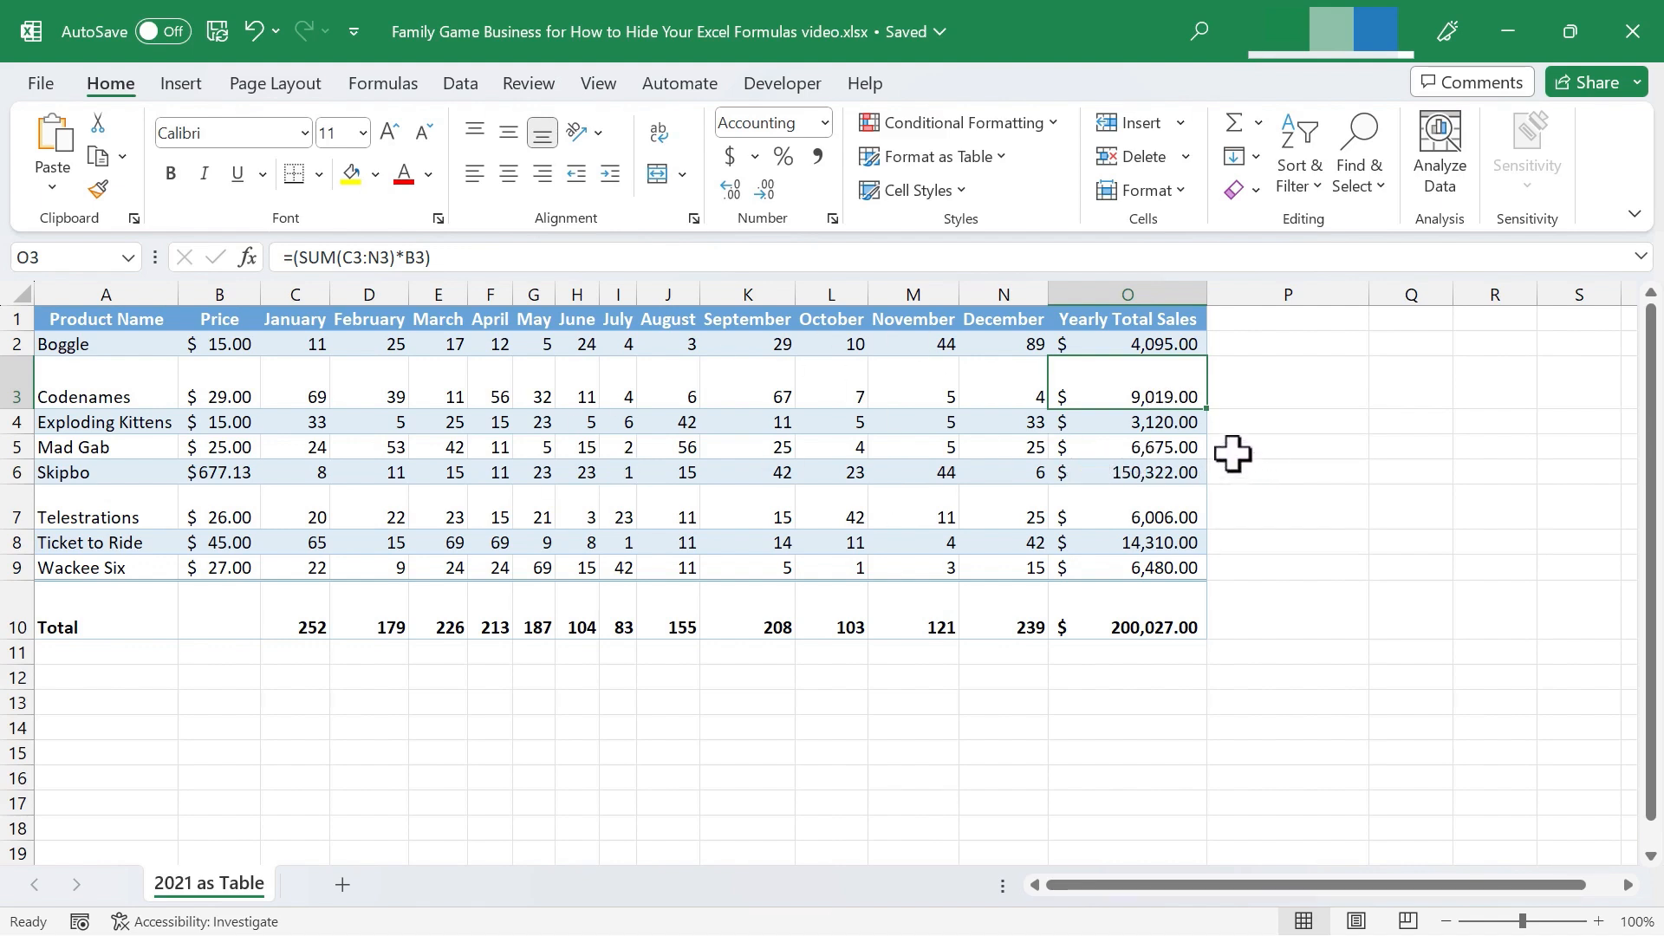
{"action": "mouse_move", "coordinate": [1157, 417]}
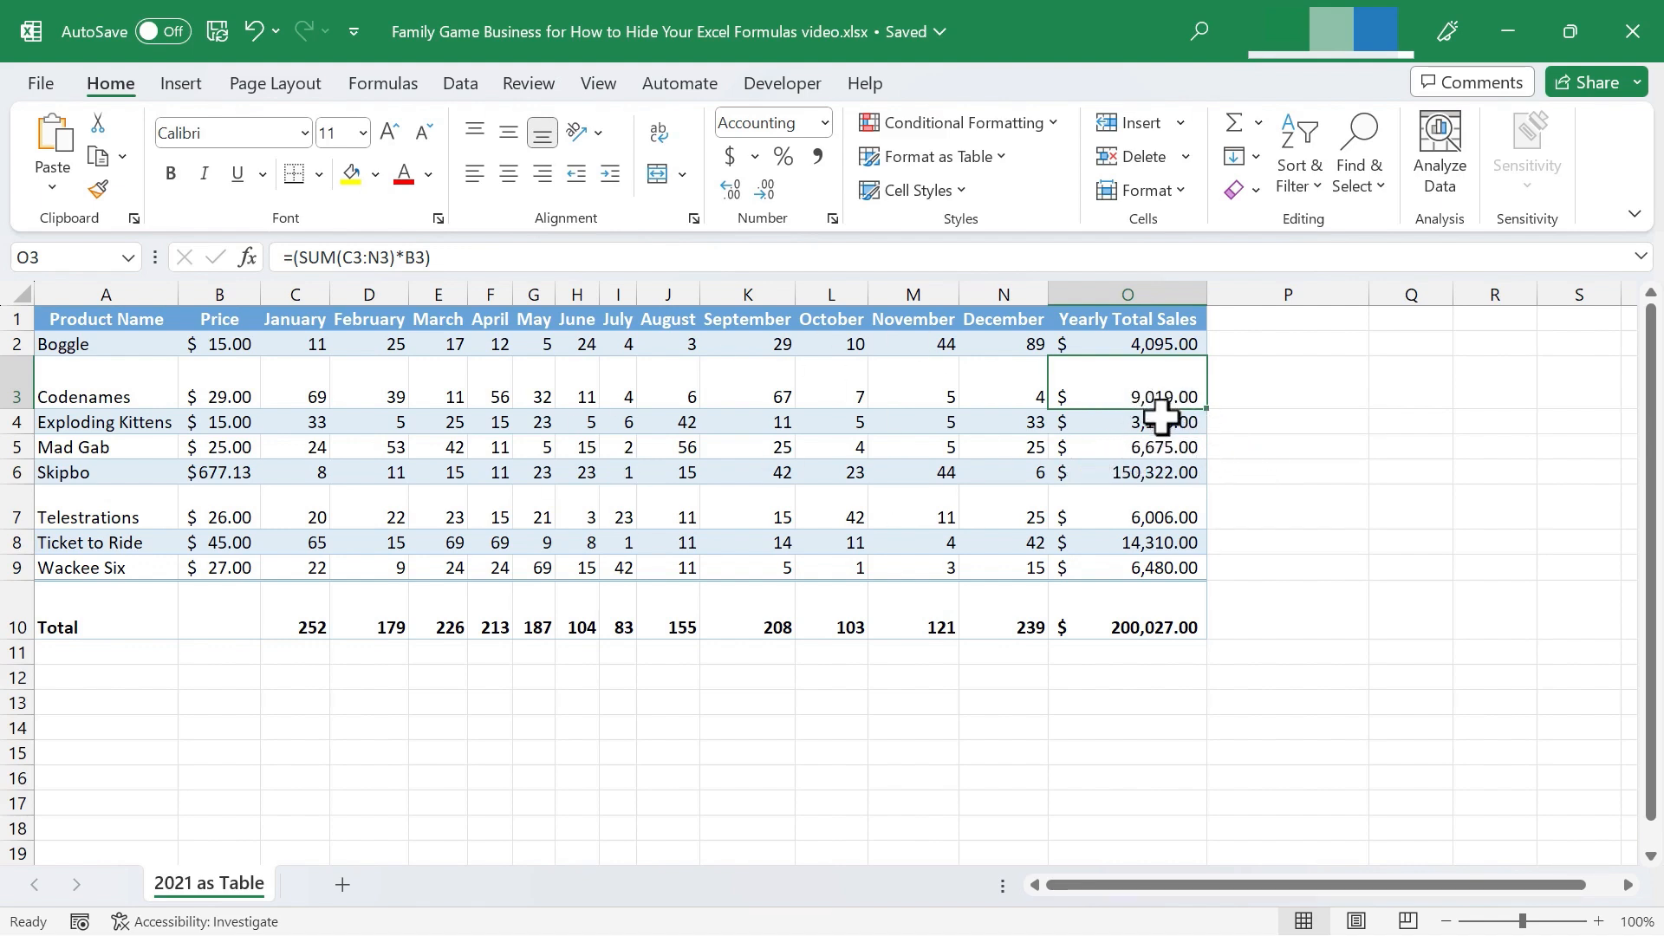
{"action": "left_click", "coordinate": [1286, 446]}
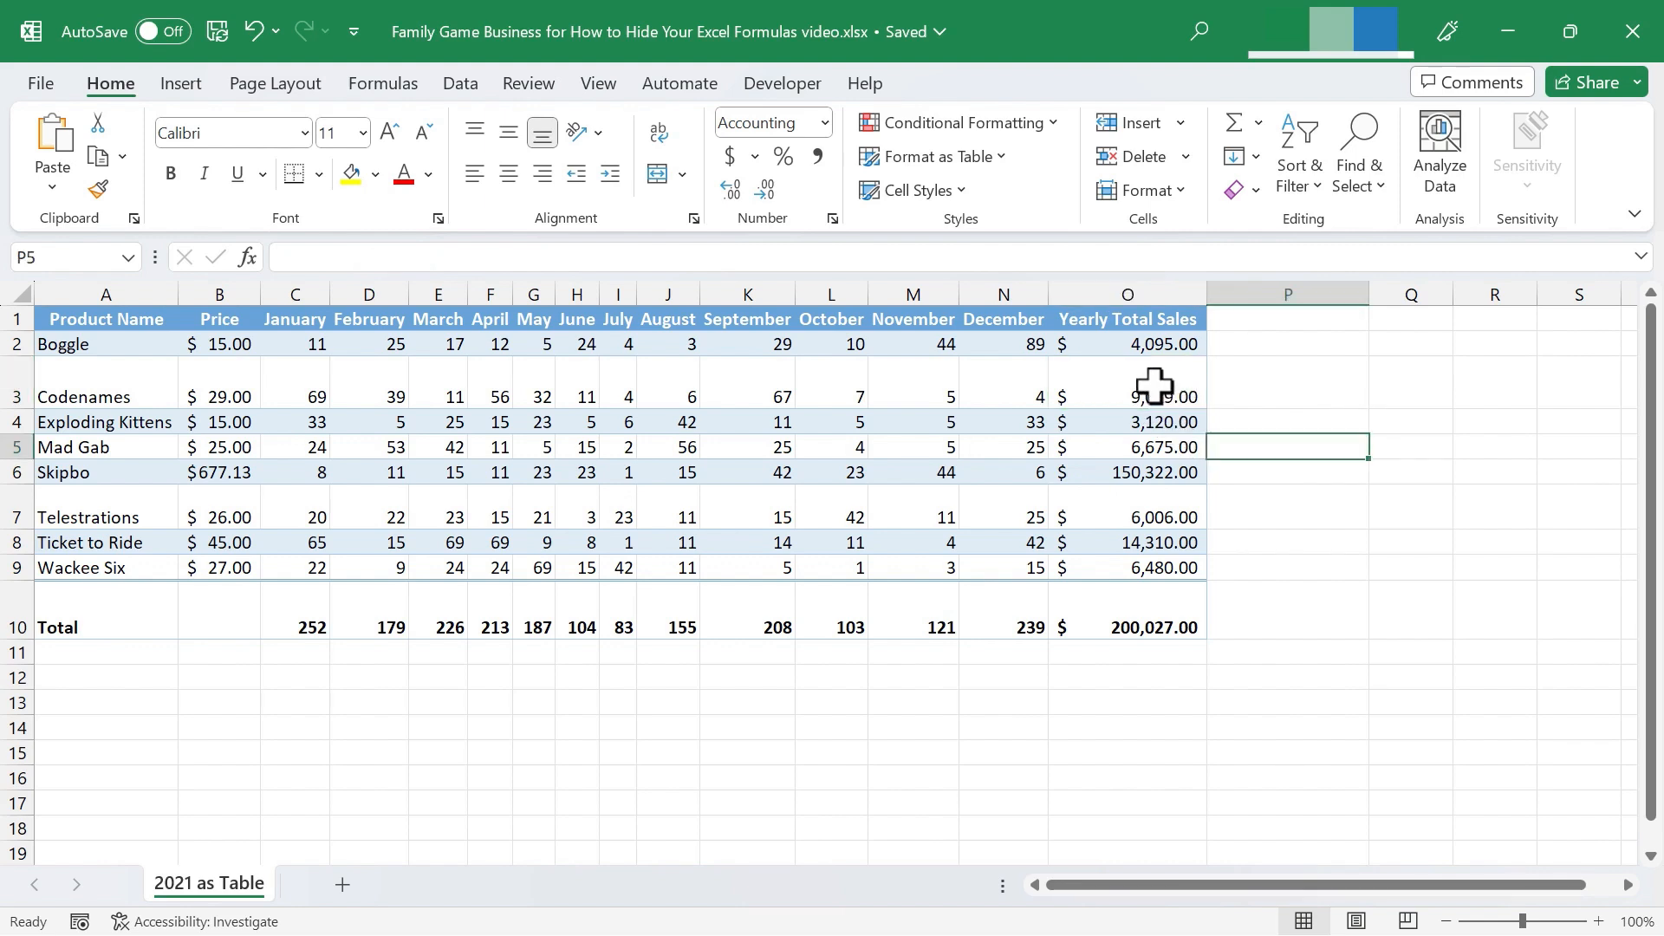
Check the Codenames and Skipbo total formulas, then select Boggle's total and dismiss Format Cells unchanged
{"action": "left_click", "coordinate": [1127, 396]}
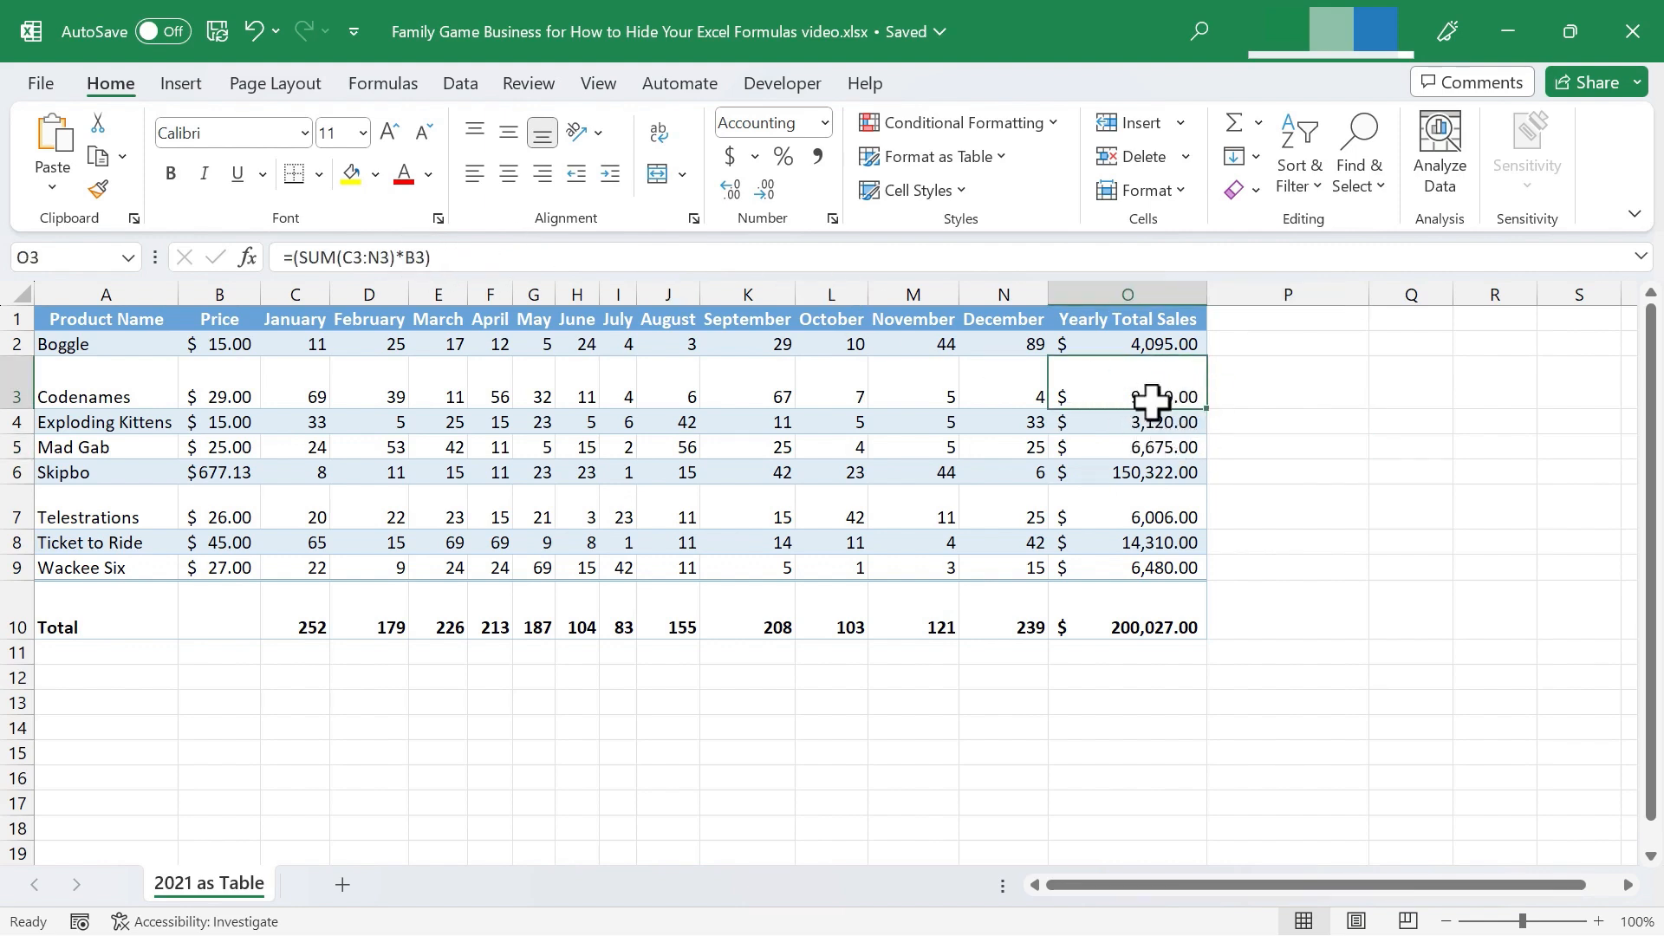
{"action": "left_click", "coordinate": [1127, 473]}
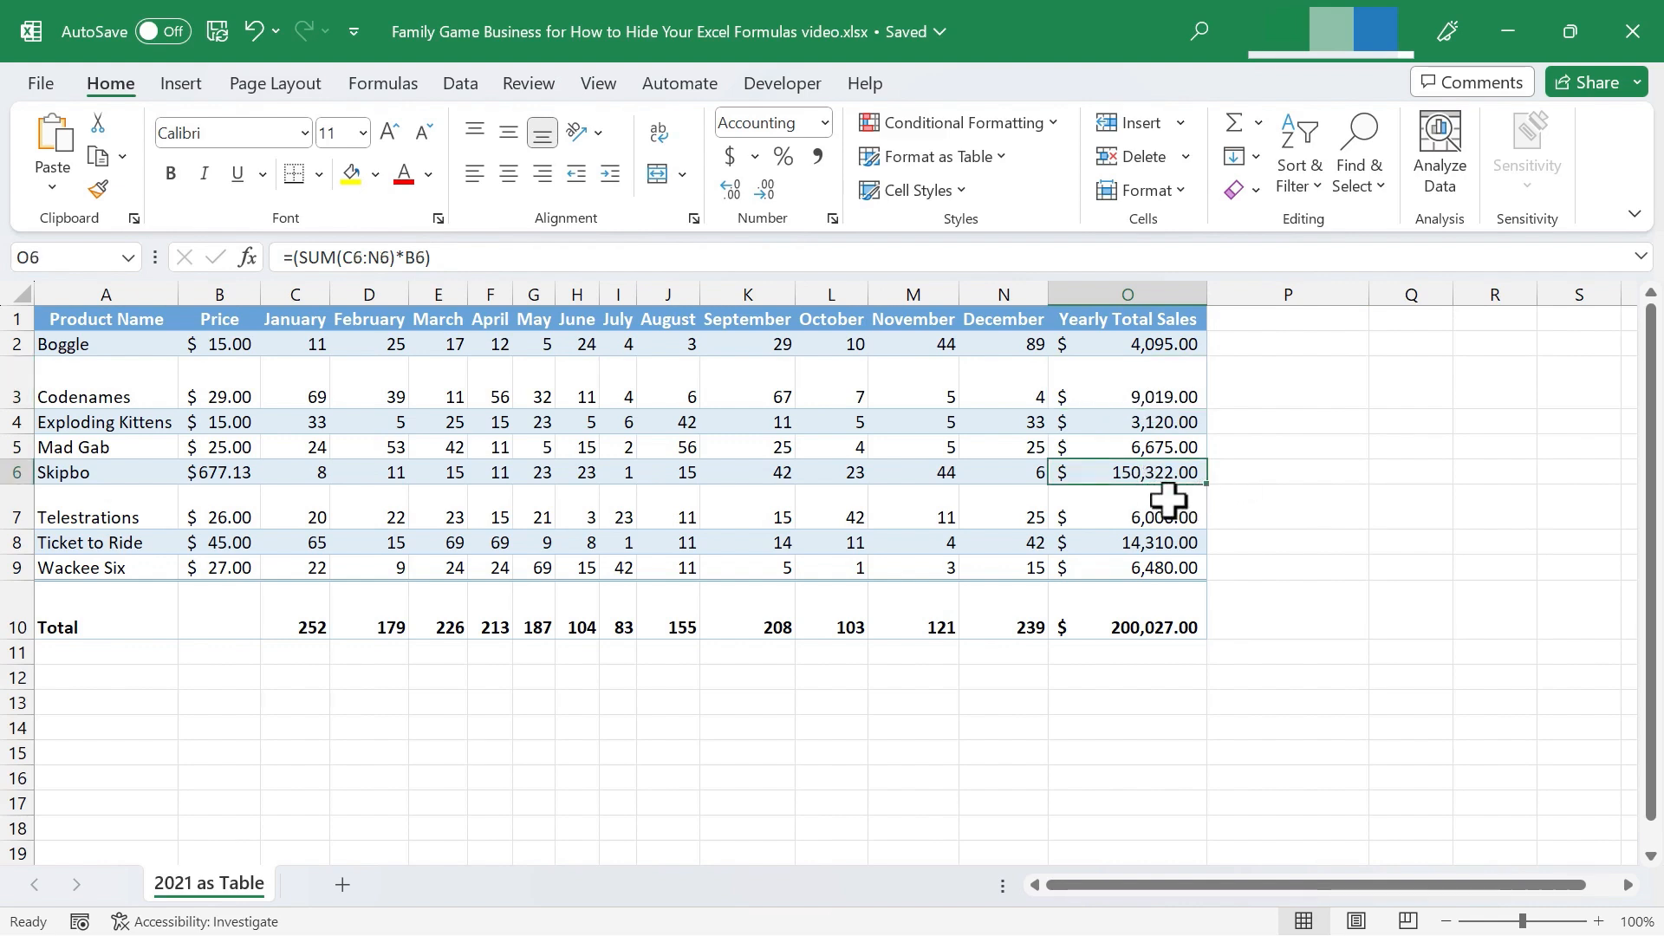
{"action": "mouse_move", "coordinate": [1211, 493]}
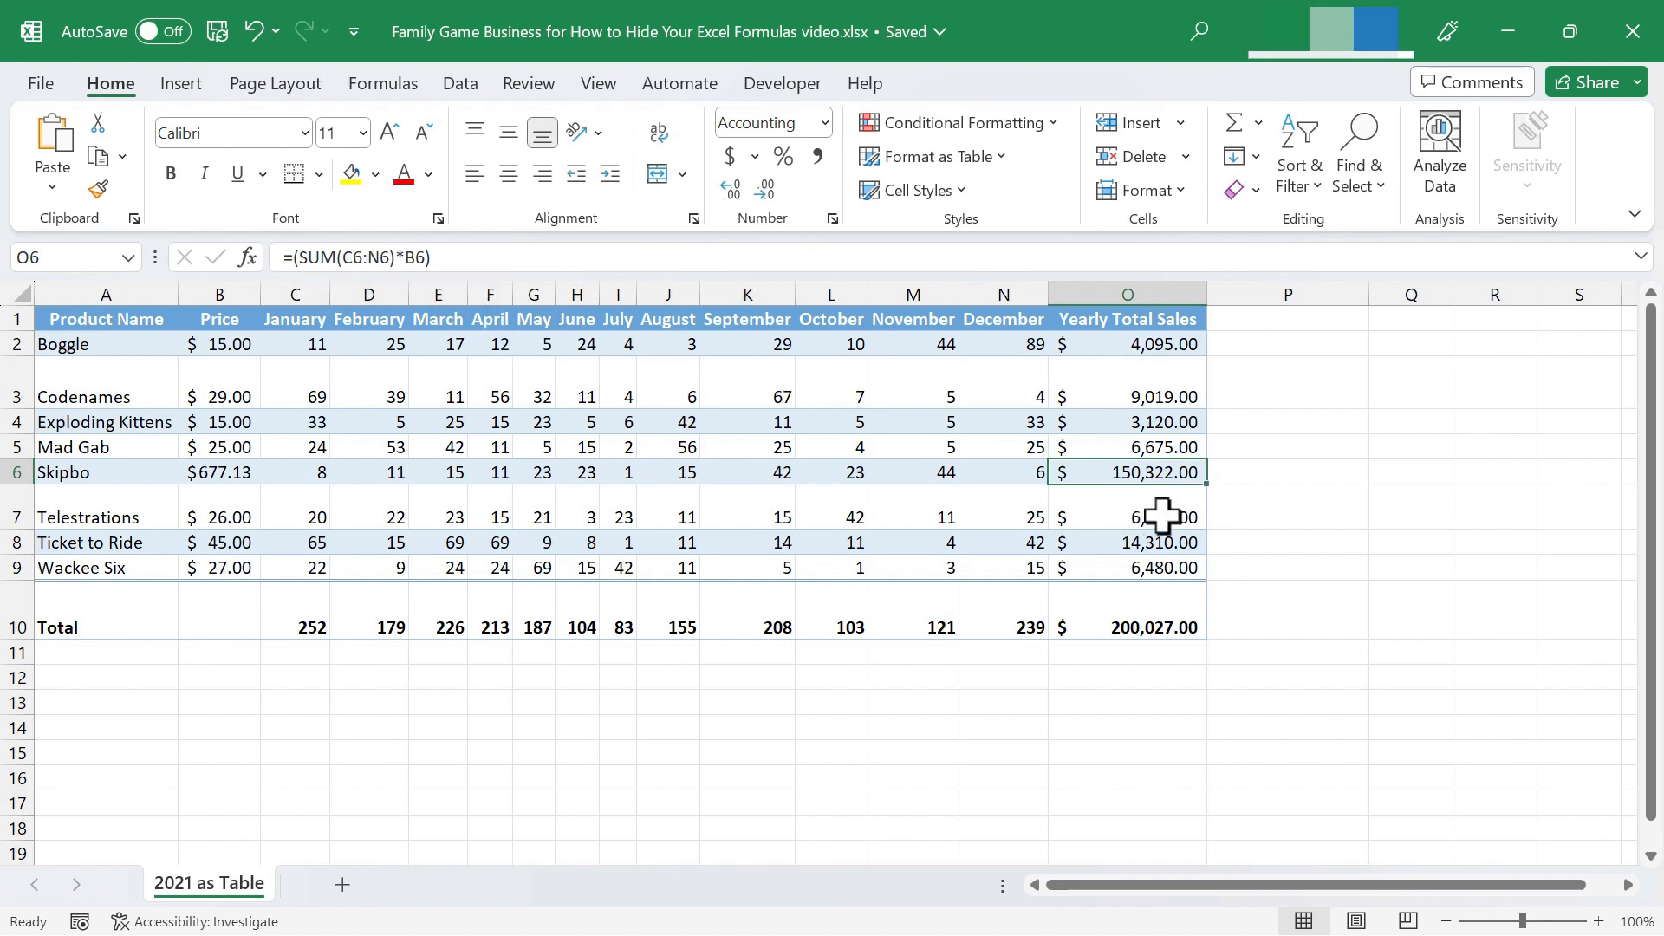
{"action": "left_click", "coordinate": [1494, 506]}
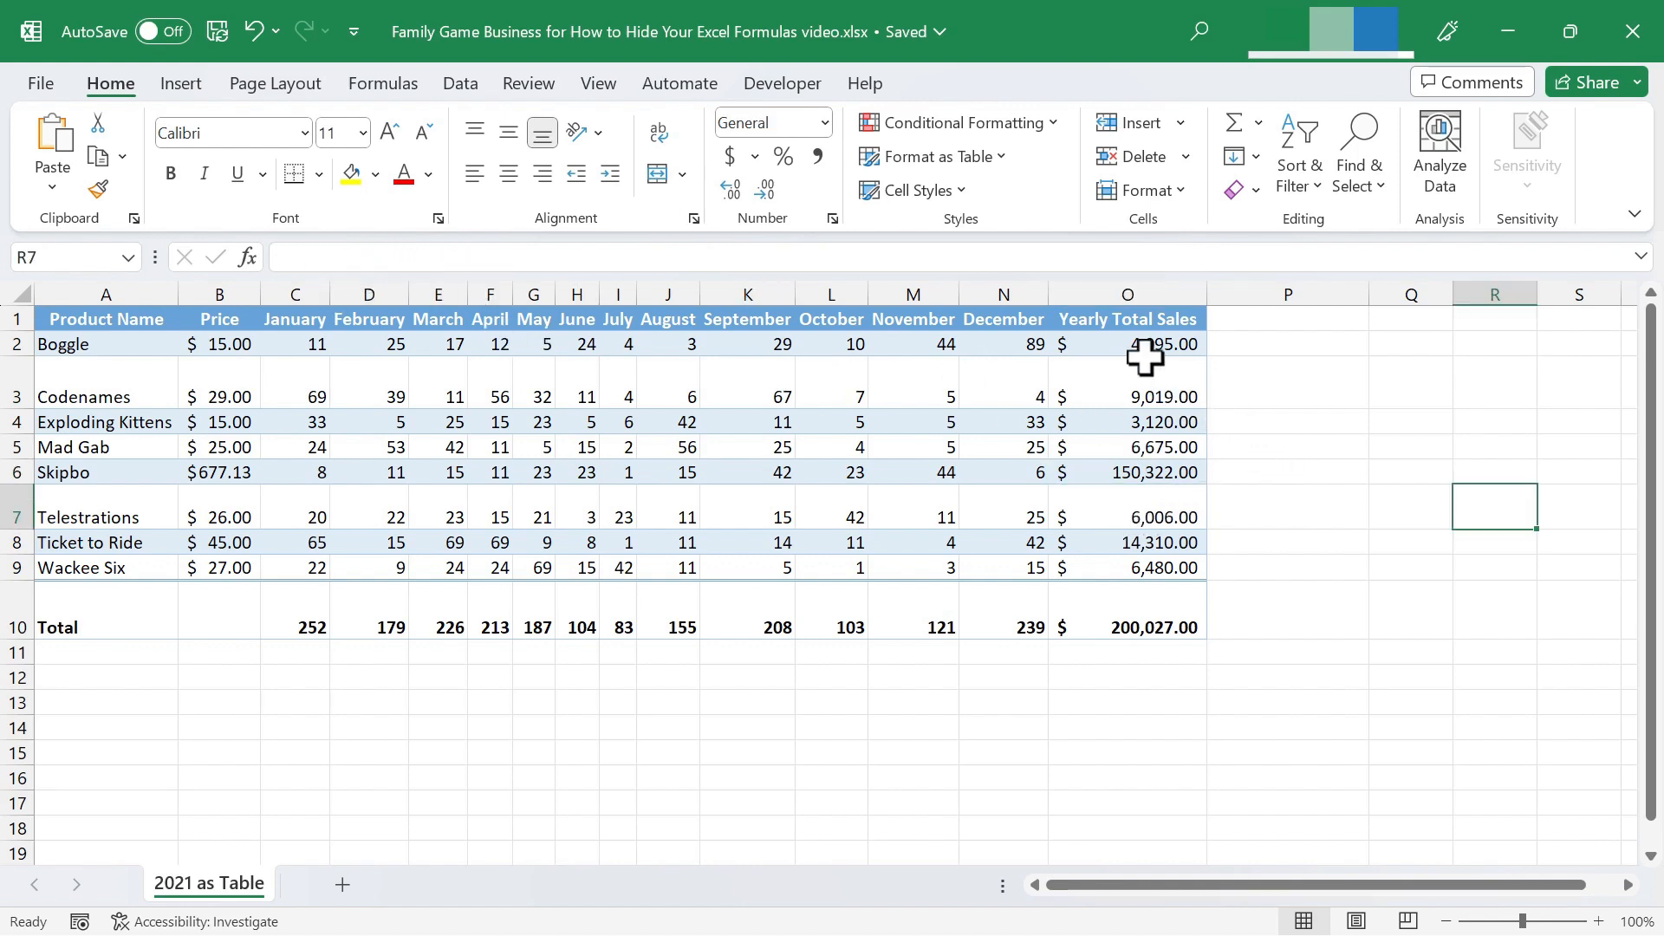
{"action": "left_click", "coordinate": [1126, 344]}
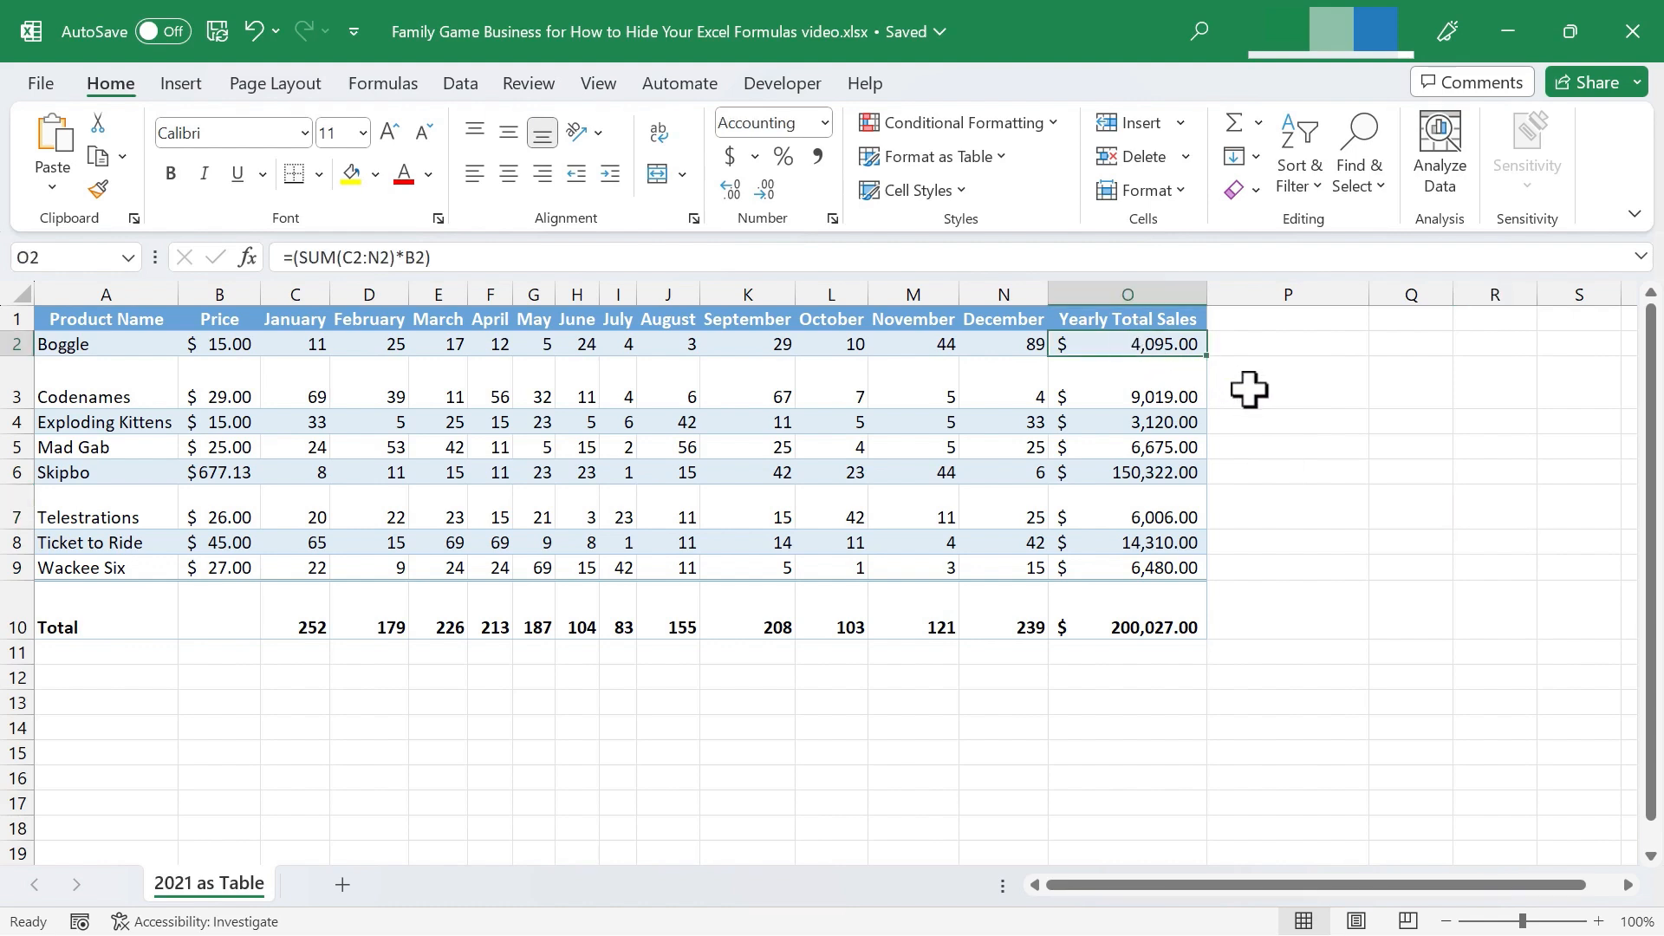
{"action": "mouse_move", "coordinate": [1127, 344]}
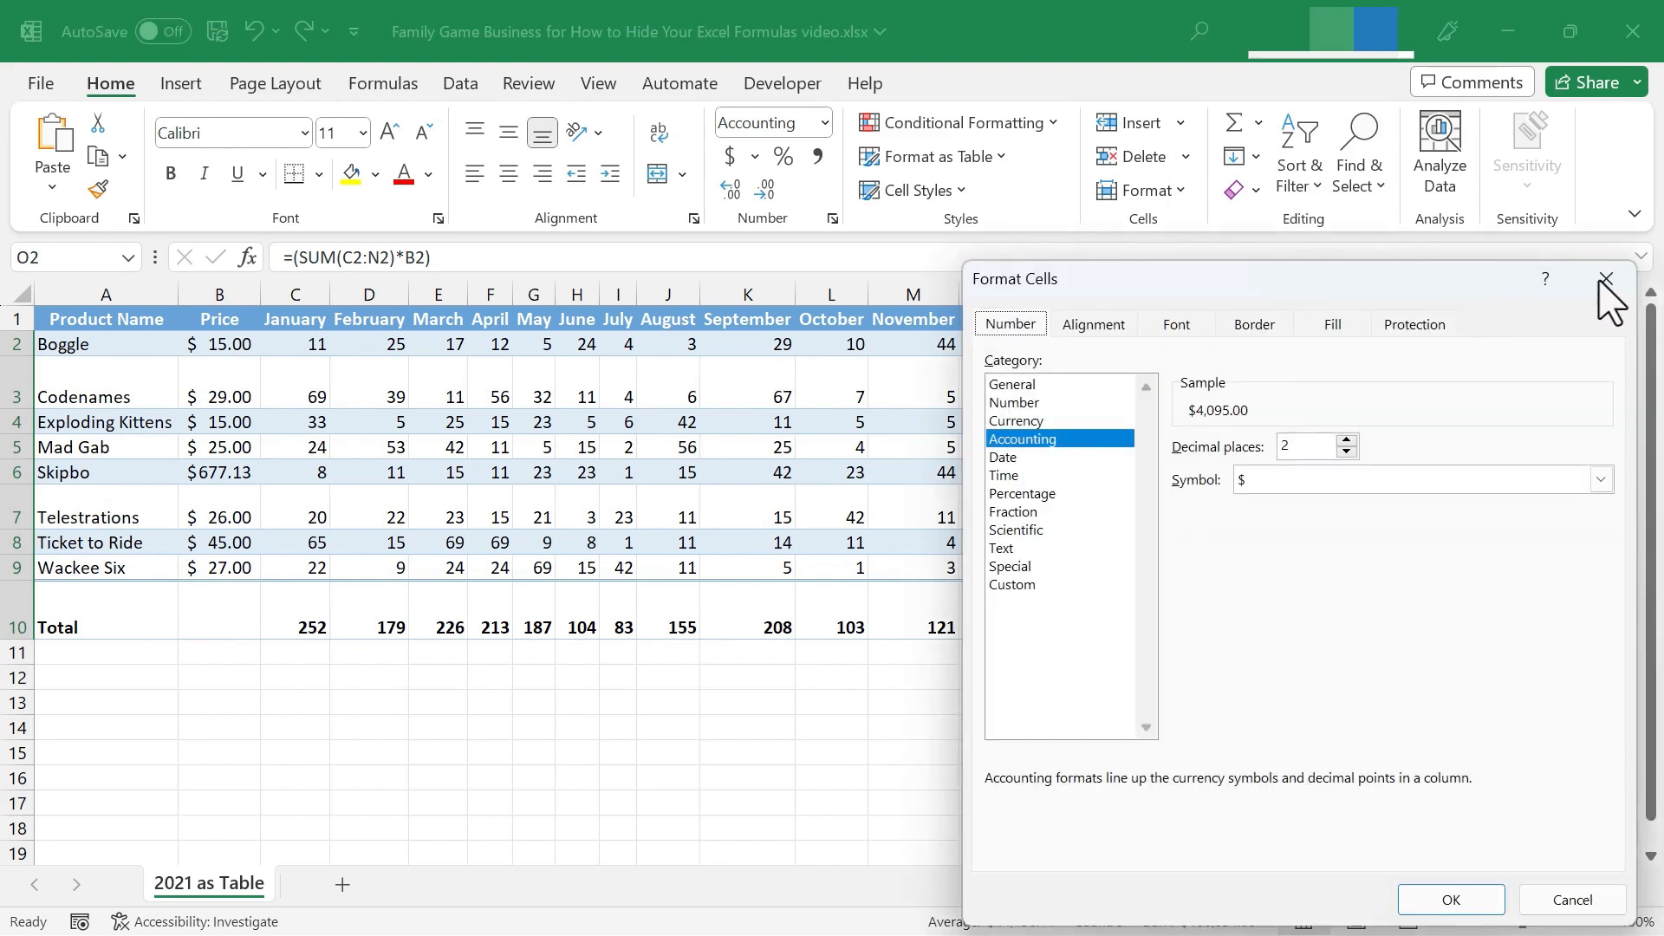
{"action": "left_click", "coordinate": [1450, 899]}
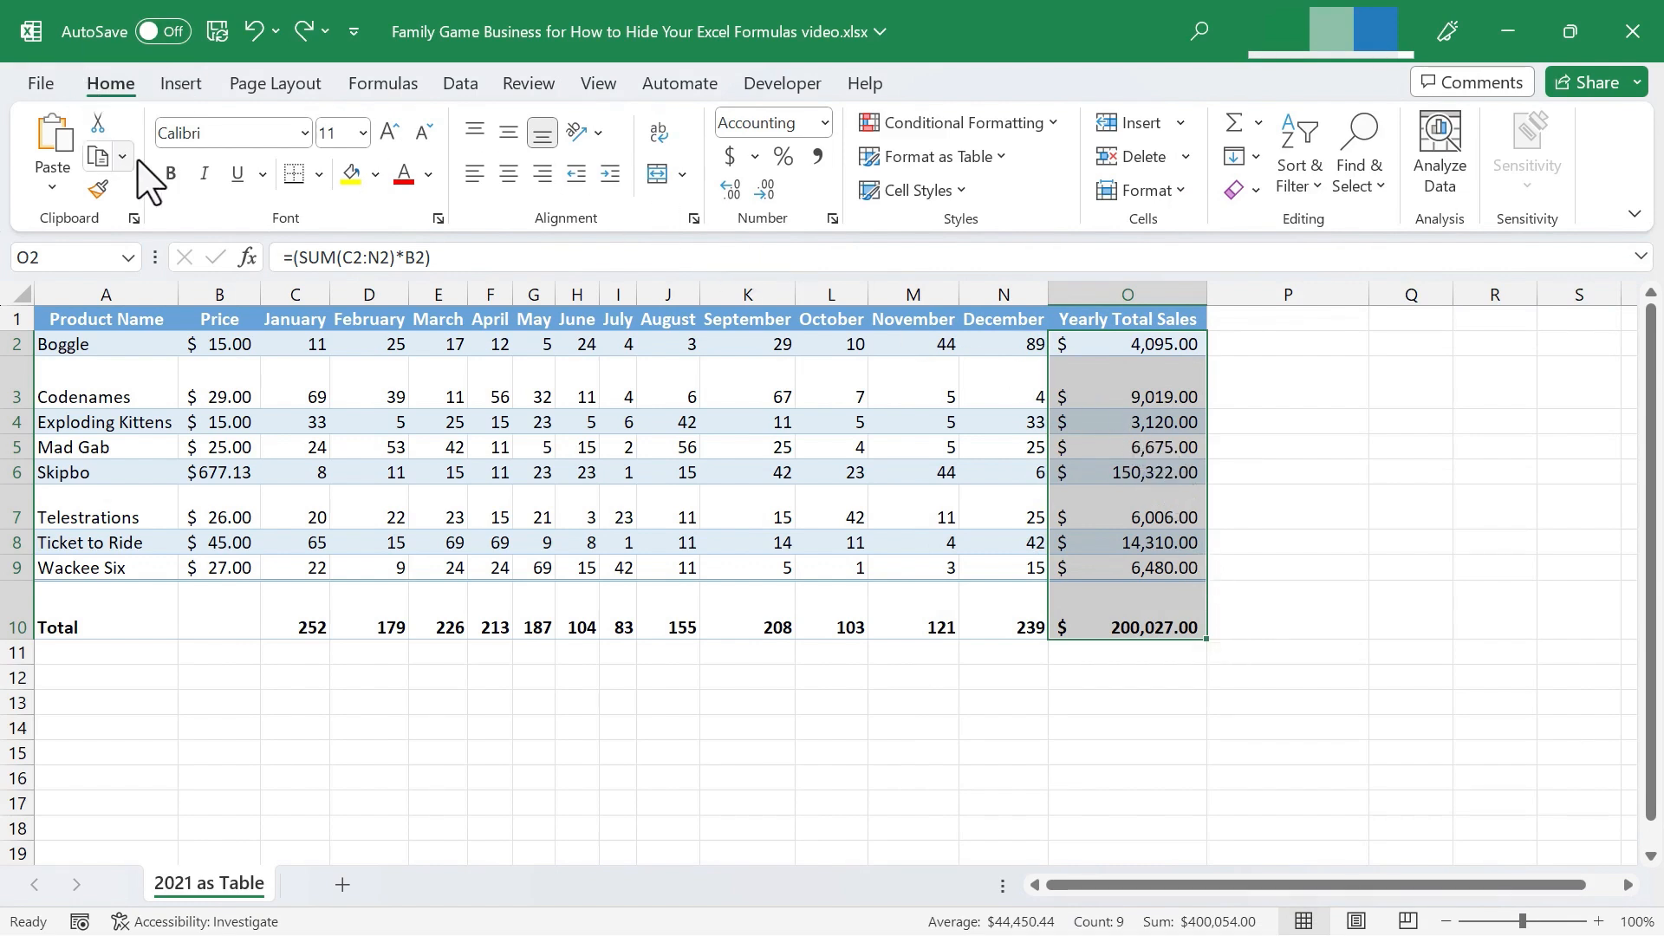
{"action": "mouse_move", "coordinate": [1152, 209]}
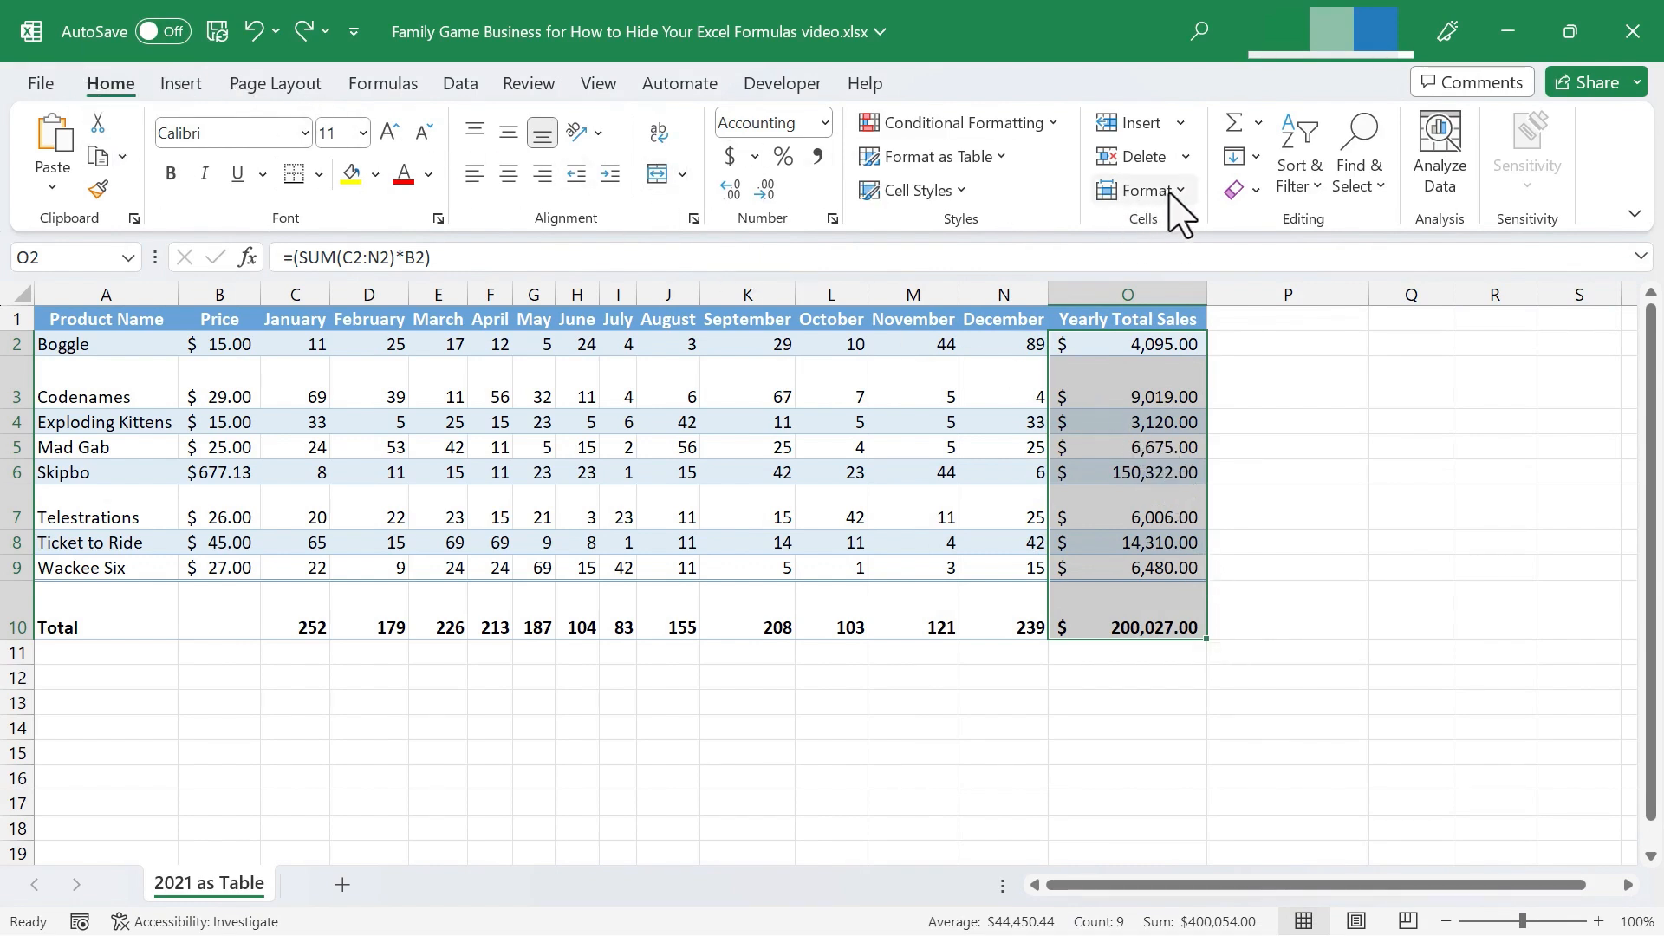
In Format Cells Protection for O2:O10, check Hidden, uncheck Locked, and apply
{"action": "left_click", "coordinate": [1143, 190]}
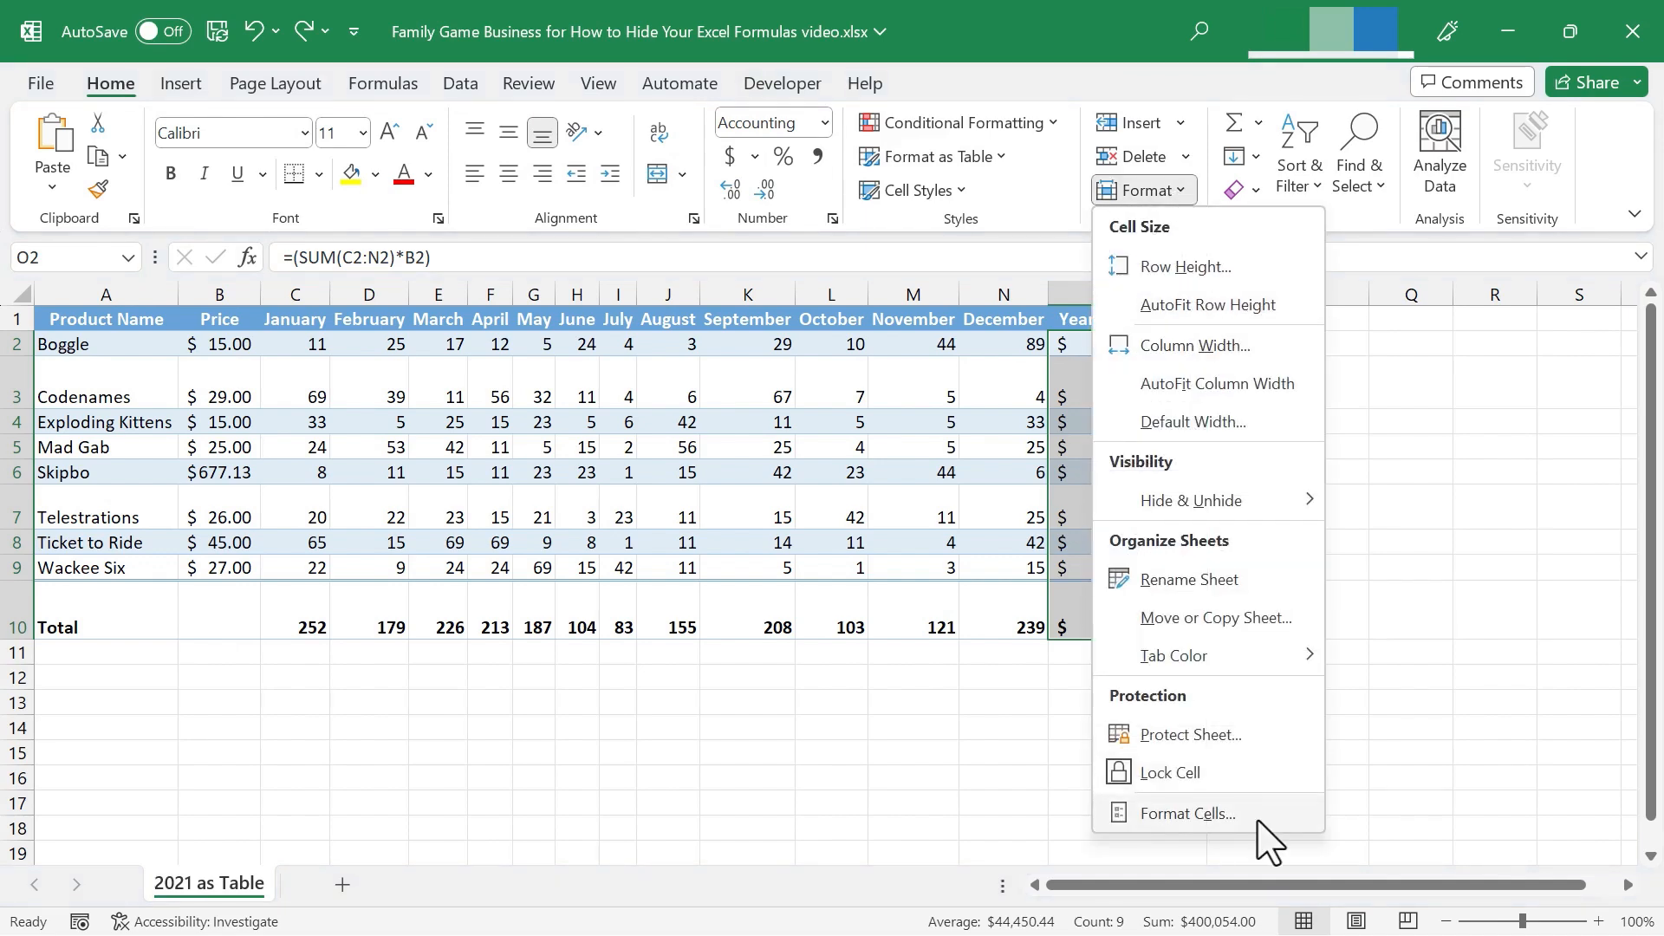
{"action": "left_click", "coordinate": [1187, 813]}
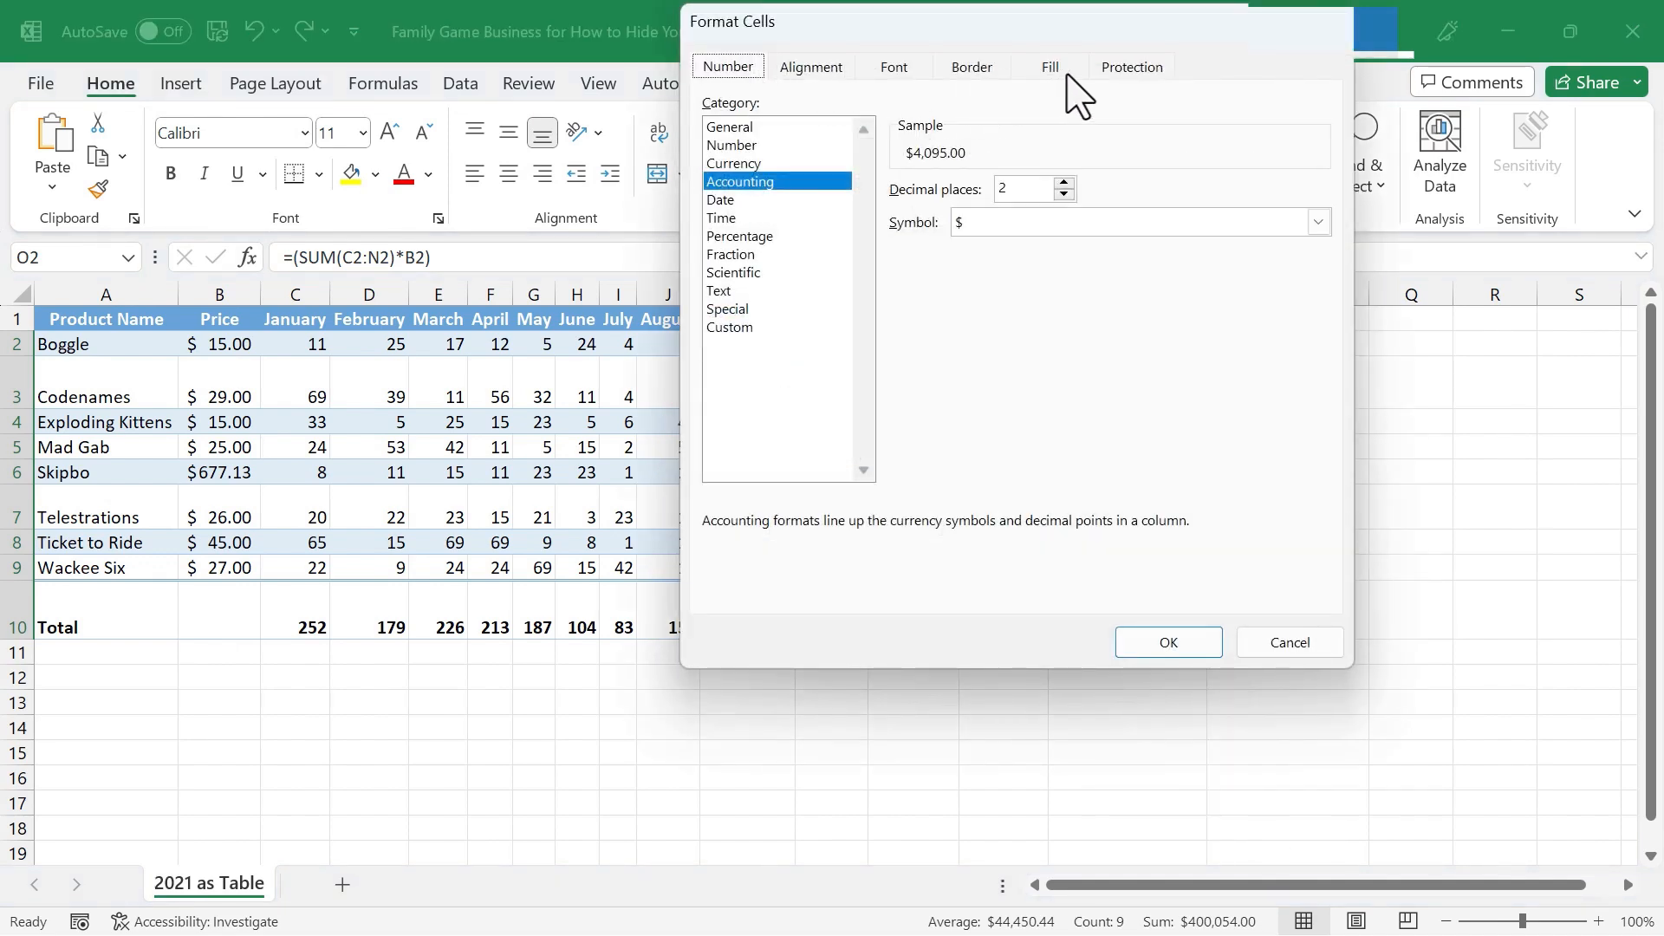
{"action": "left_click", "coordinate": [1131, 66]}
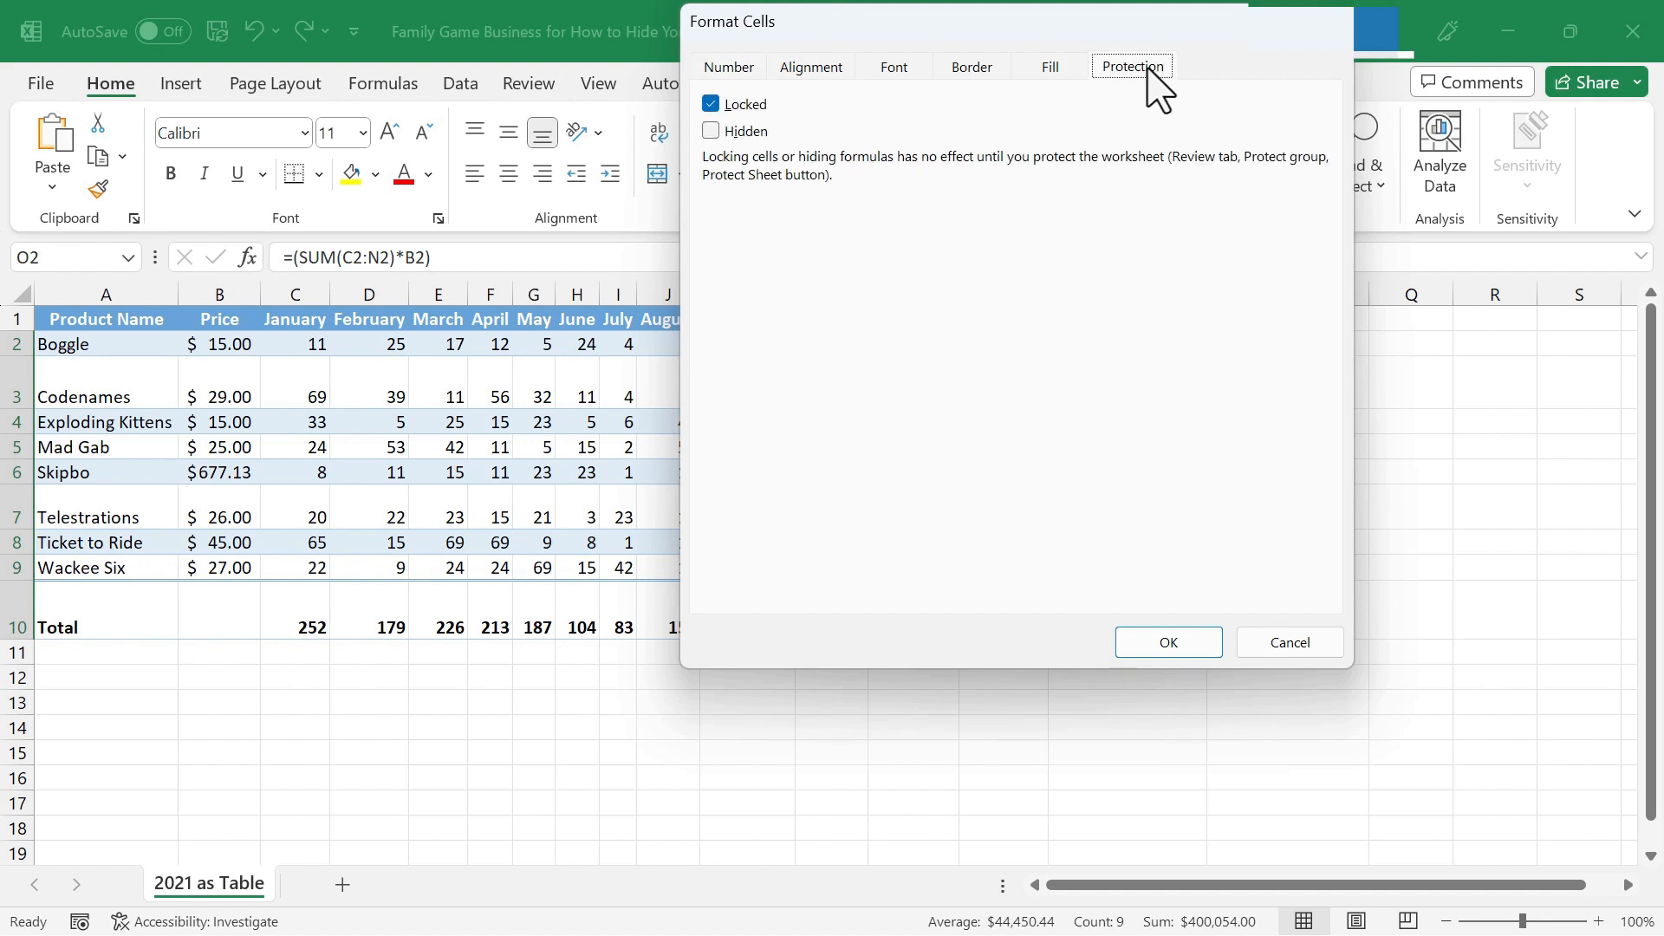
{"action": "mouse_move", "coordinate": [714, 157]}
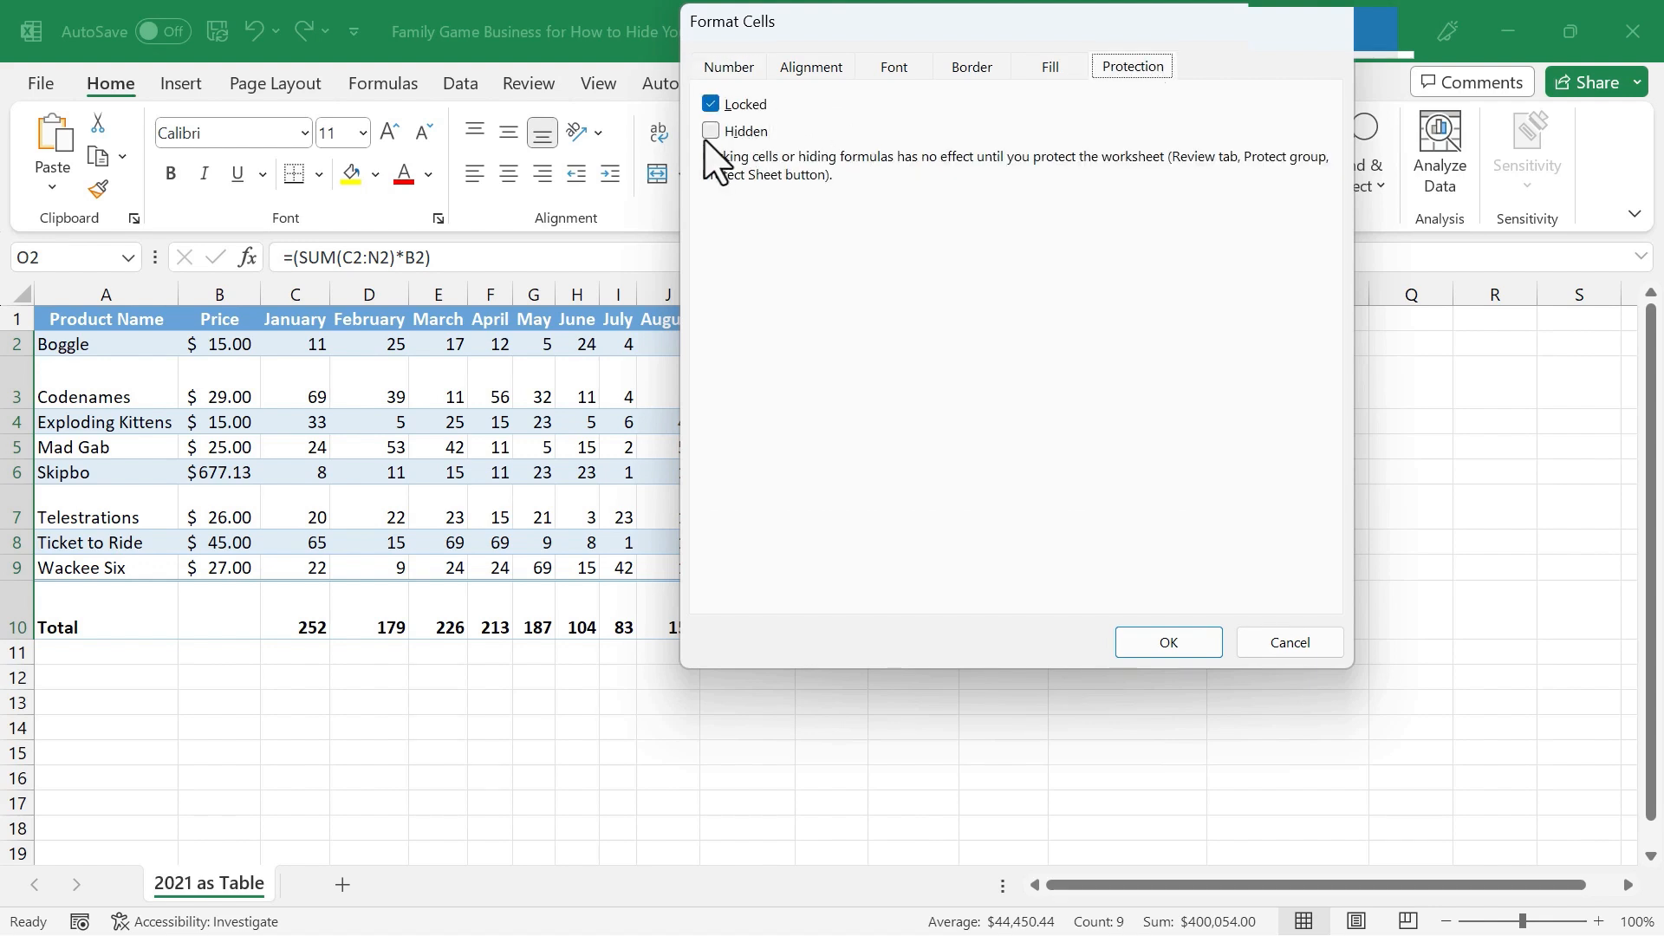
{"action": "left_click", "coordinate": [710, 104]}
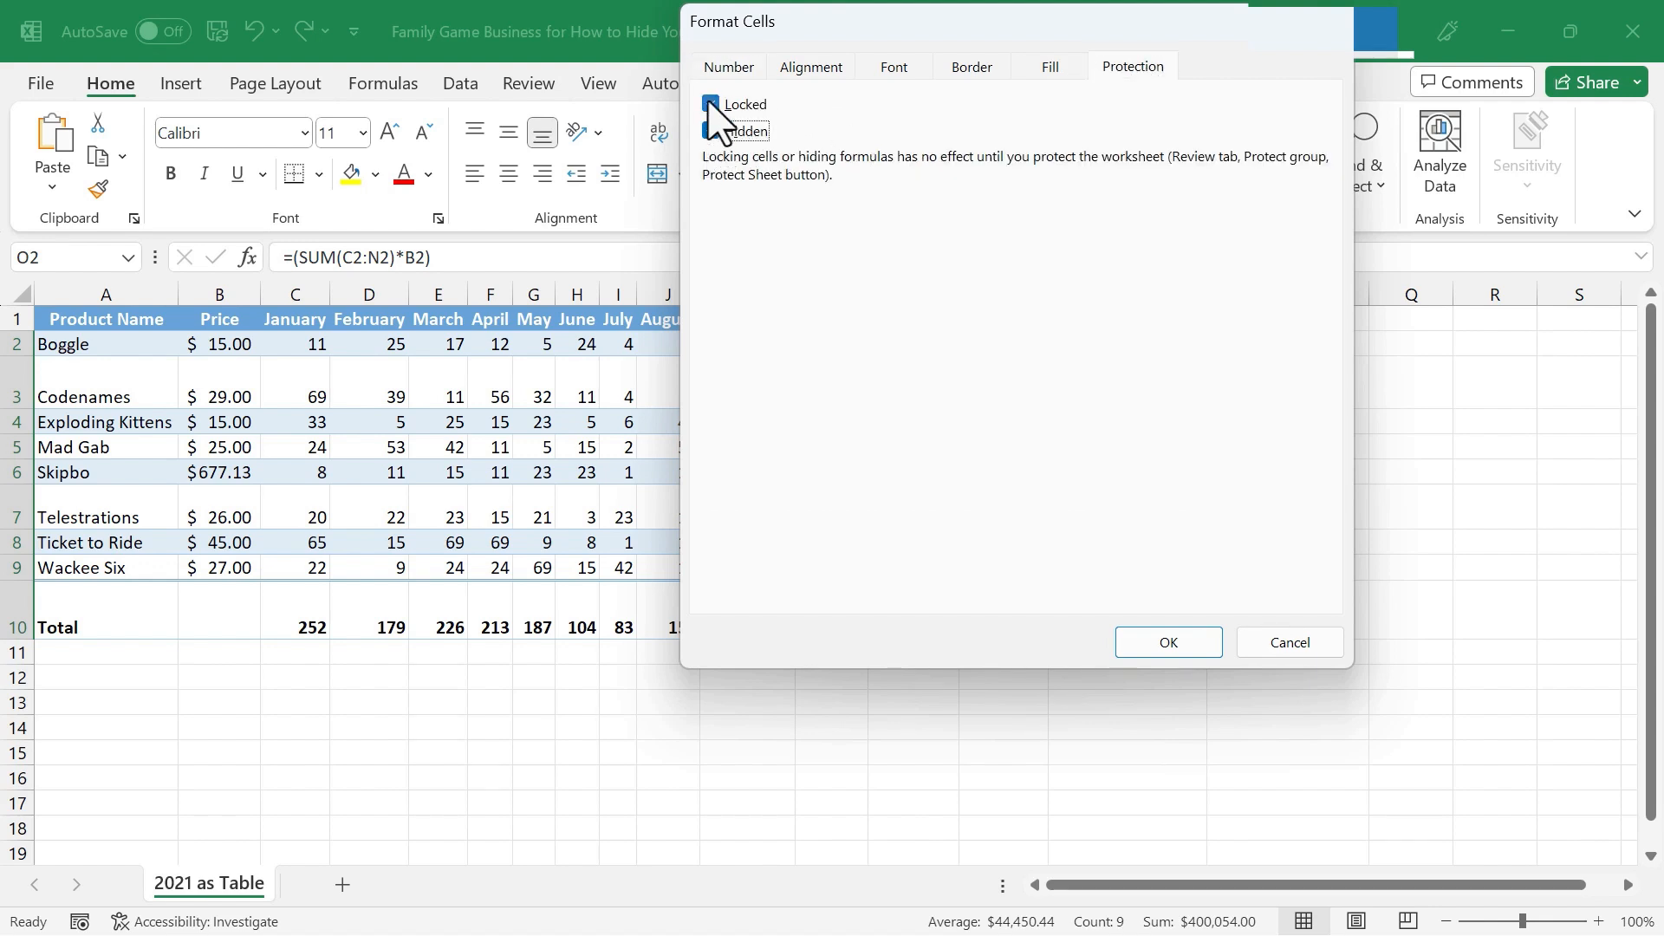
{"action": "left_click", "coordinate": [710, 129]}
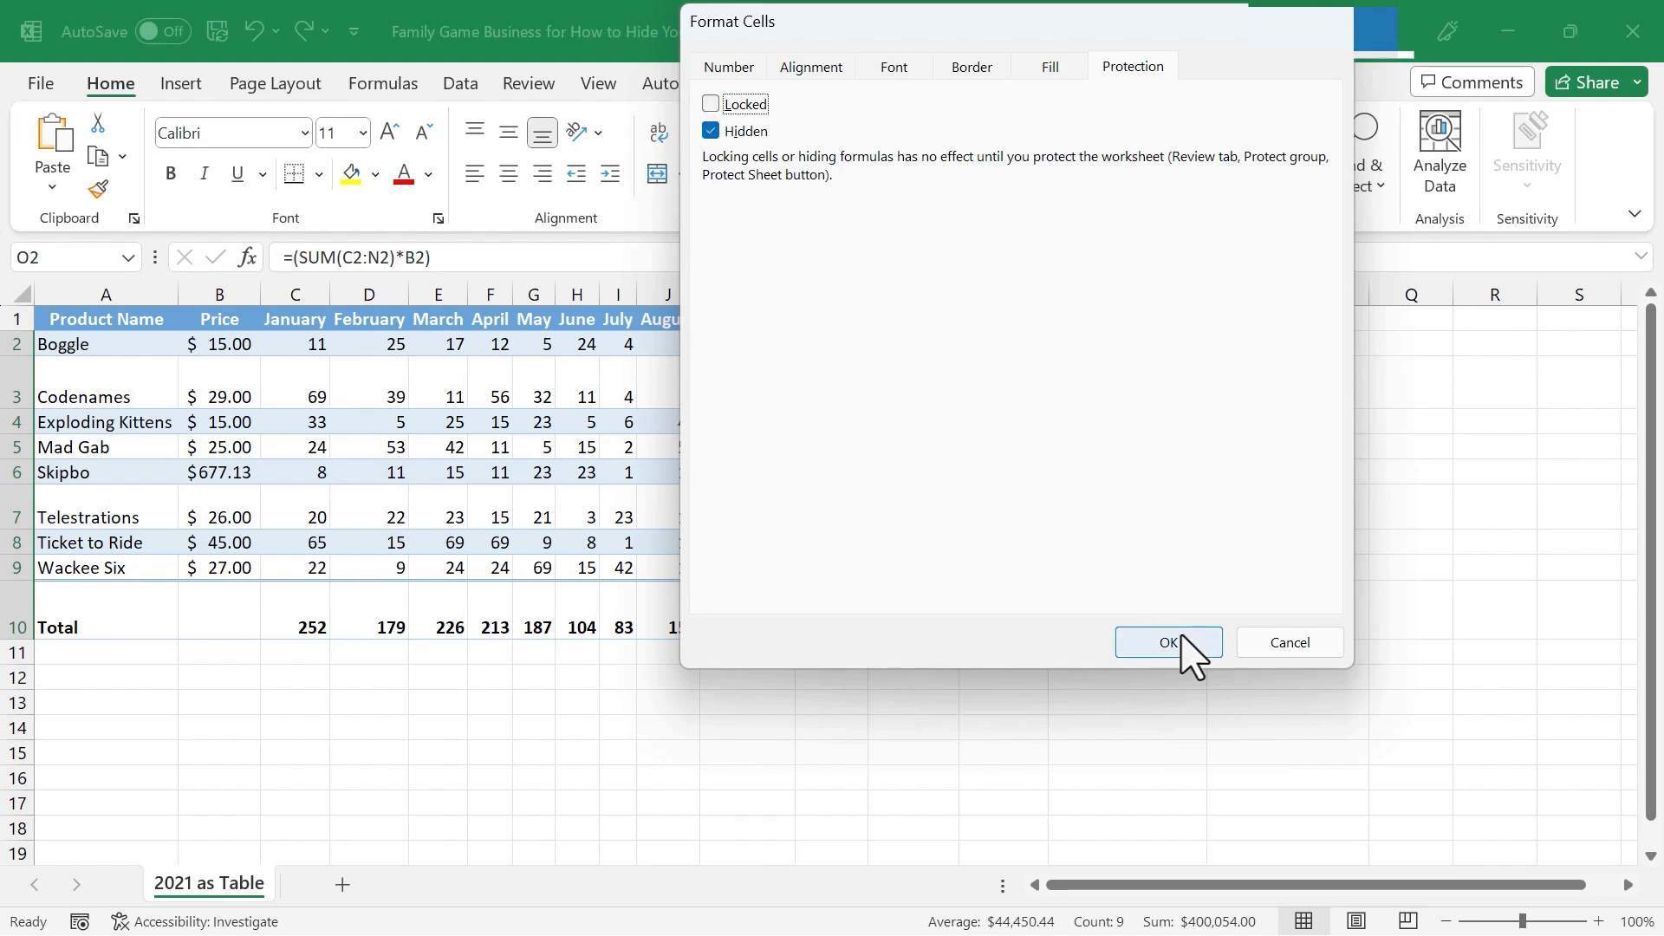
{"action": "left_click", "coordinate": [1167, 643]}
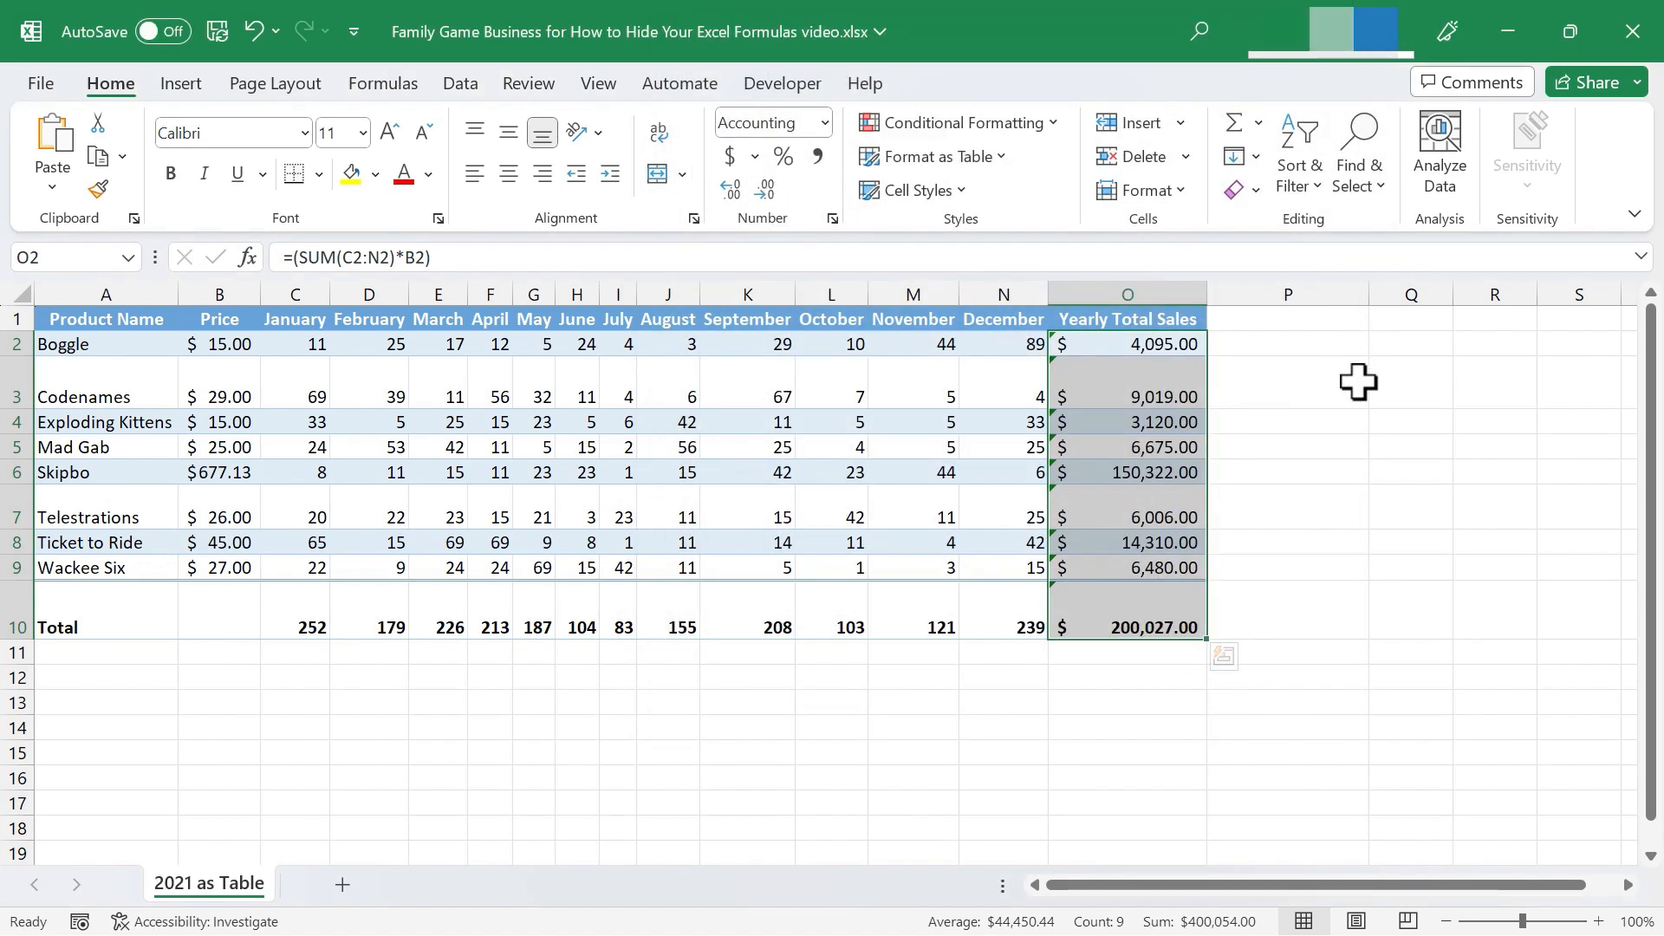
{"action": "left_click", "coordinate": [1287, 383]}
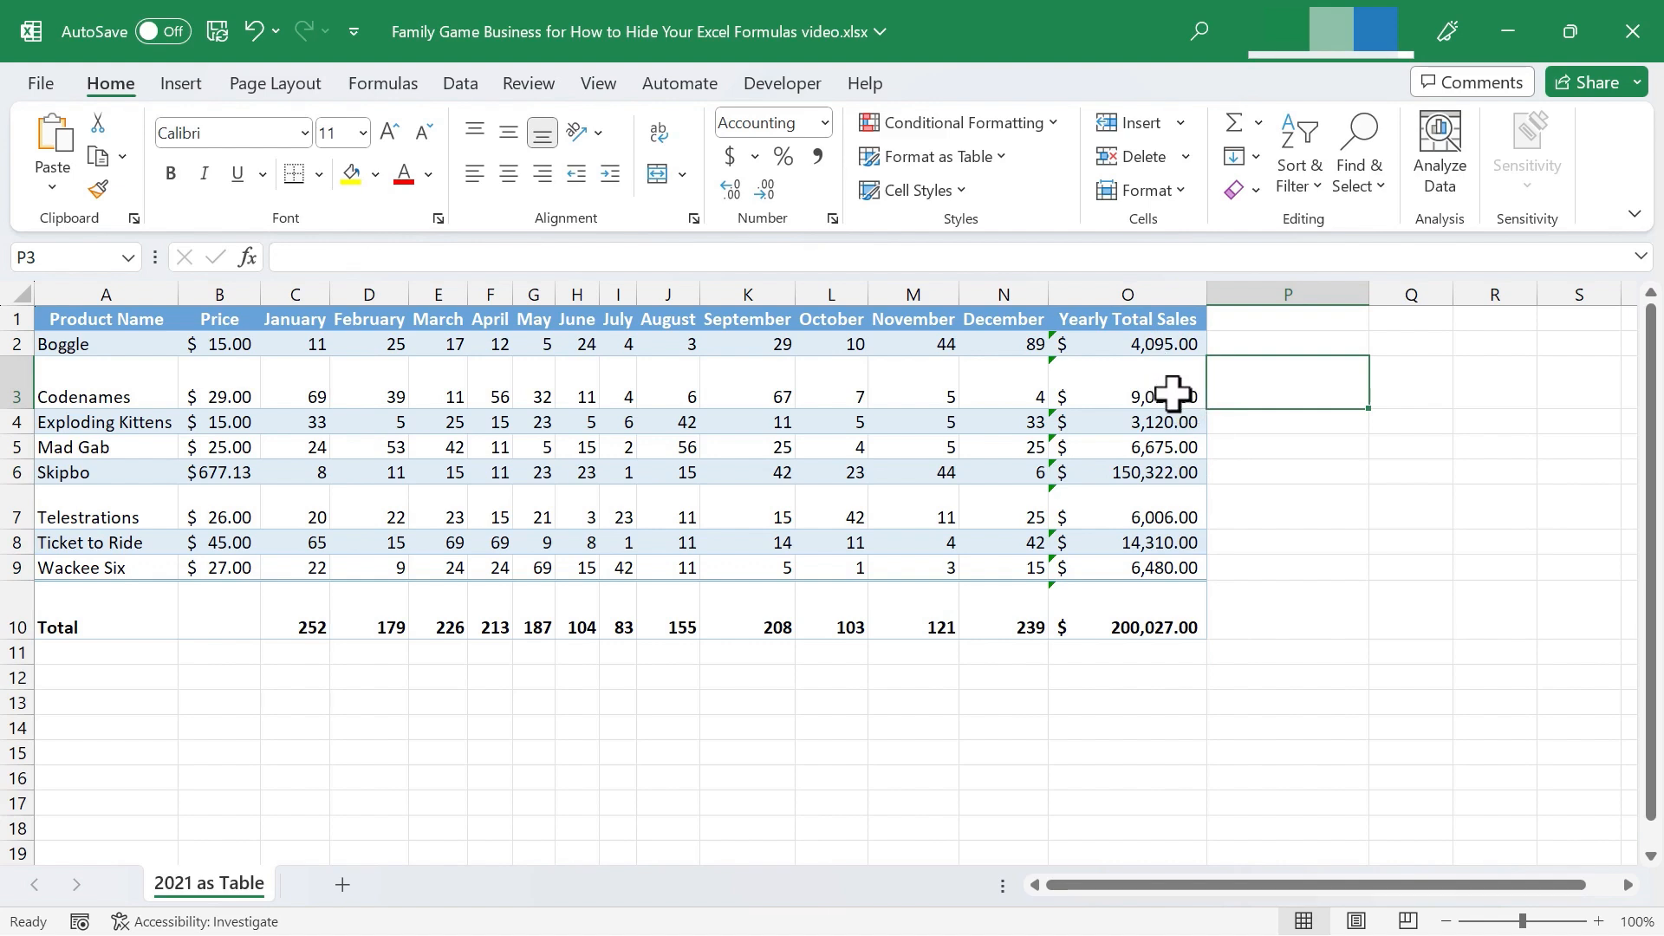
{"action": "mouse_move", "coordinate": [1173, 623]}
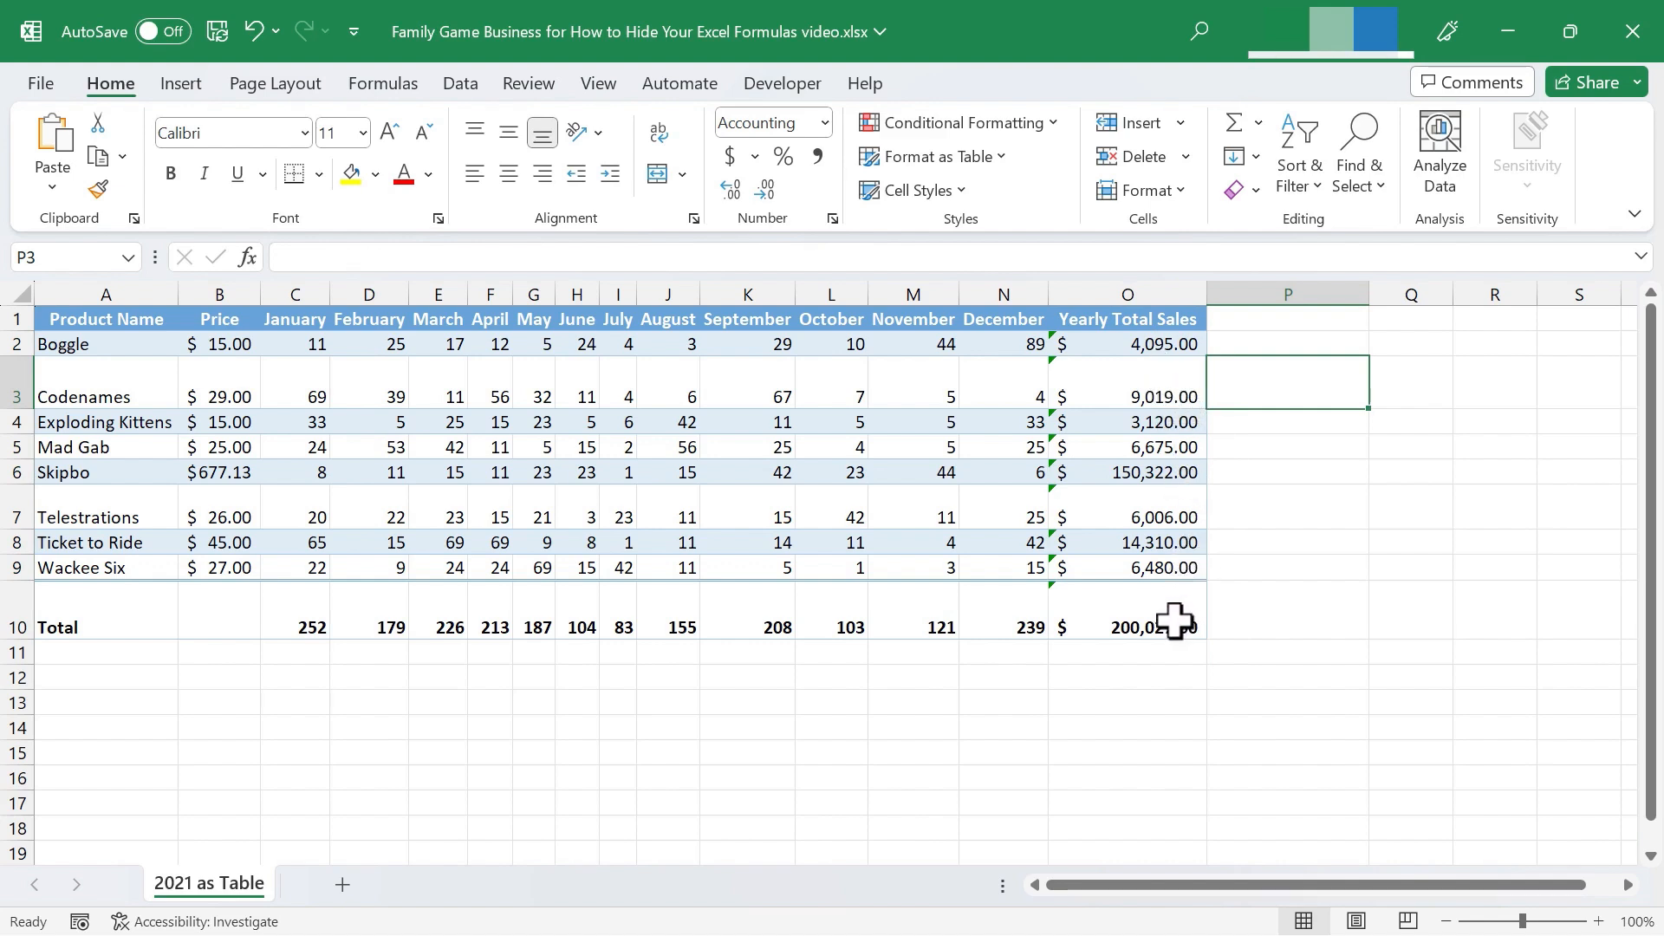
{"action": "left_click", "coordinate": [1127, 567]}
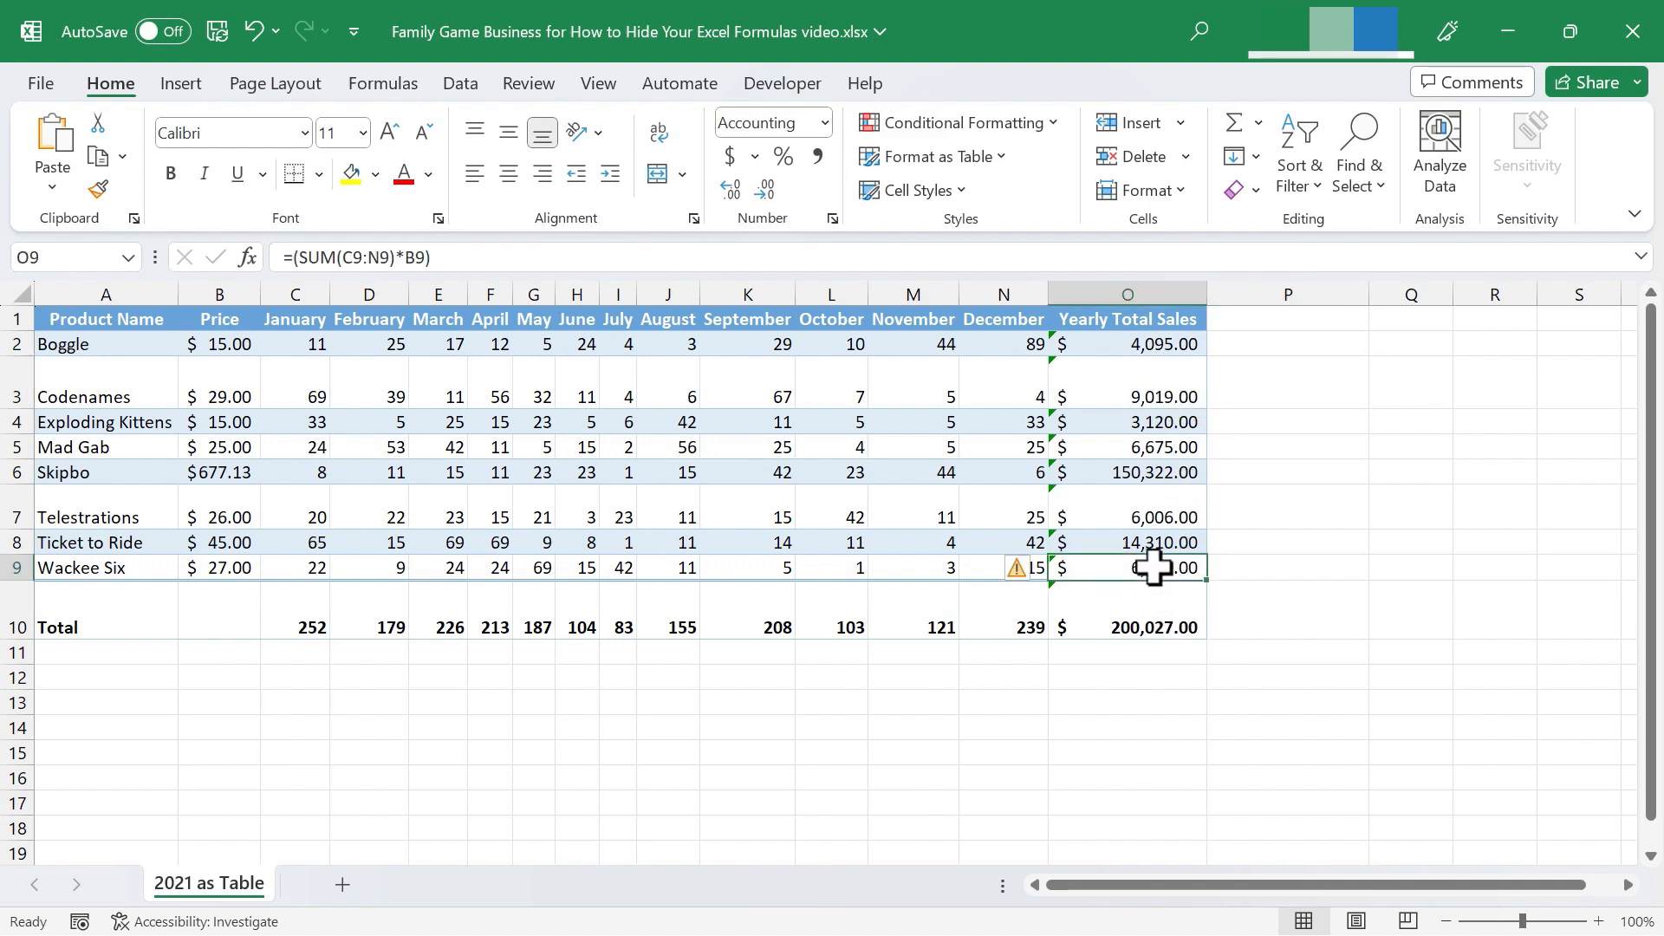
{"action": "double_click", "coordinate": [1126, 566]}
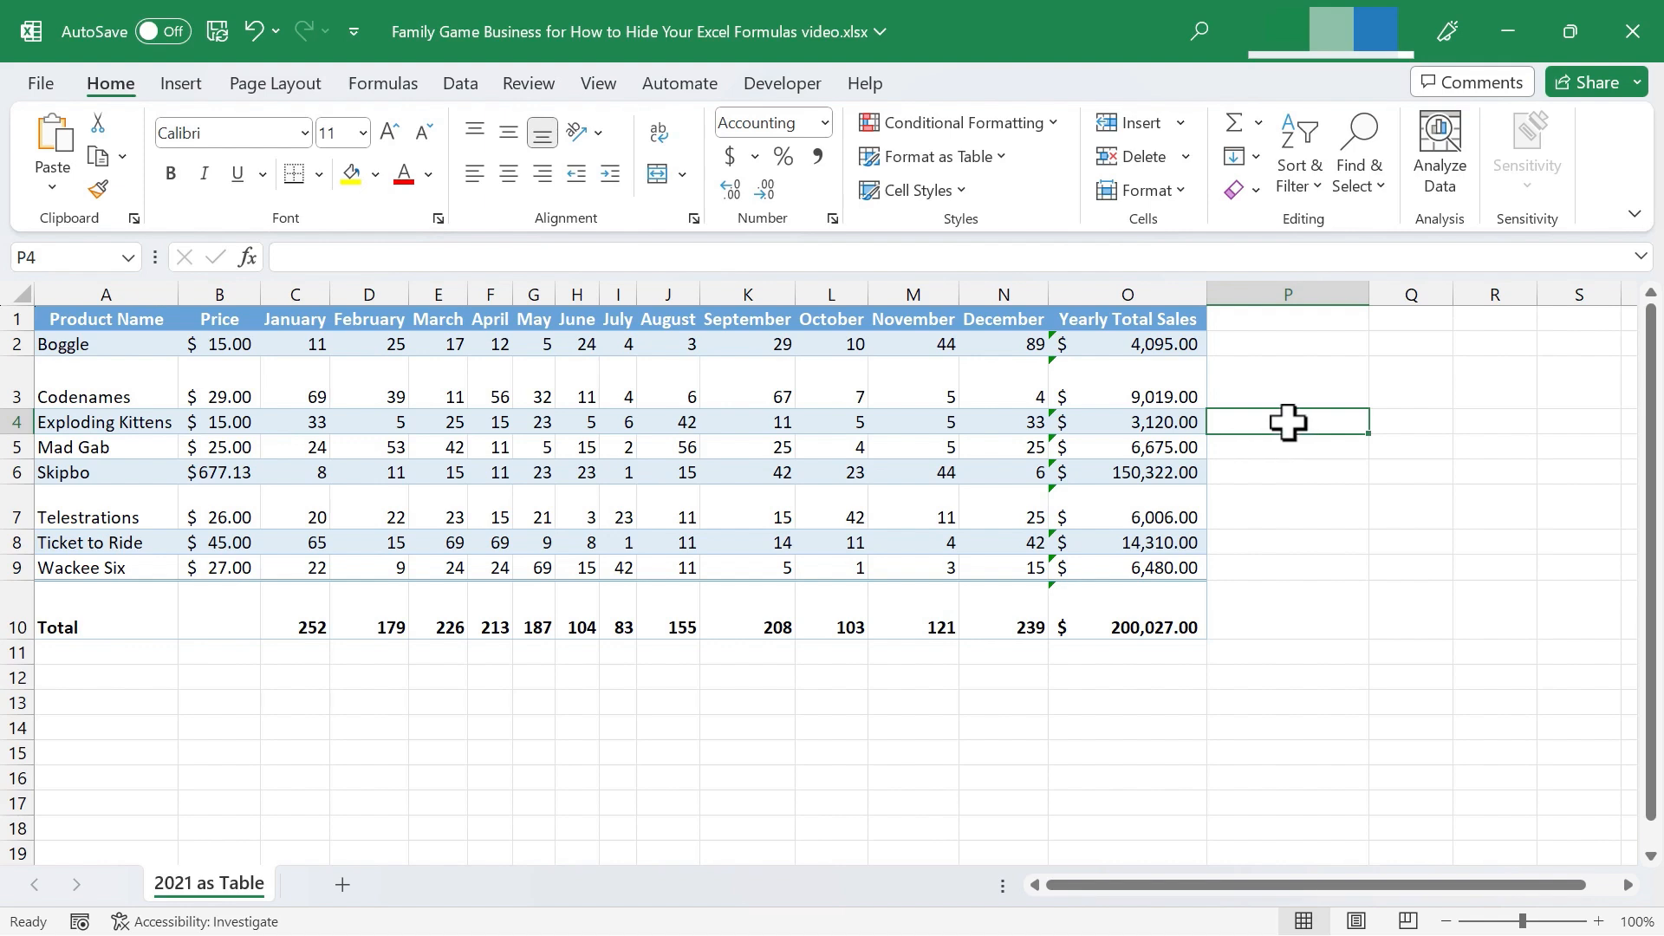
{"action": "mouse_move", "coordinate": [1360, 453]}
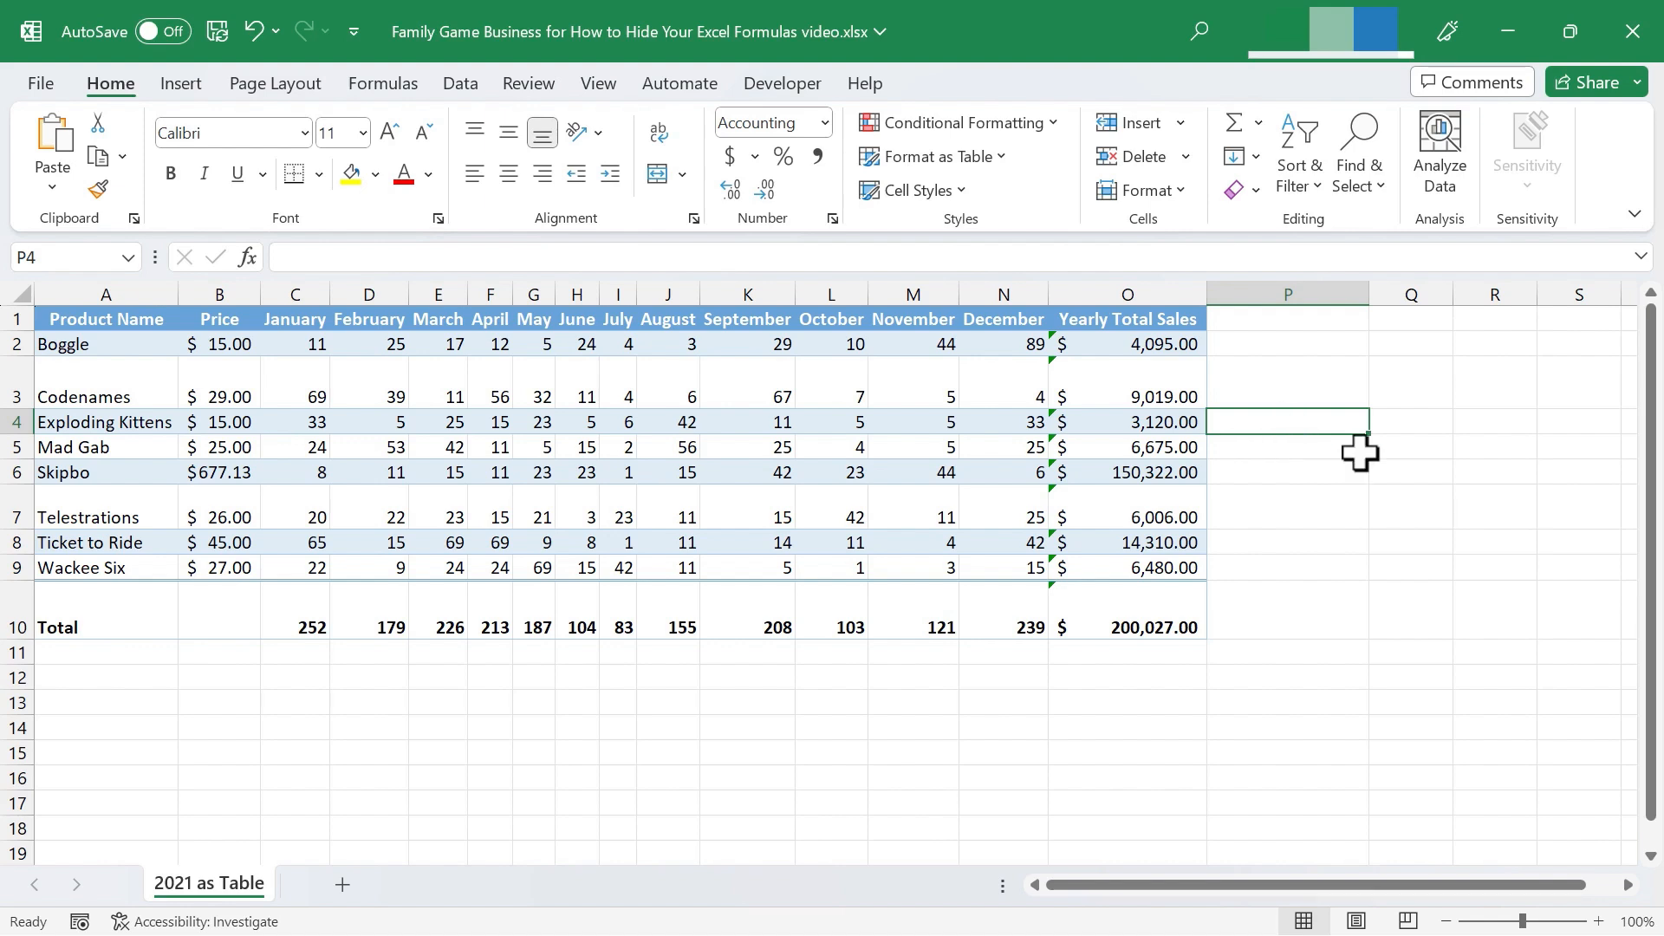
{"action": "mouse_move", "coordinate": [1465, 347]}
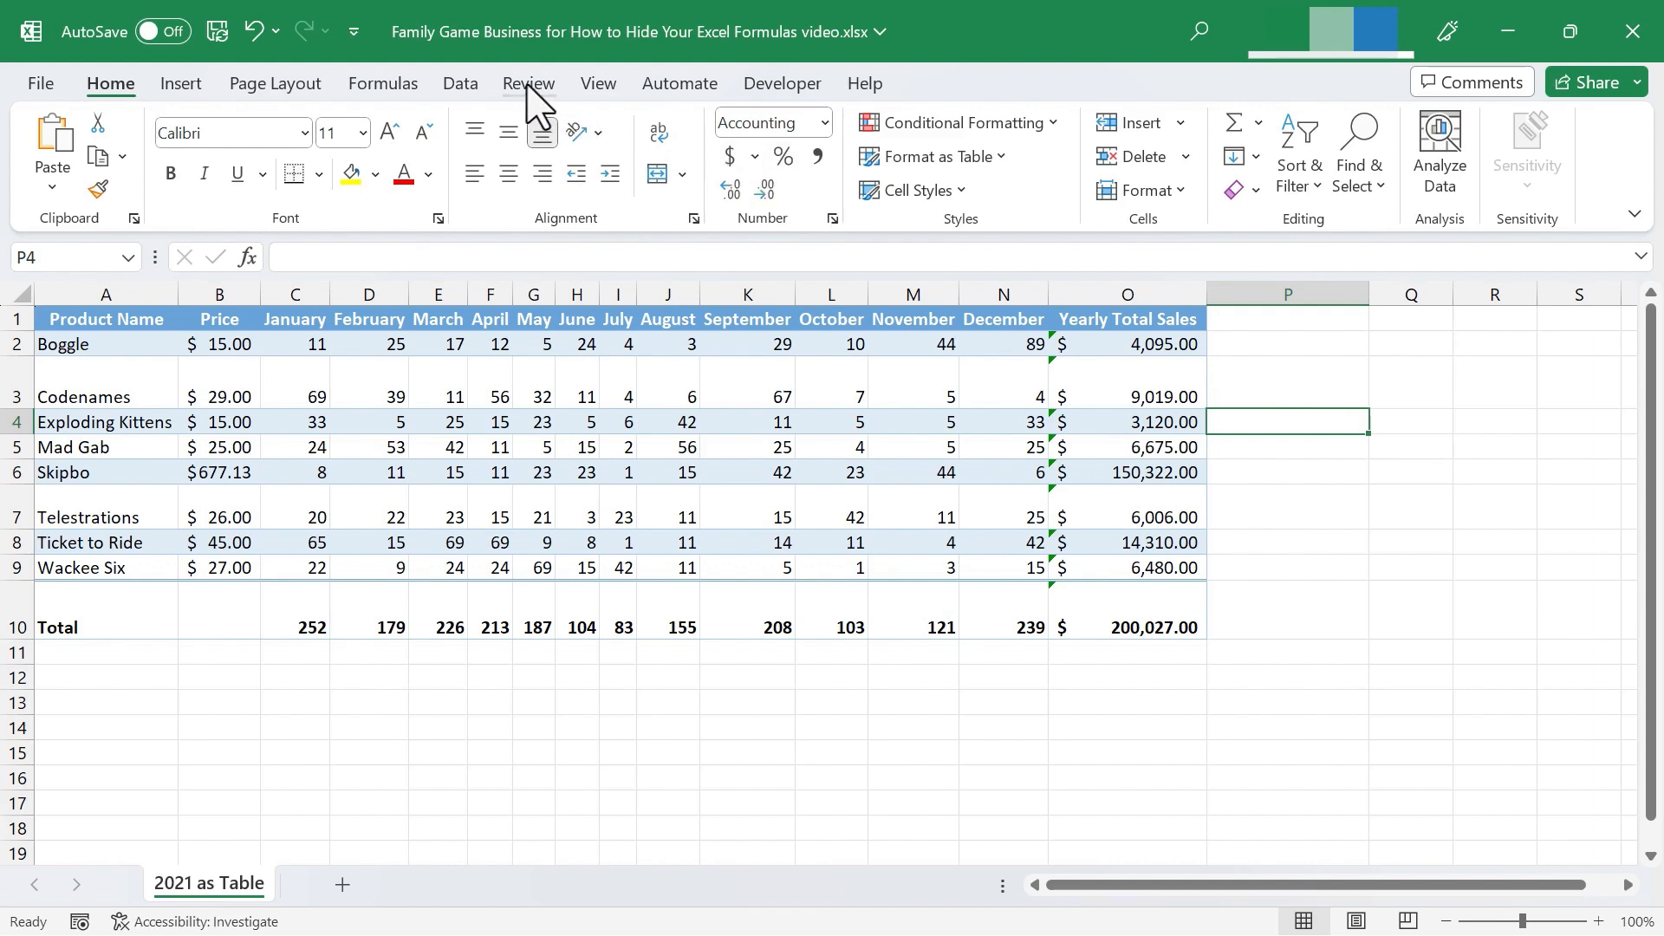
Protect the 2021 as Table sheet with a confirmed password via Review > Protect Sheet
{"action": "left_click", "coordinate": [529, 83]}
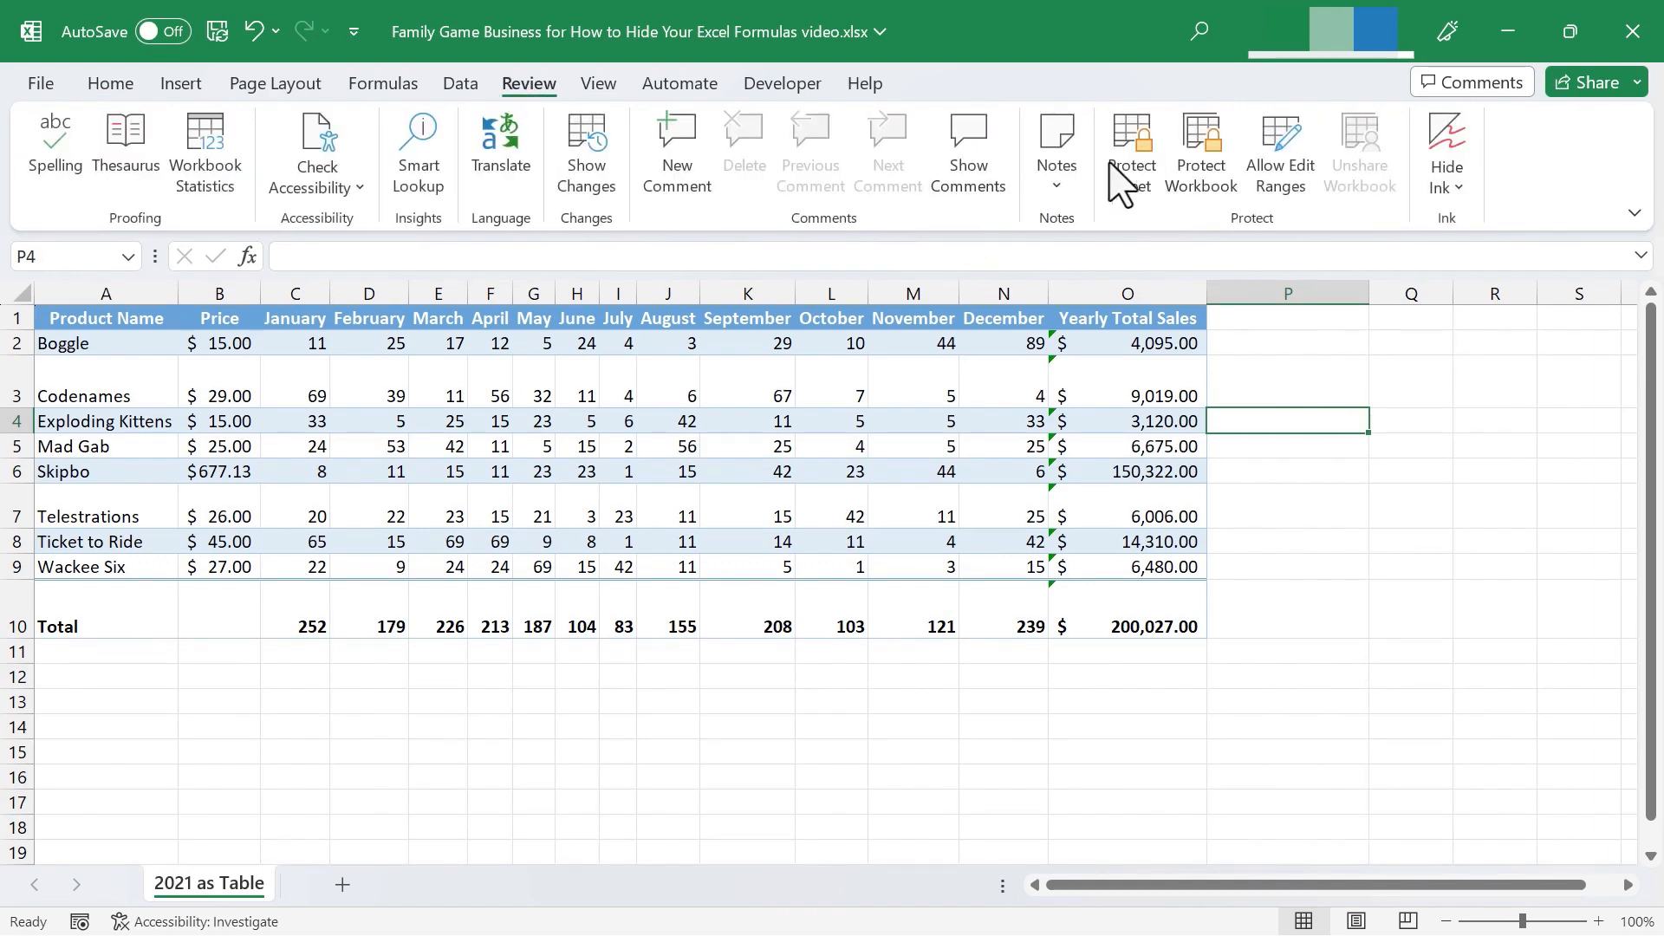
{"action": "left_click", "coordinate": [1130, 155]}
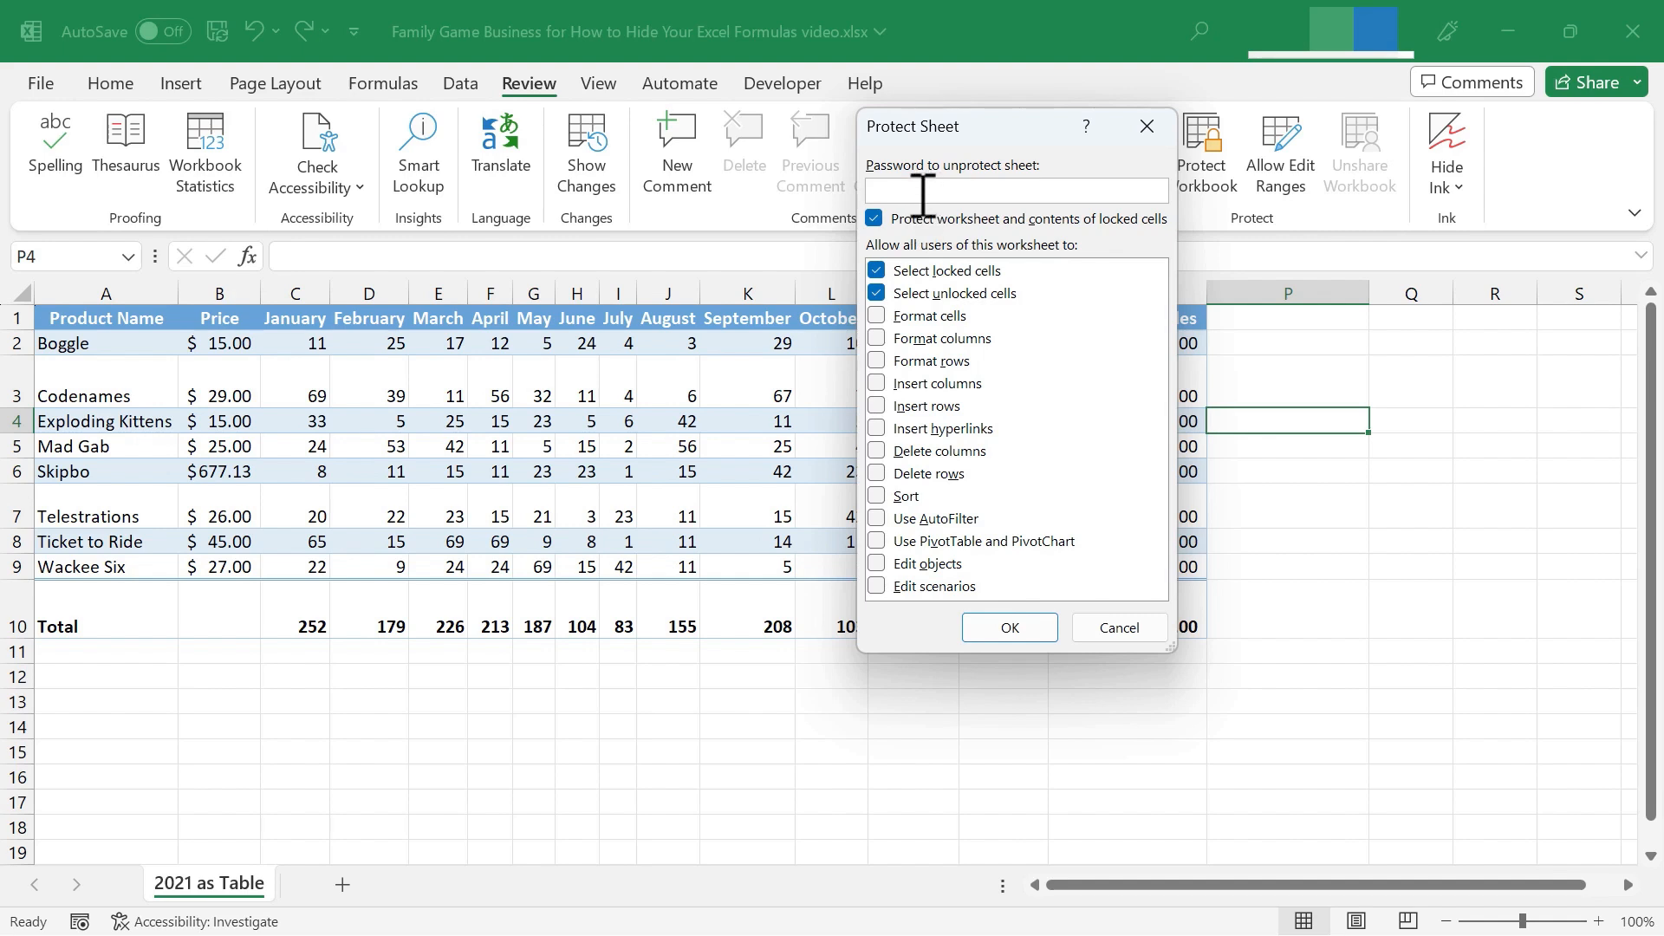
{"action": "left_click", "coordinate": [1007, 626]}
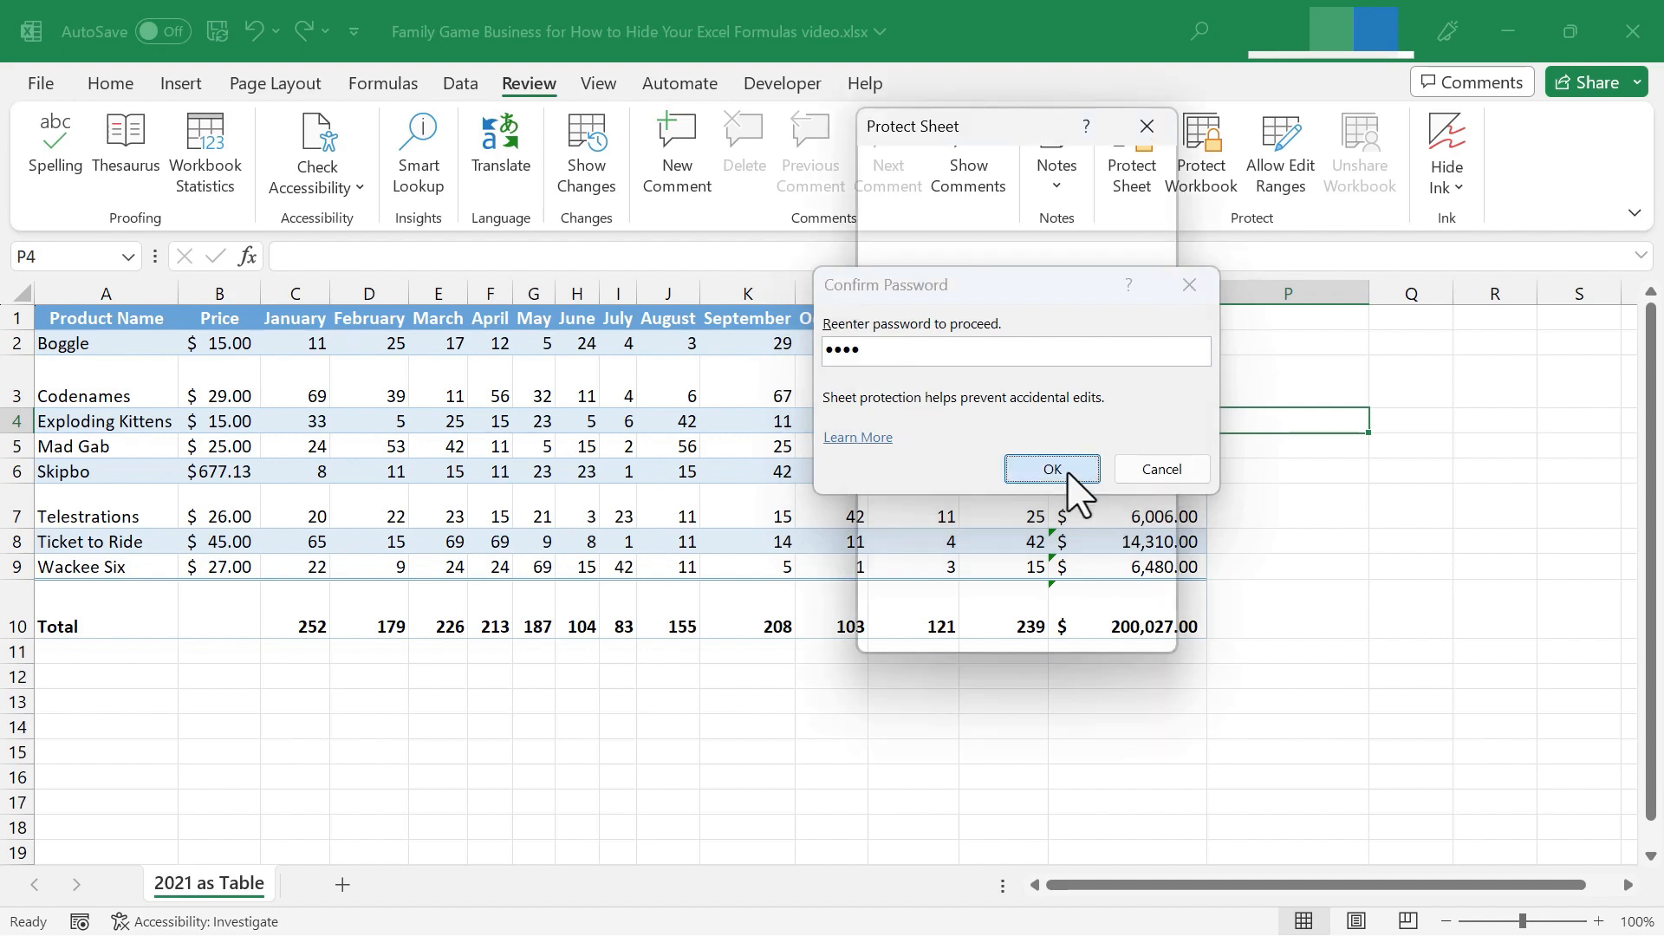
{"action": "left_click", "coordinate": [1050, 469]}
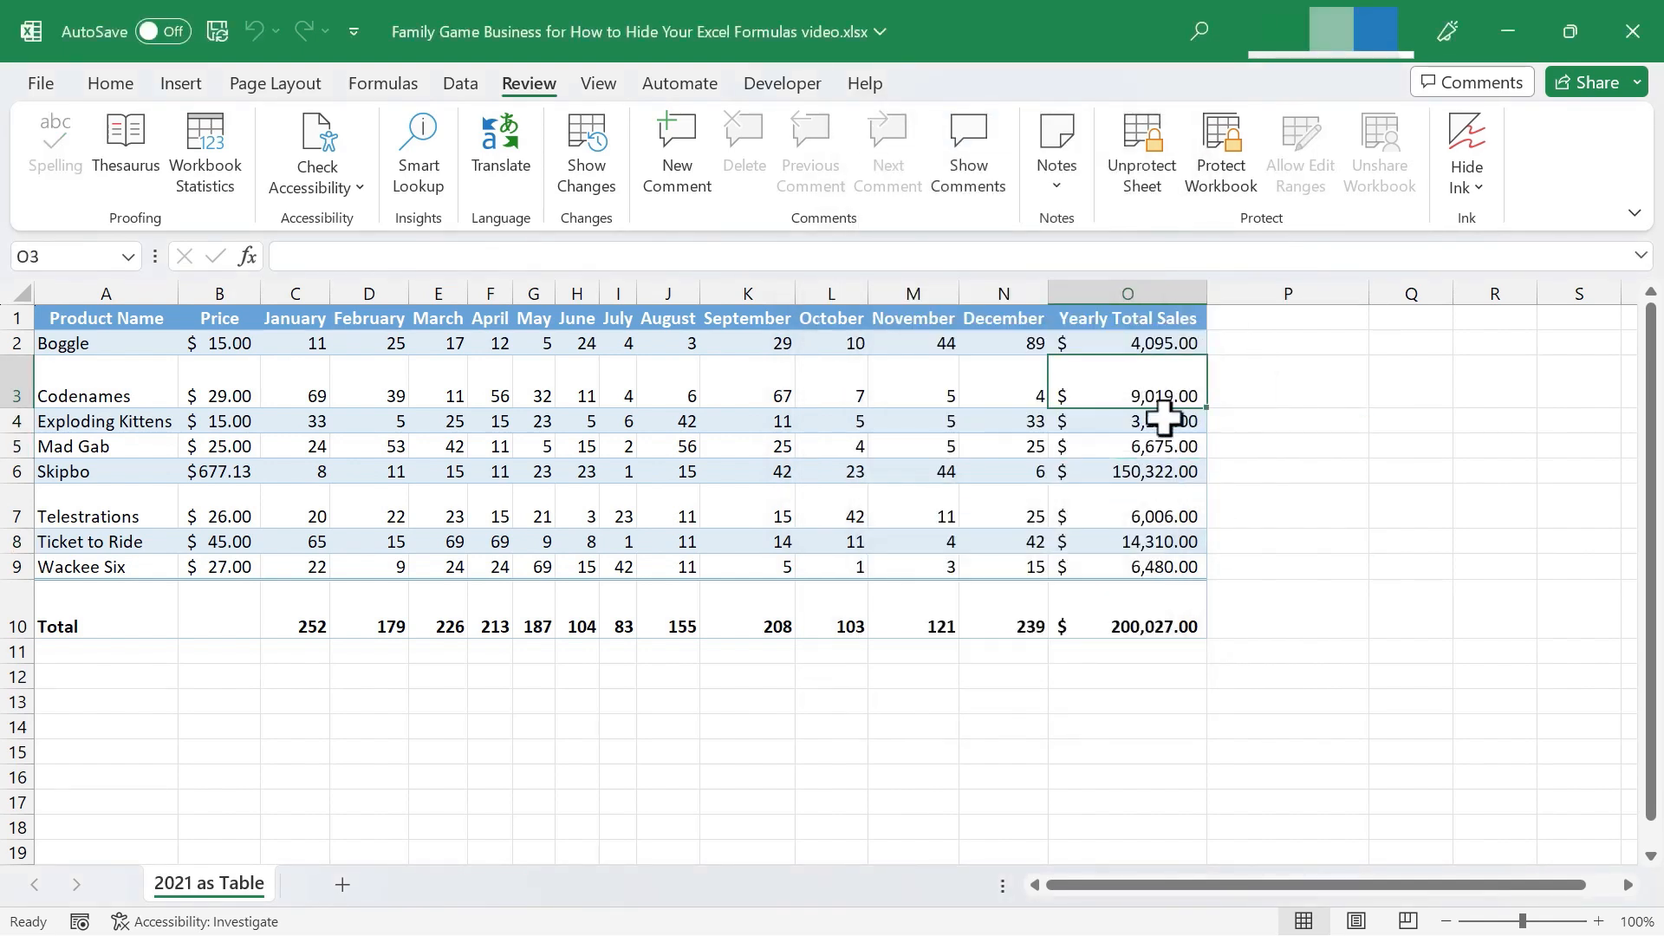
{"action": "left_click", "coordinate": [1127, 515]}
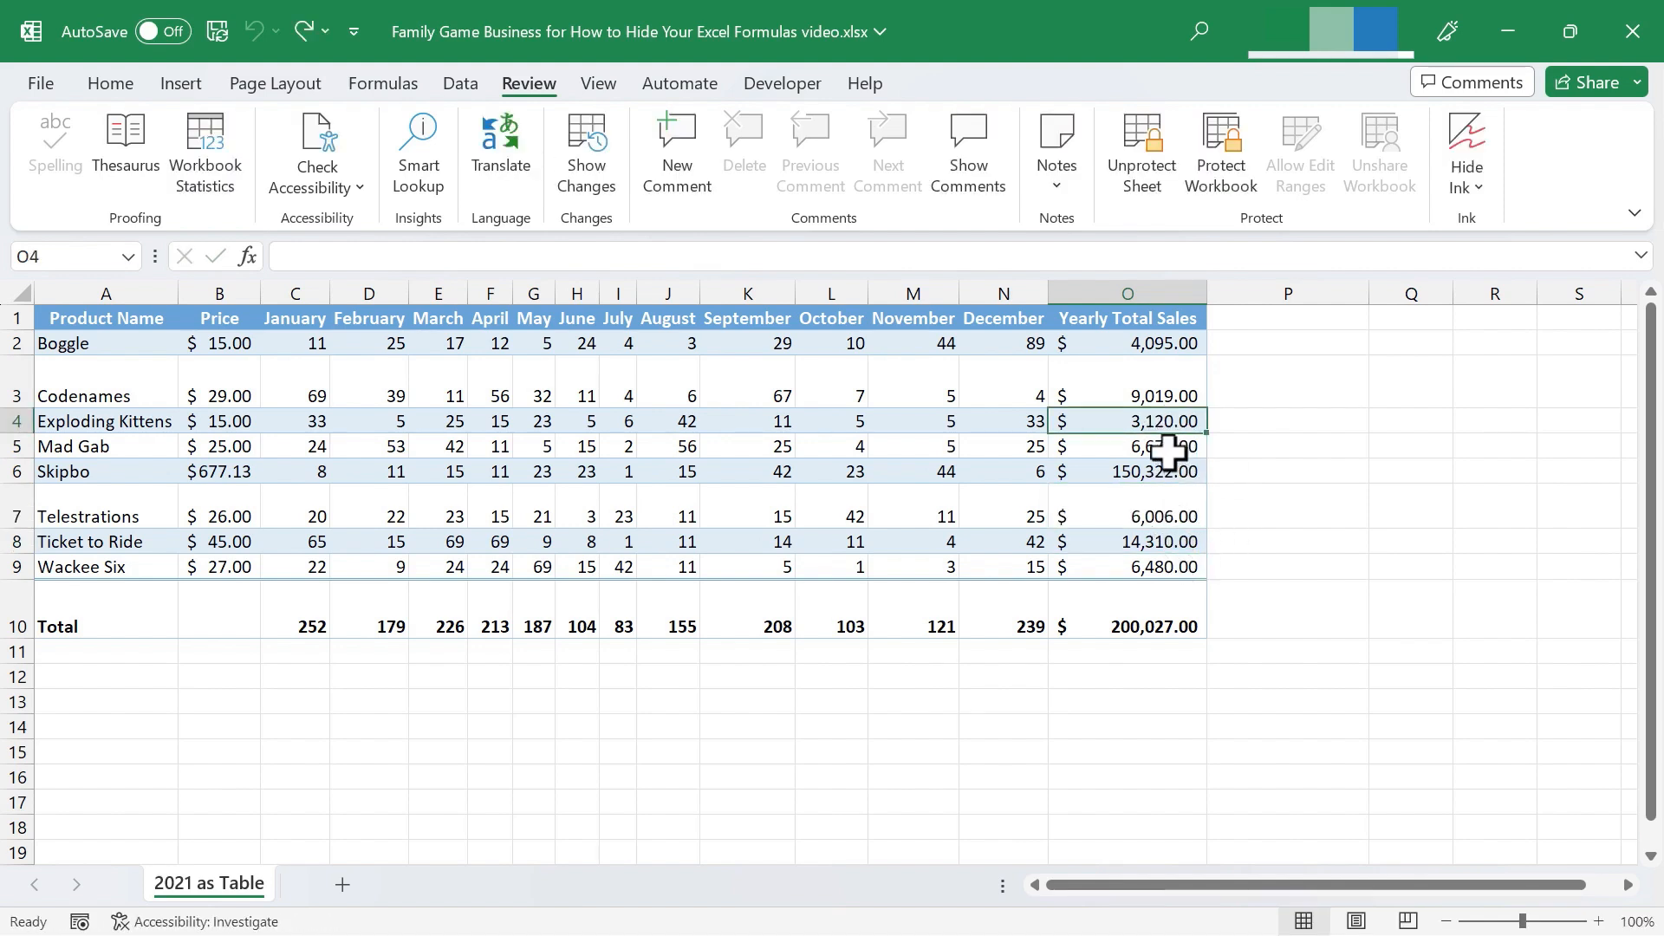
{"action": "left_click", "coordinate": [1127, 446]}
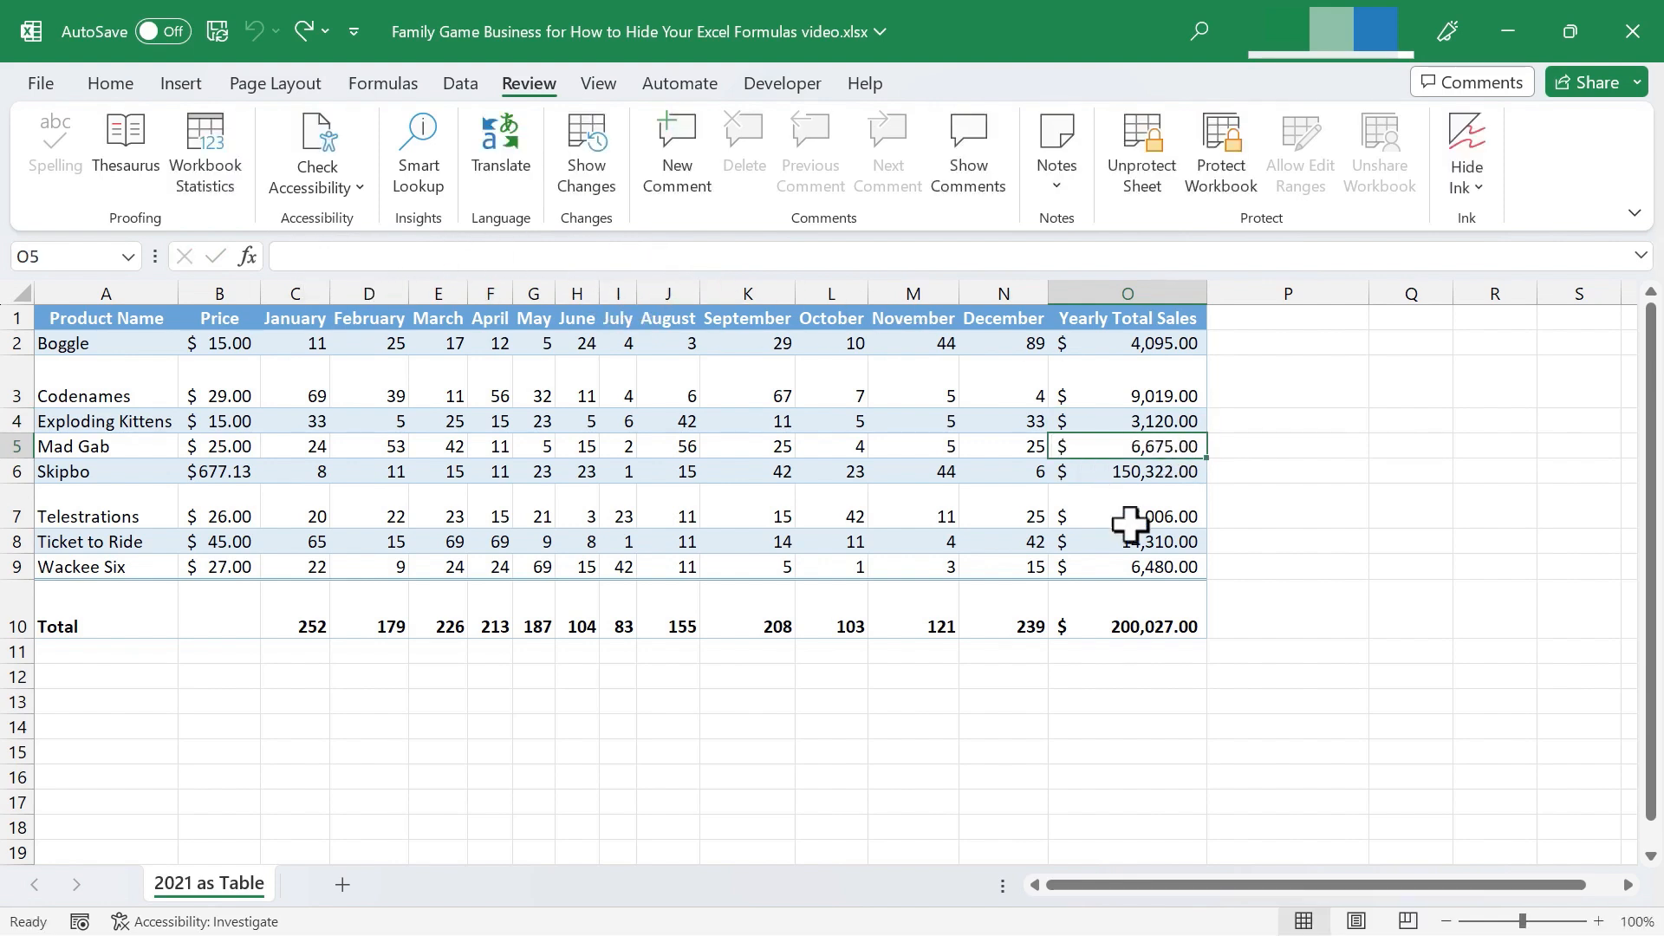
{"action": "left_click", "coordinate": [1002, 626]}
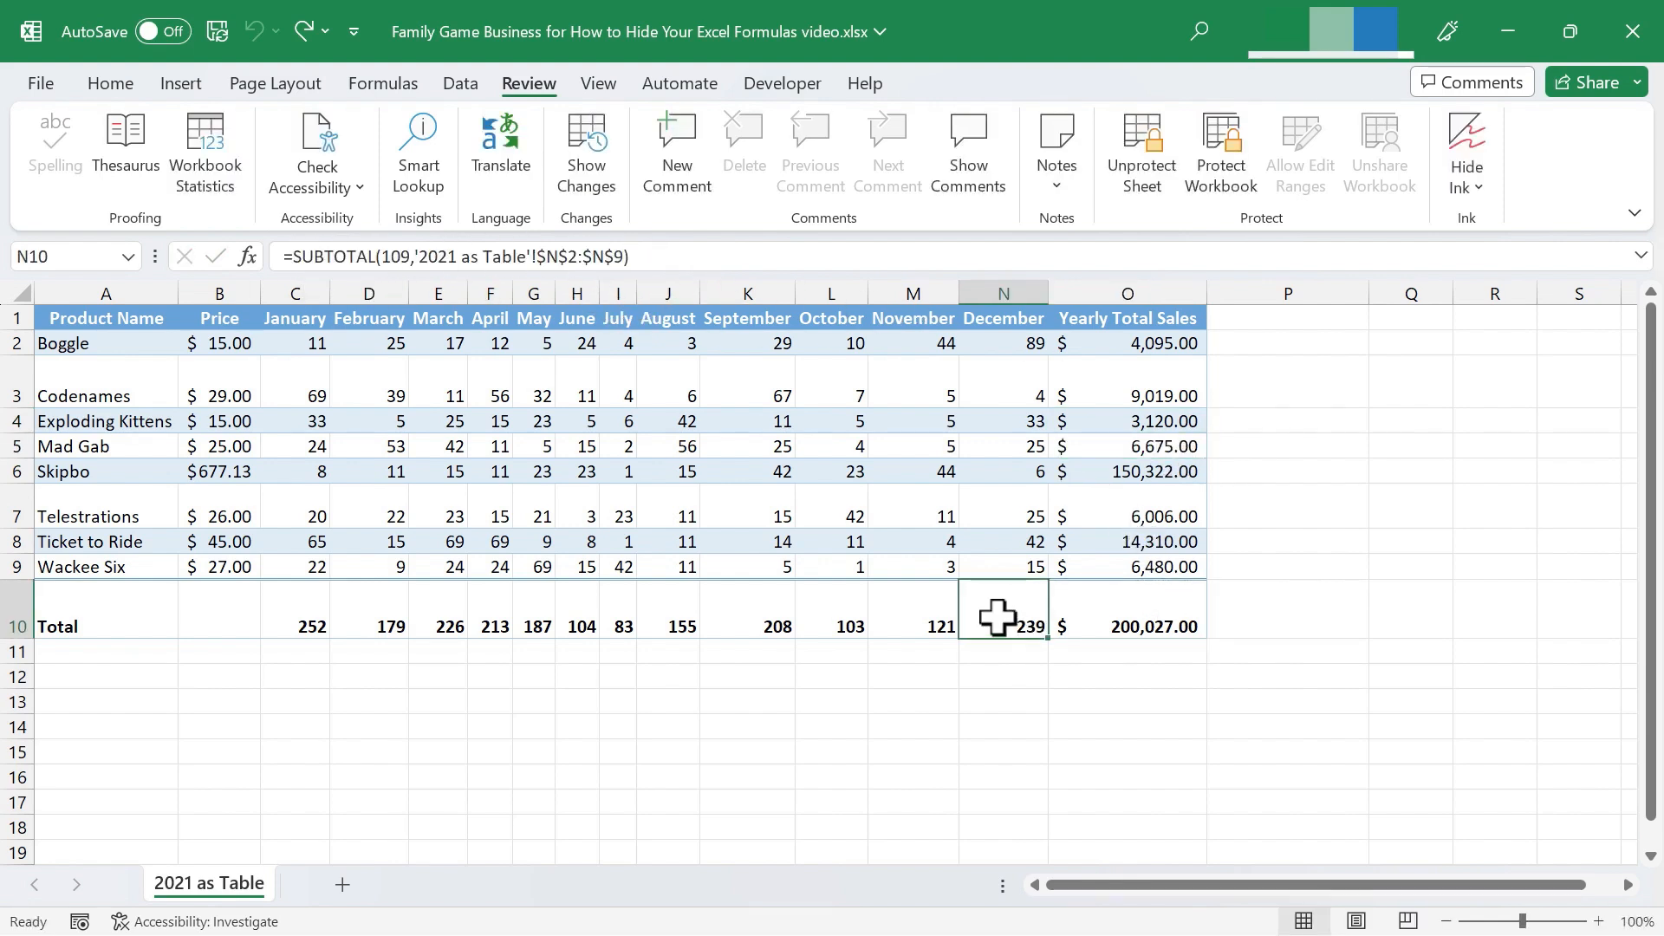
{"action": "mouse_move", "coordinate": [1003, 626]}
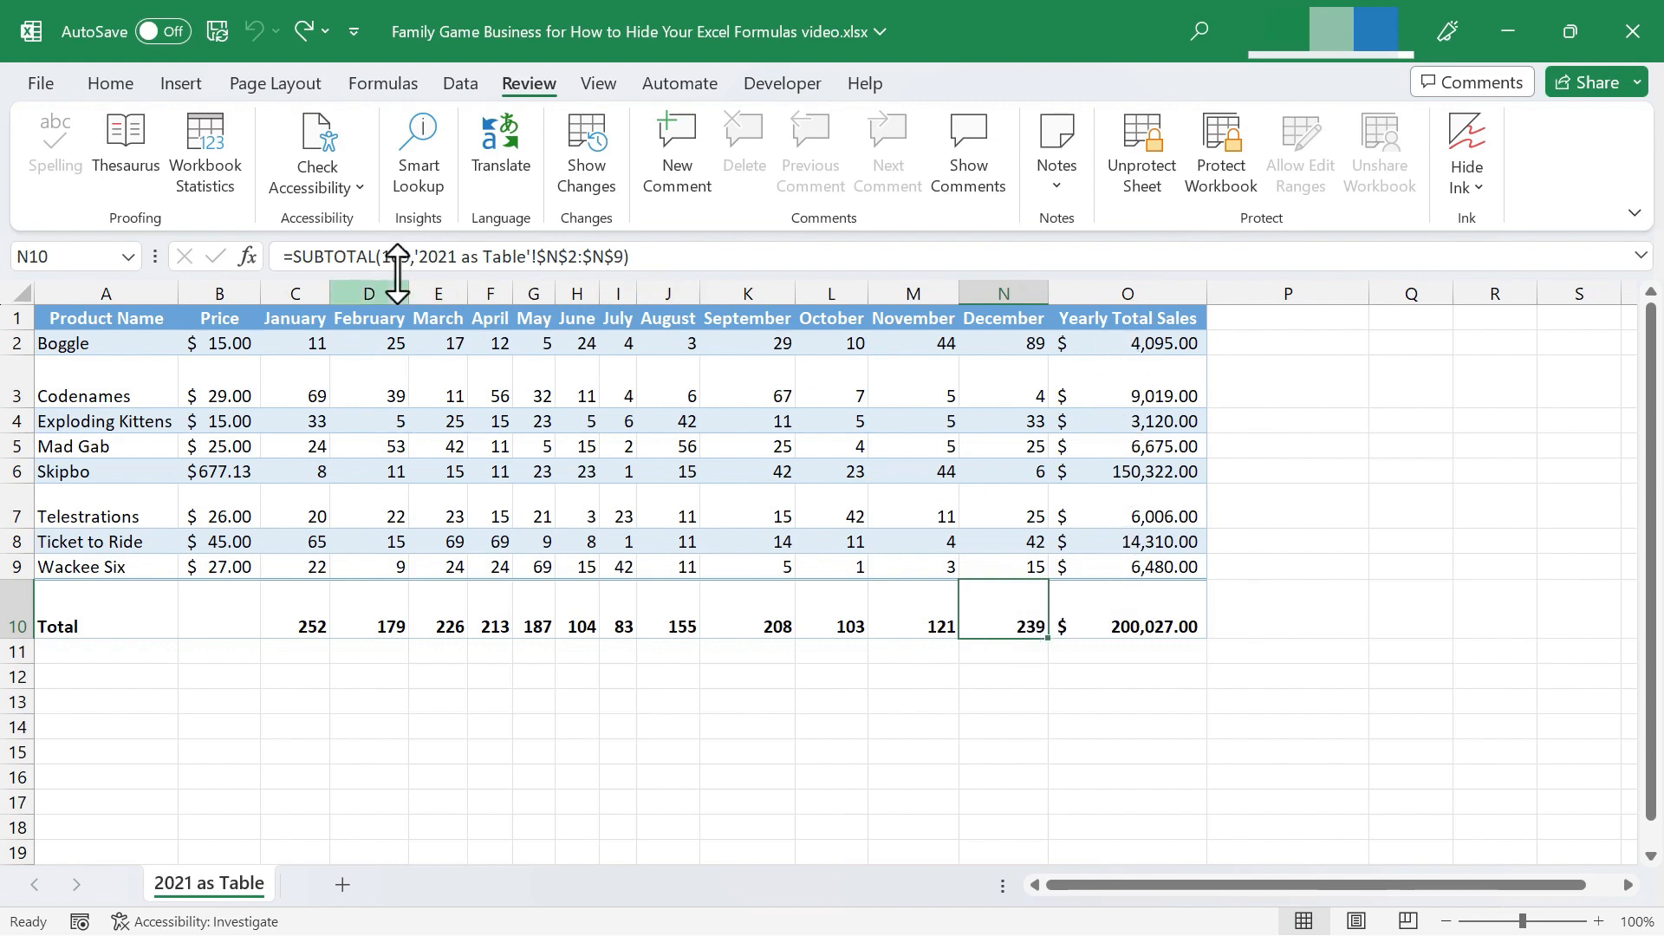
{"action": "left_click", "coordinate": [911, 625]}
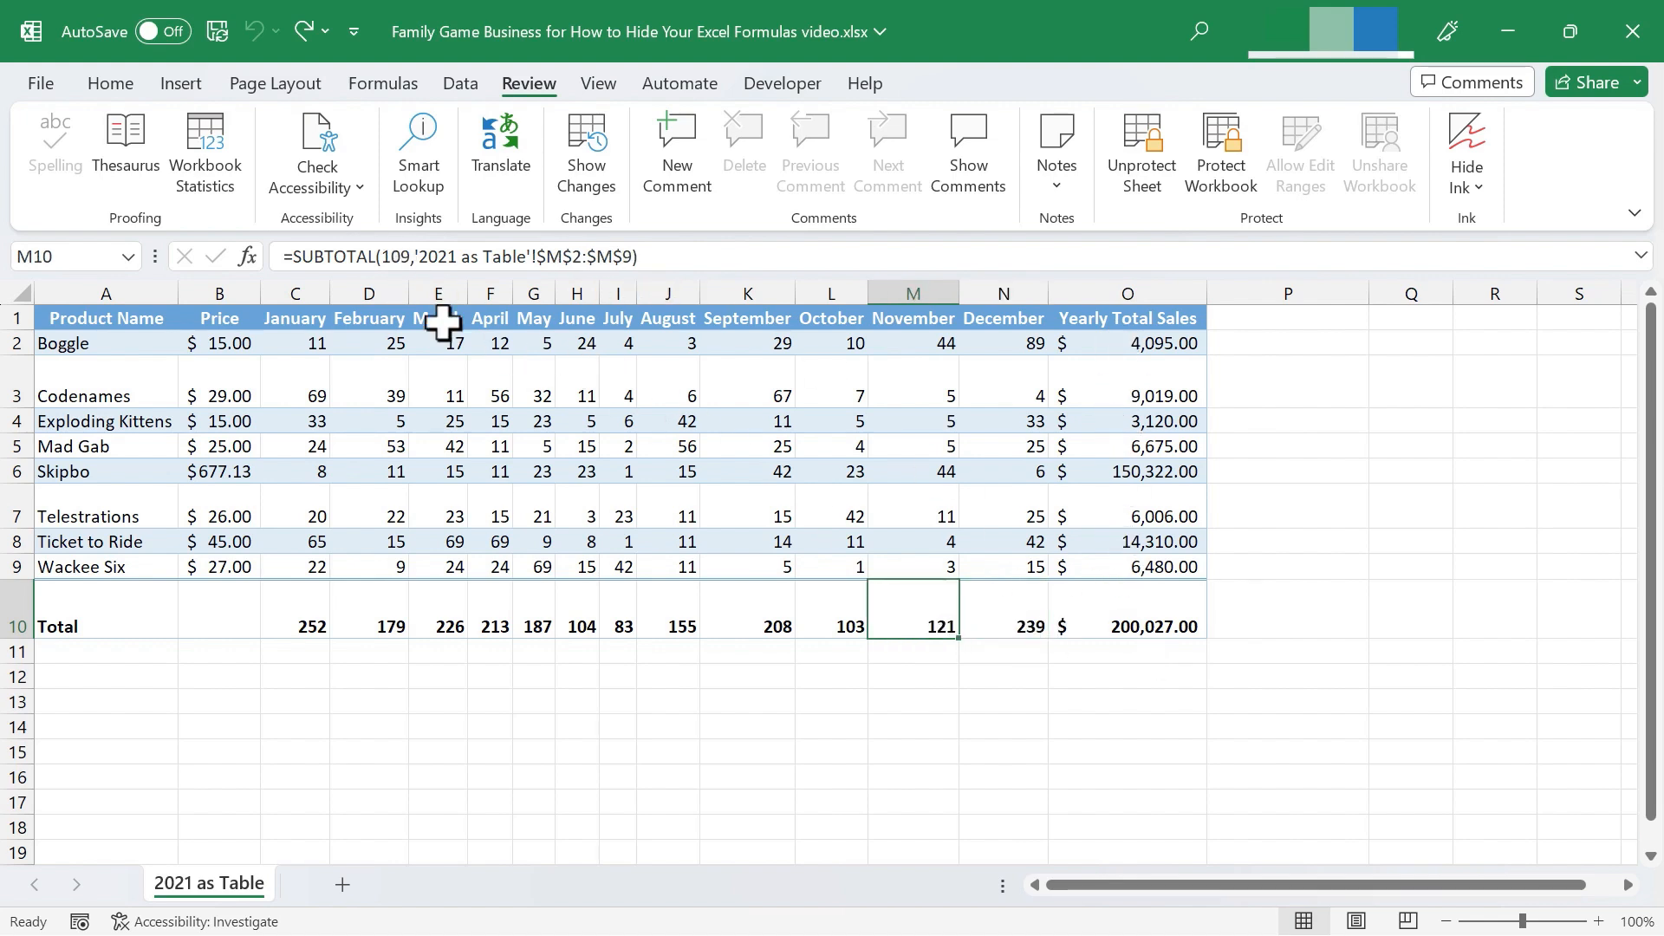
{"action": "mouse_move", "coordinate": [1157, 411]}
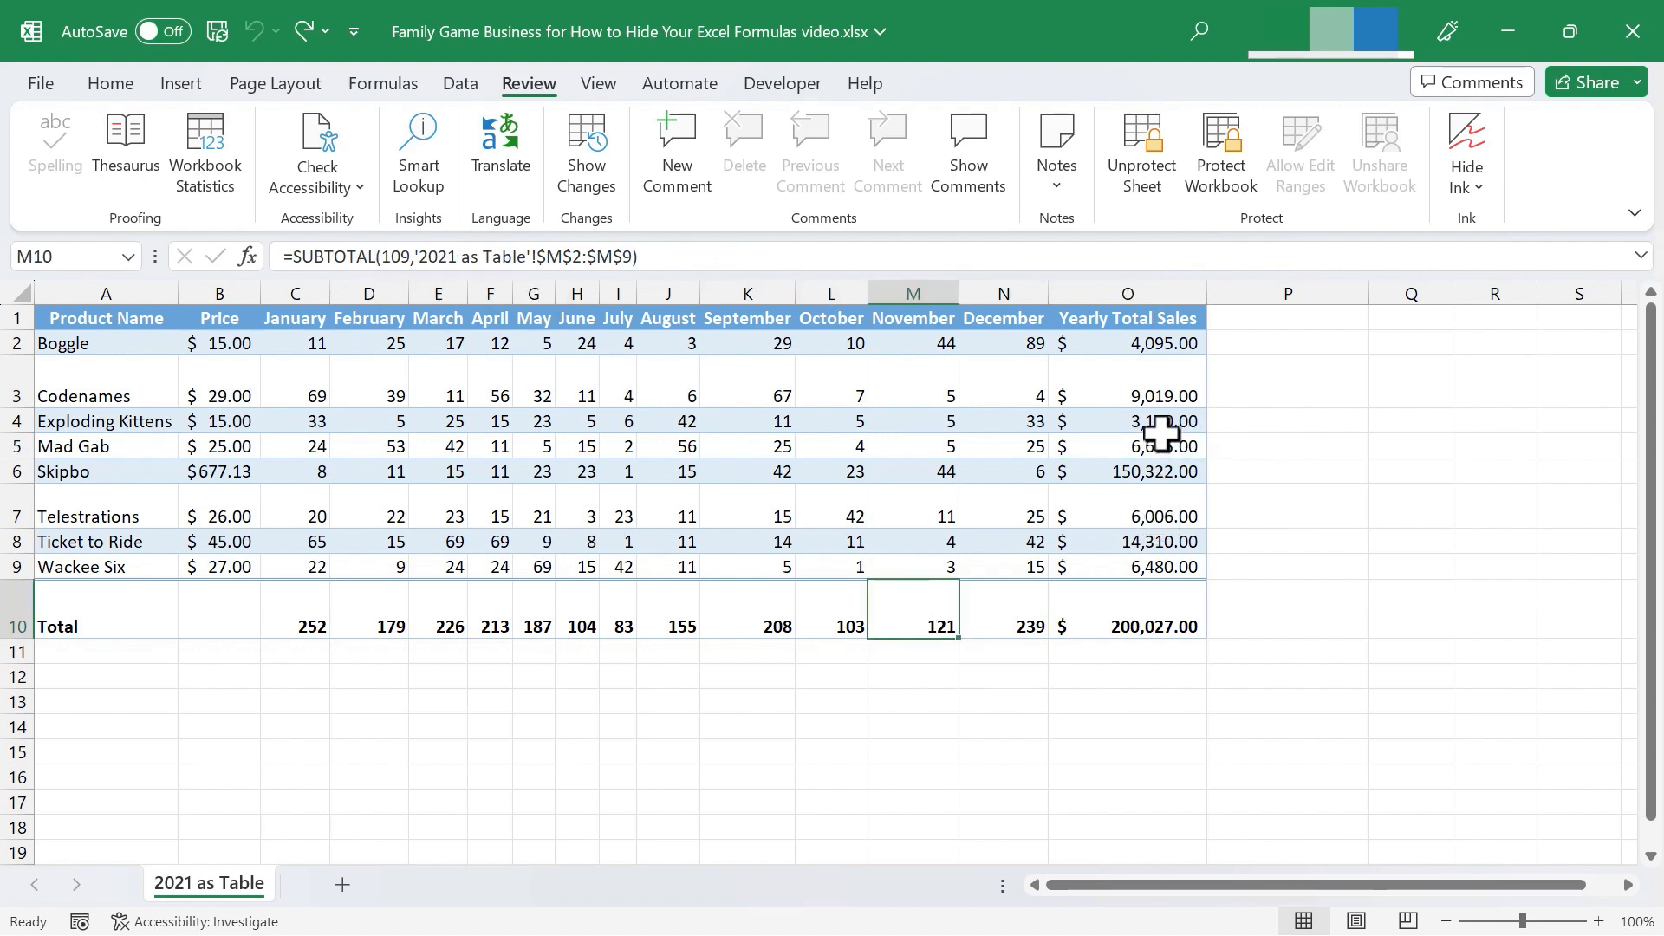
{"action": "mouse_move", "coordinate": [912, 624]}
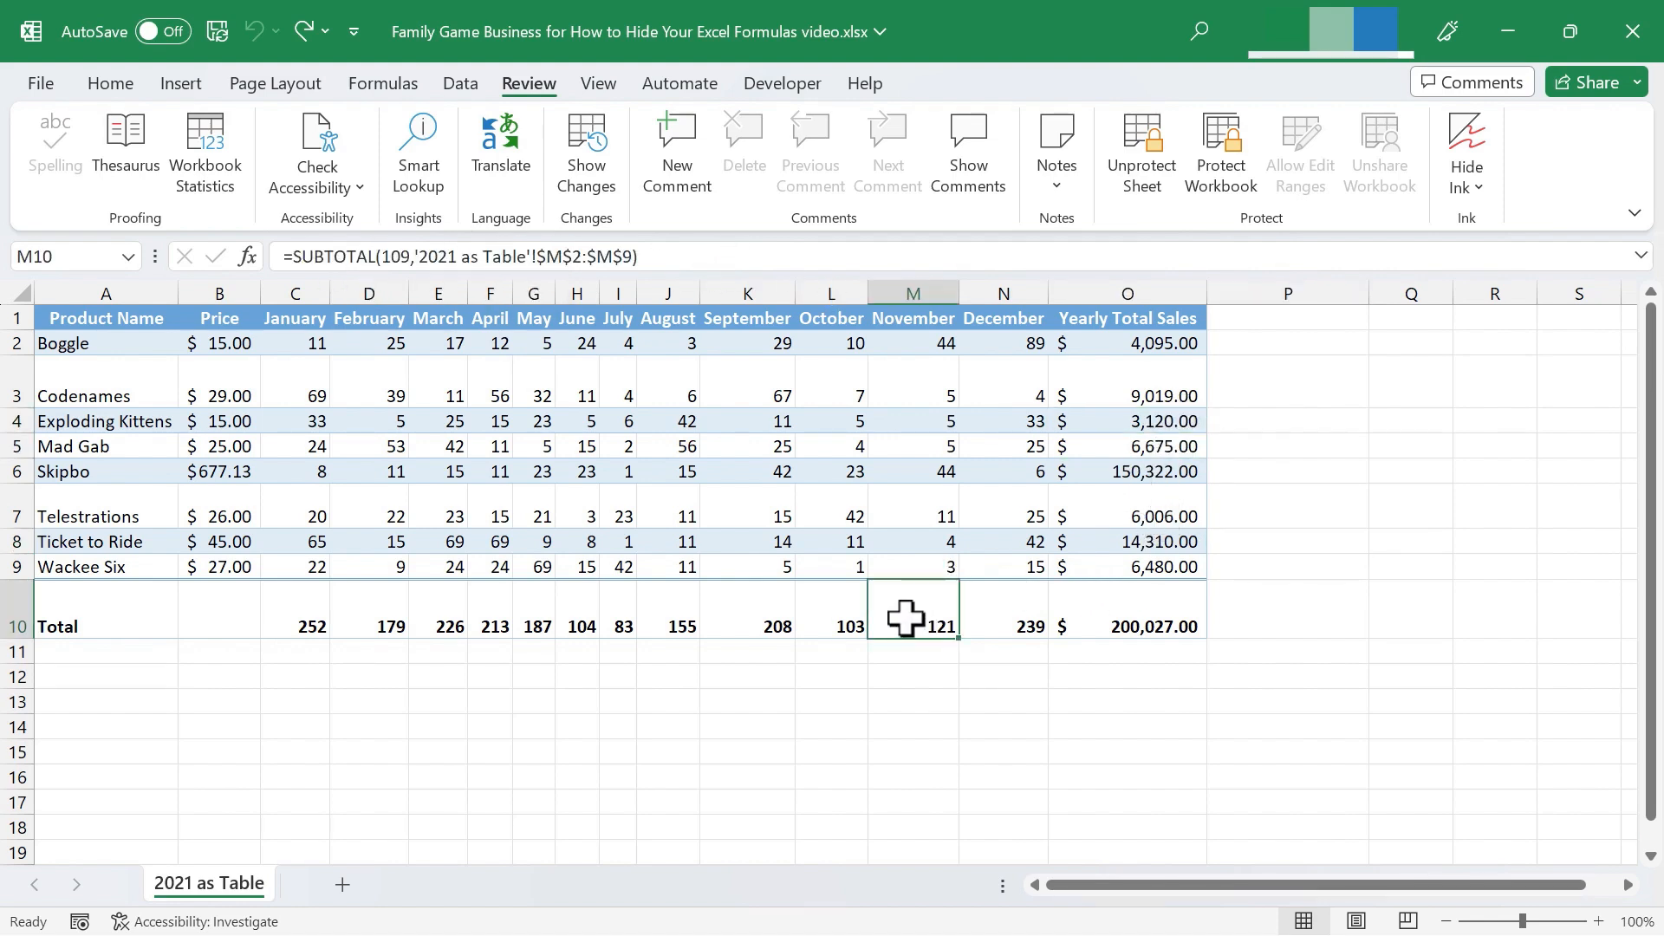
{"action": "left_click", "coordinate": [1126, 421]}
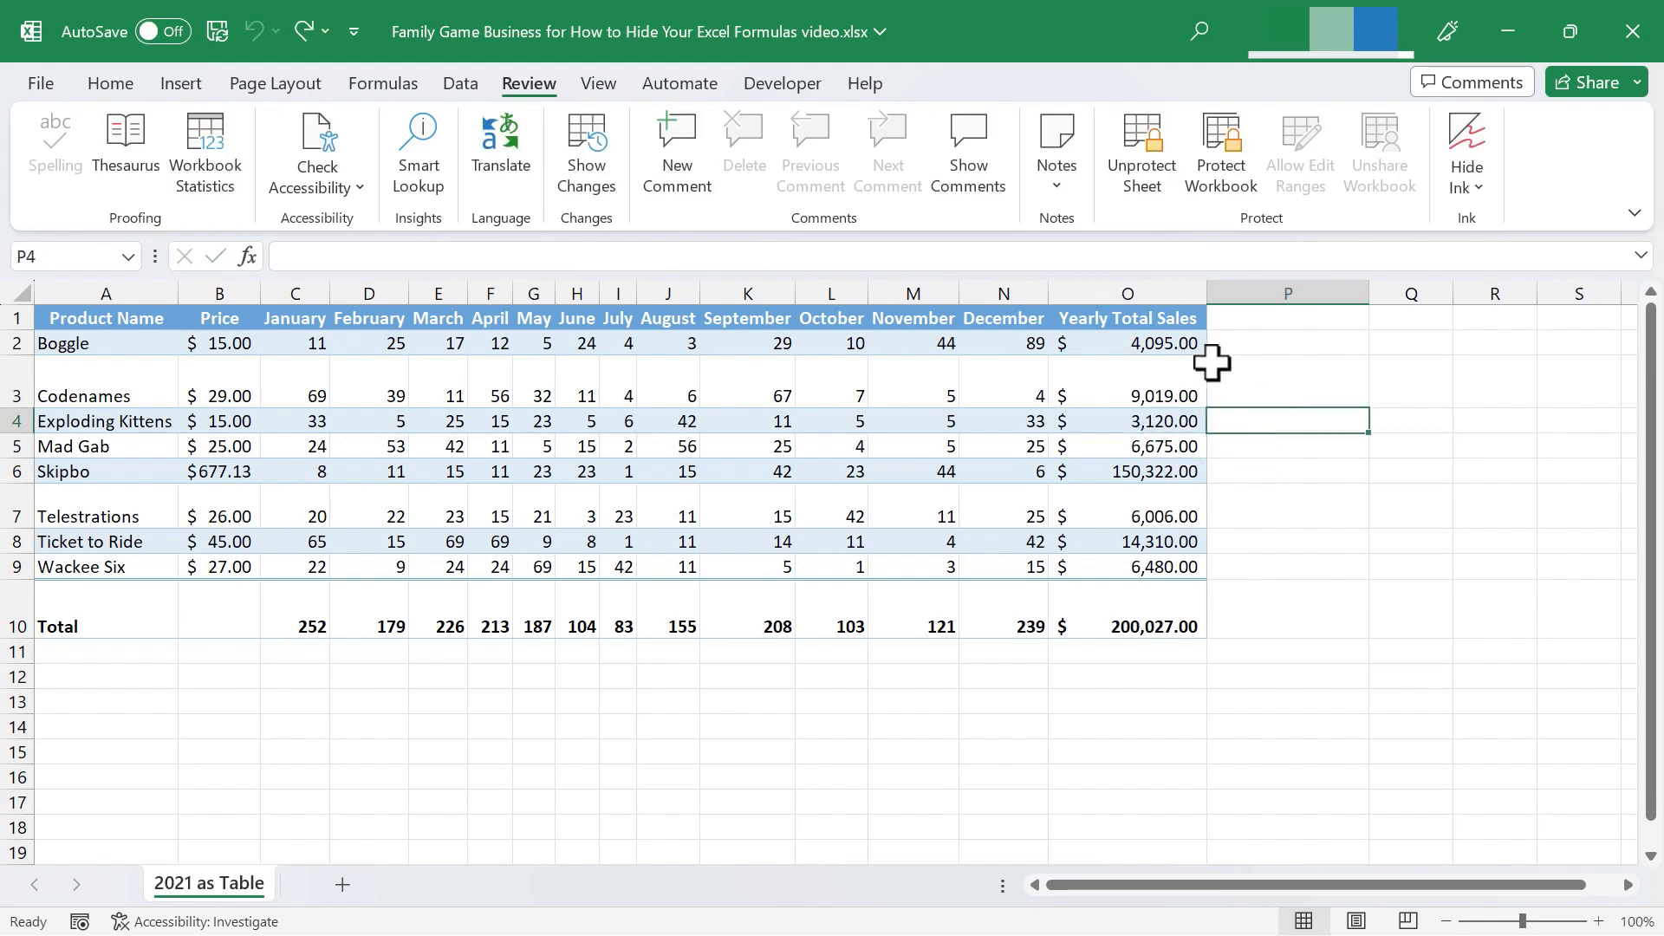
Unprotect the sheet with its password and set Yearly Total Sales cells to Locked and Hidden
{"action": "left_click", "coordinate": [1127, 293]}
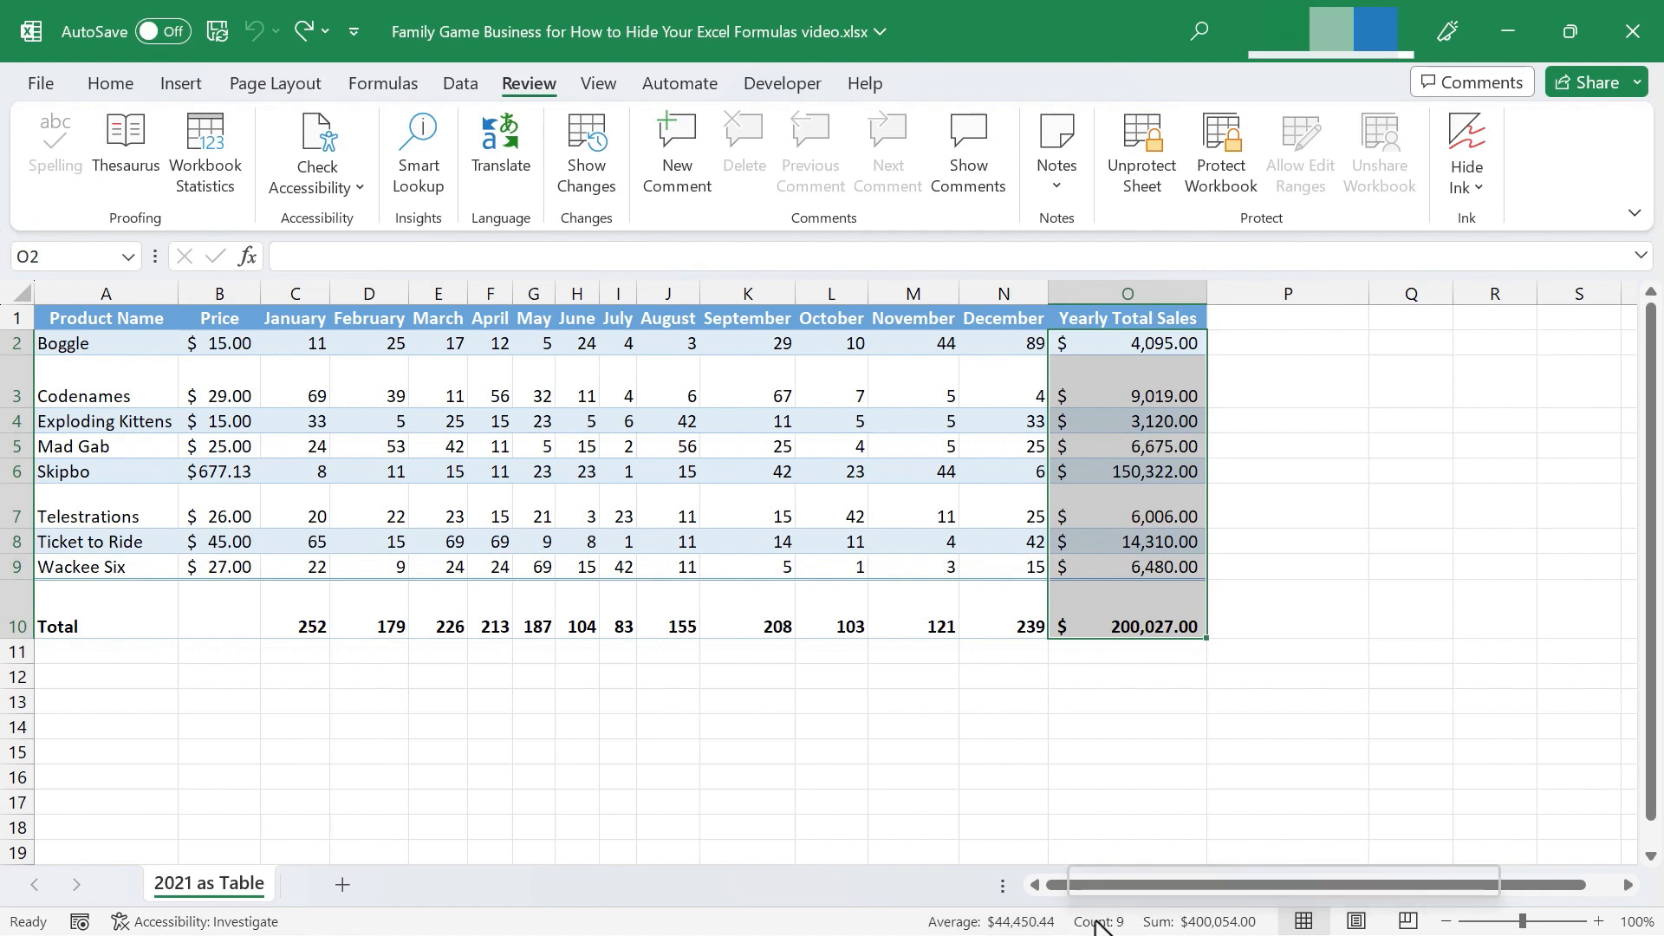
{"action": "mouse_move", "coordinate": [1173, 414]}
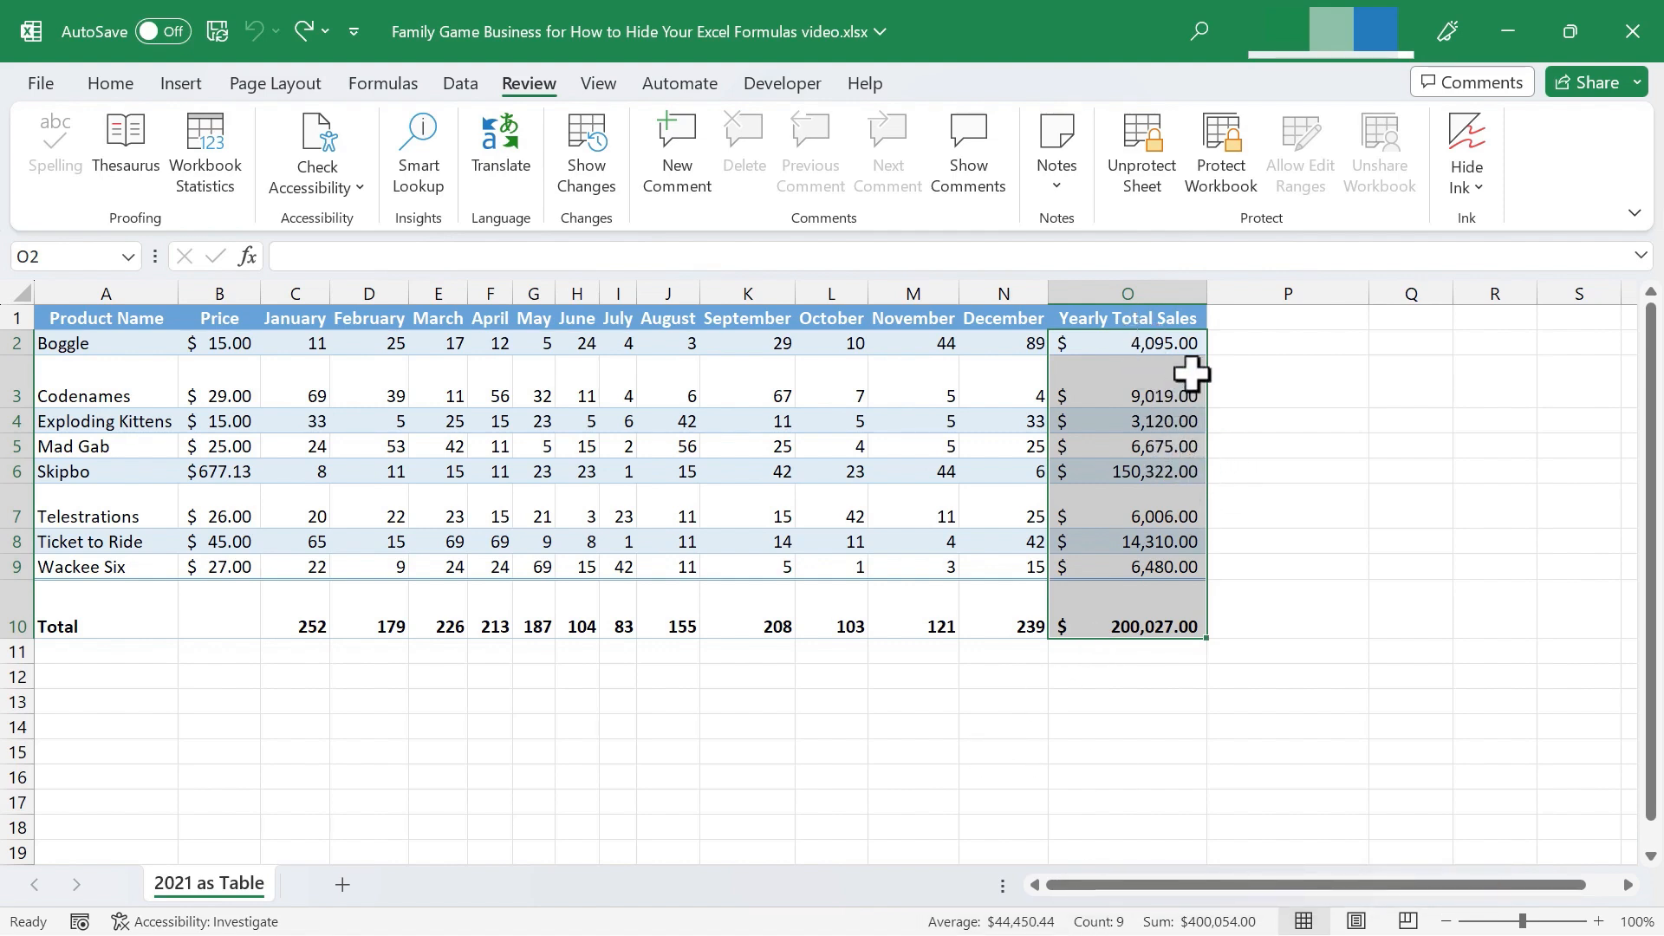
{"action": "left_click", "coordinate": [1139, 148]}
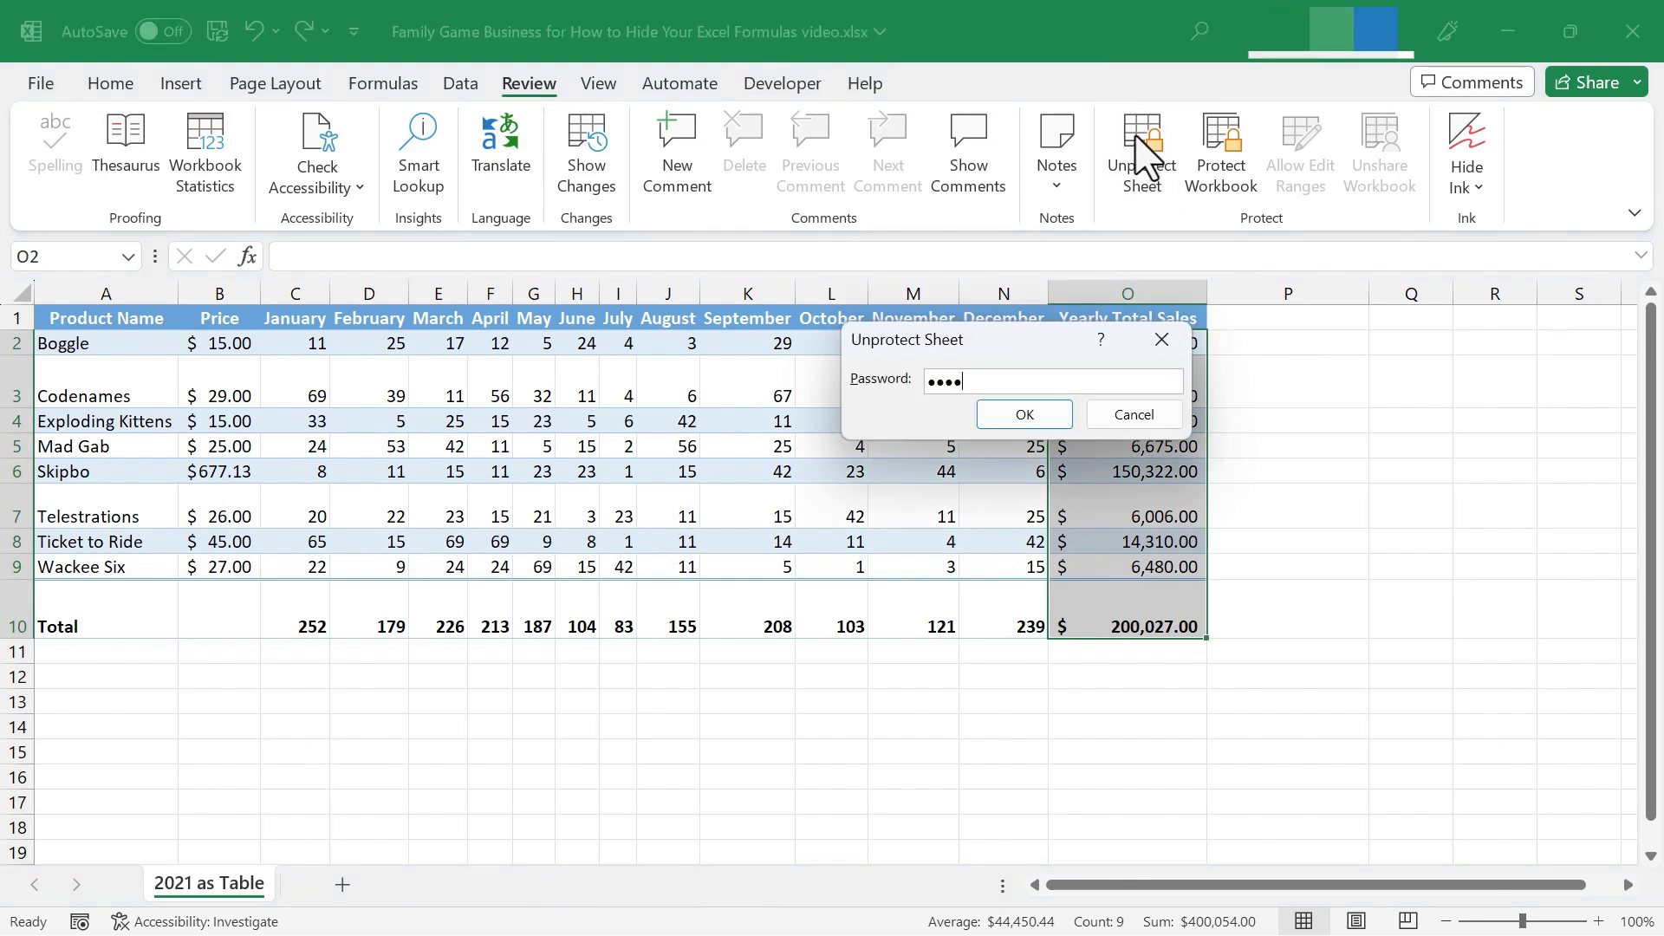
{"action": "left_click", "coordinate": [1022, 415]}
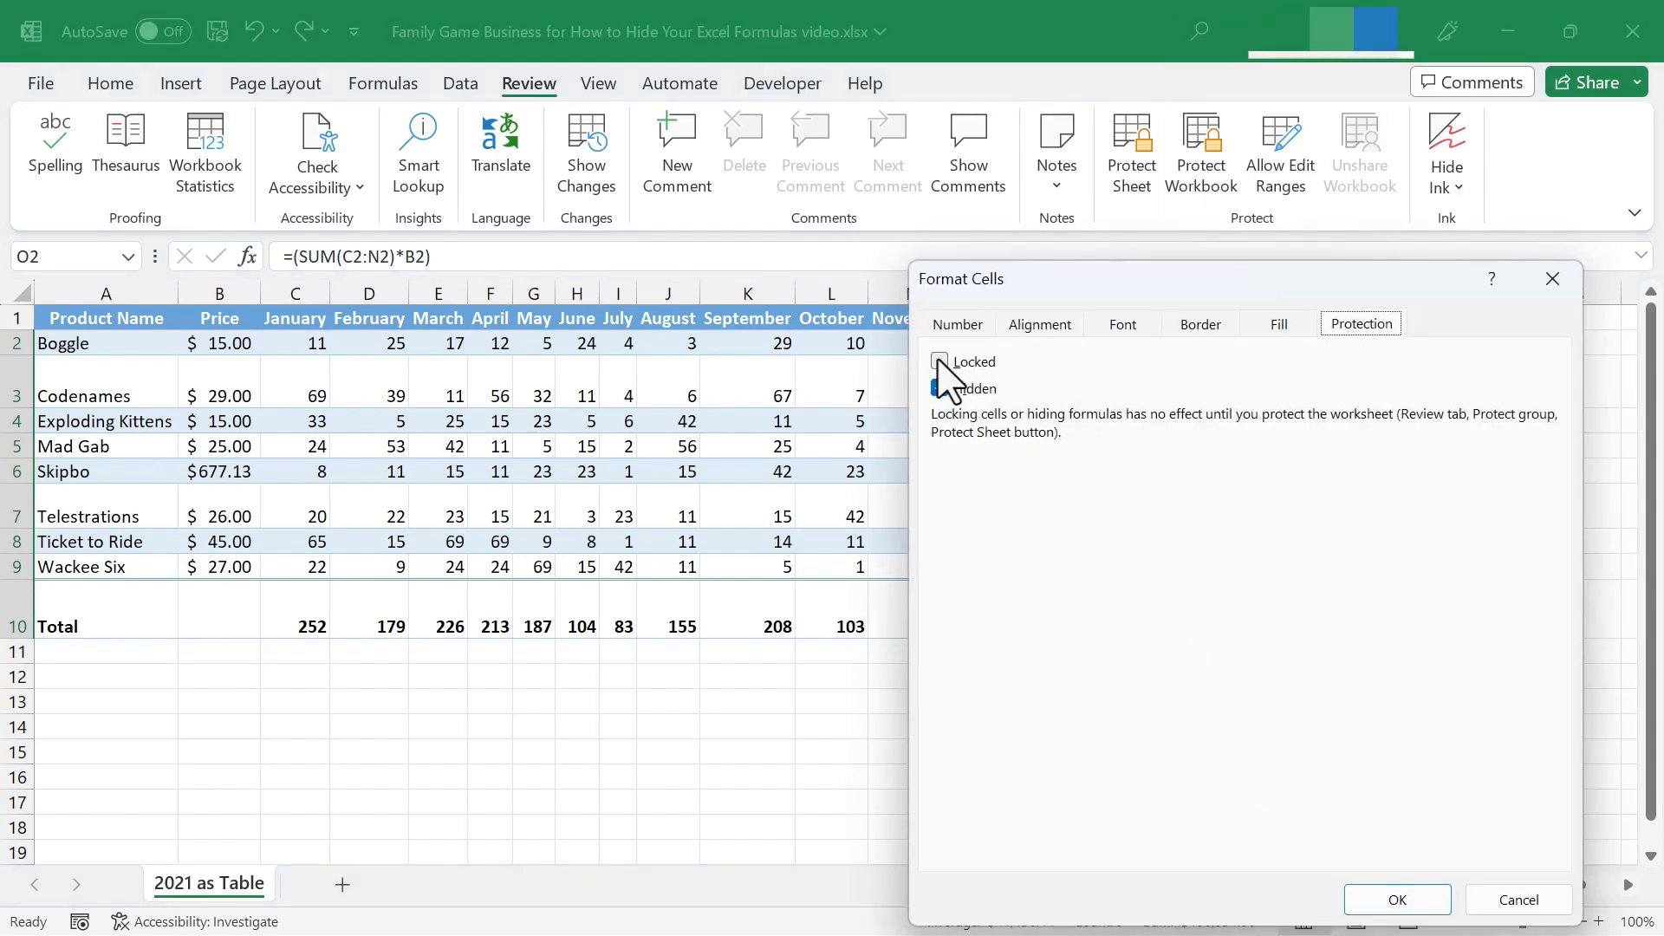
{"action": "left_click", "coordinate": [938, 360]}
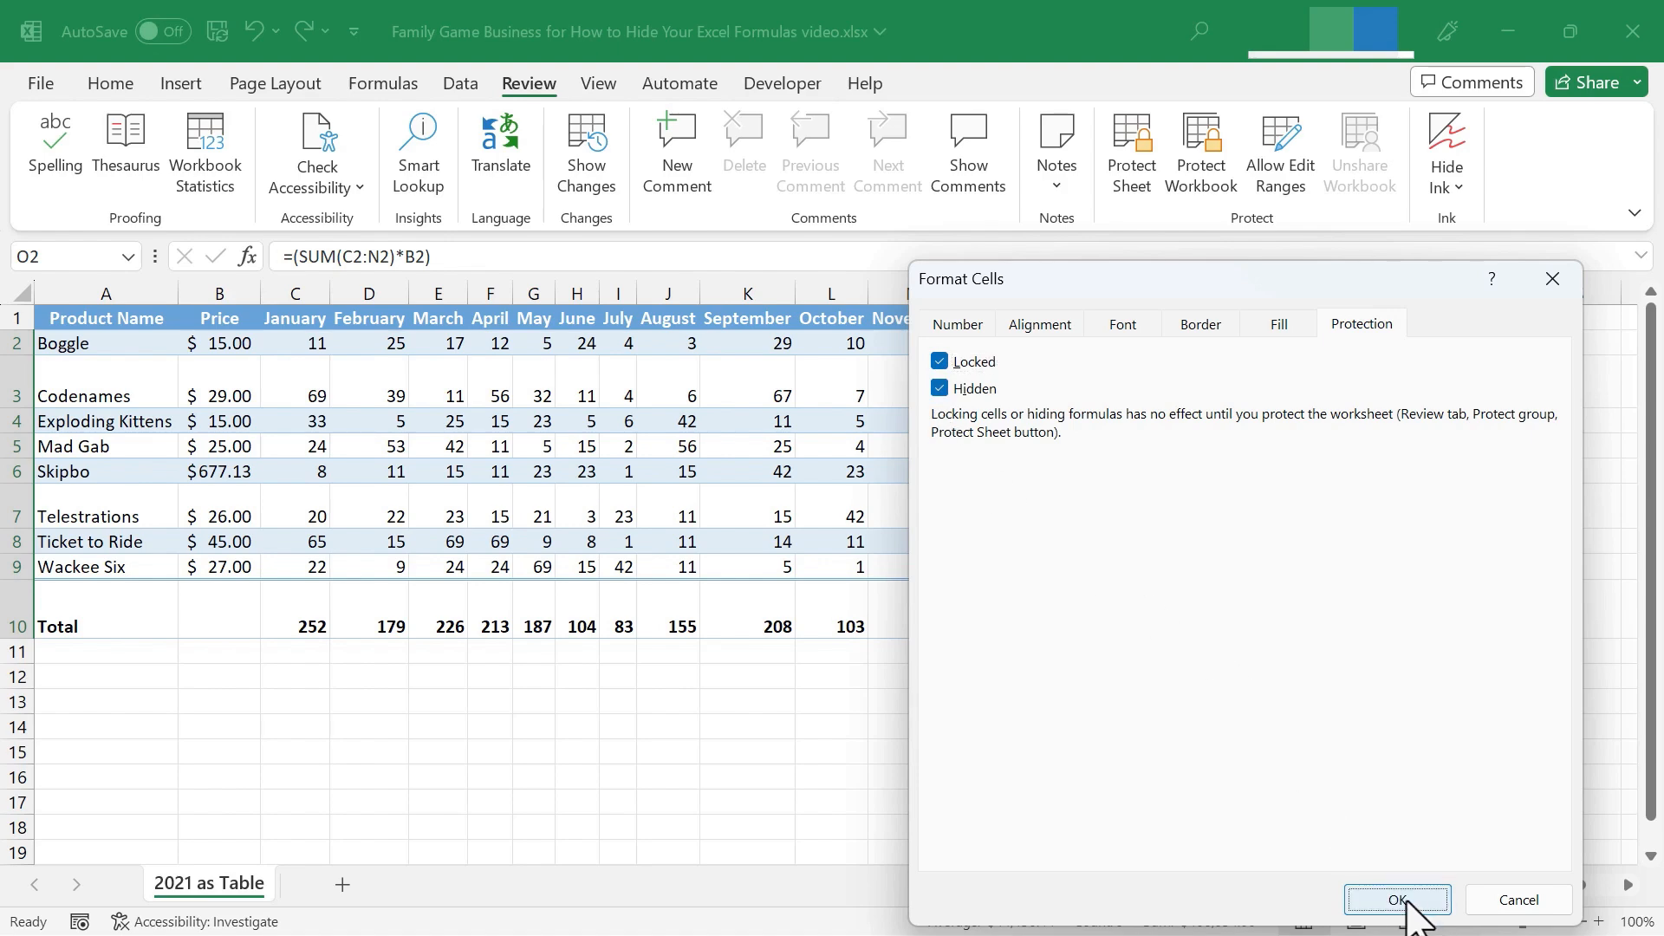
{"action": "left_click", "coordinate": [1396, 899]}
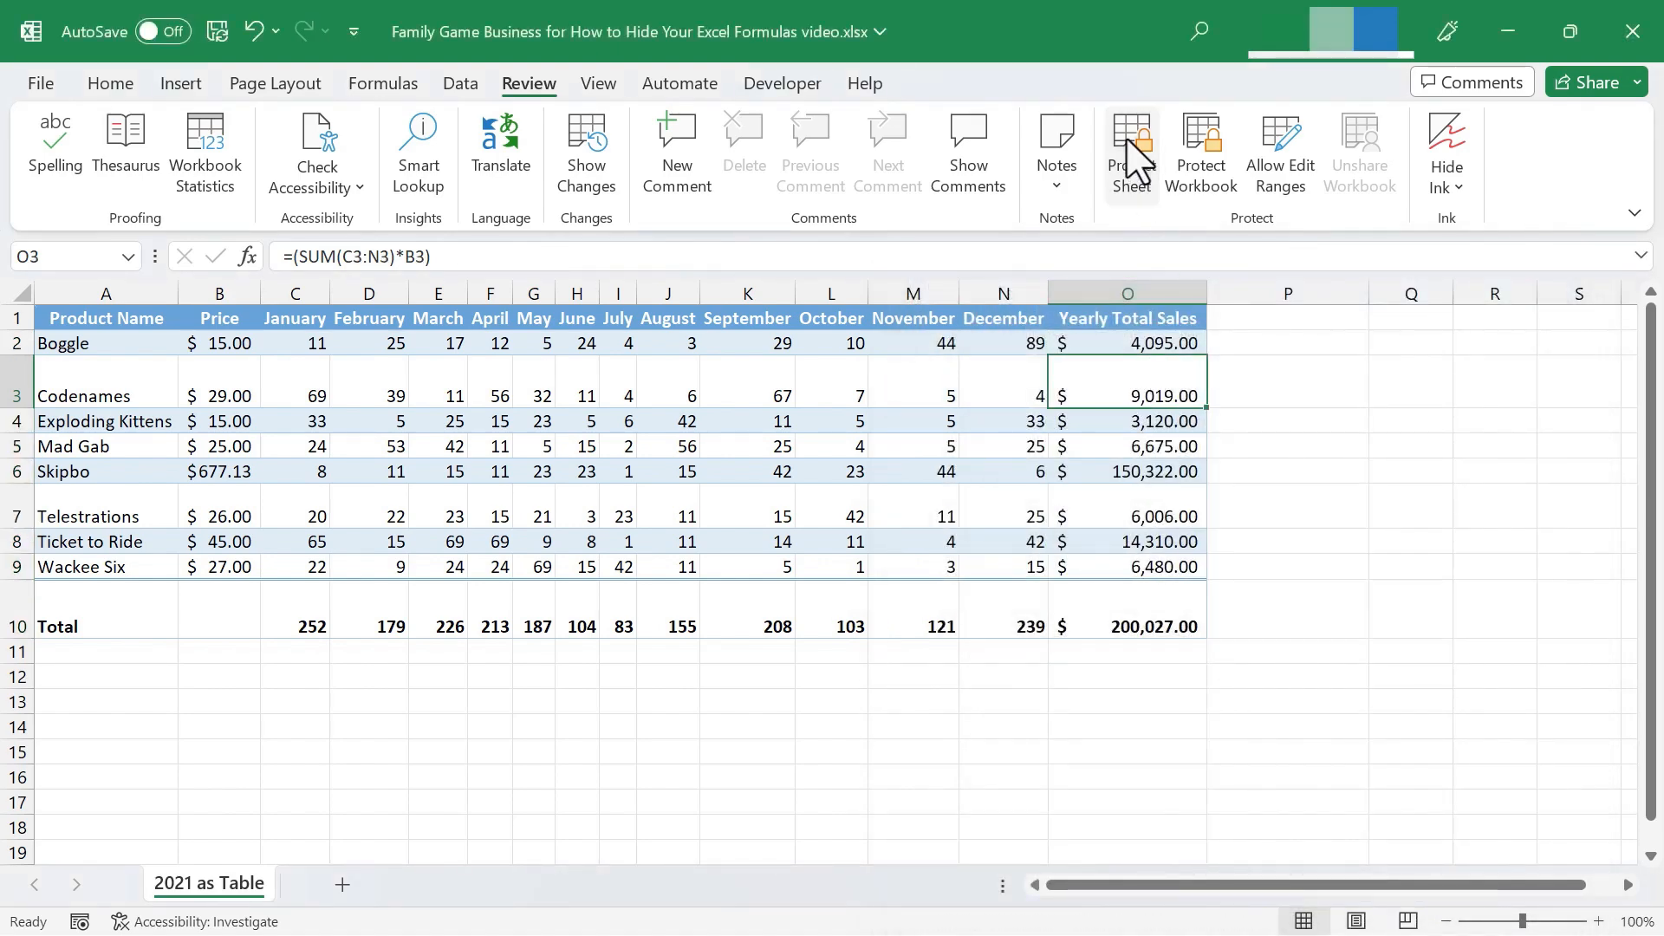
Re-protect the sheet with Protect Sheet, entering and confirming the password
{"action": "left_click", "coordinate": [1127, 155]}
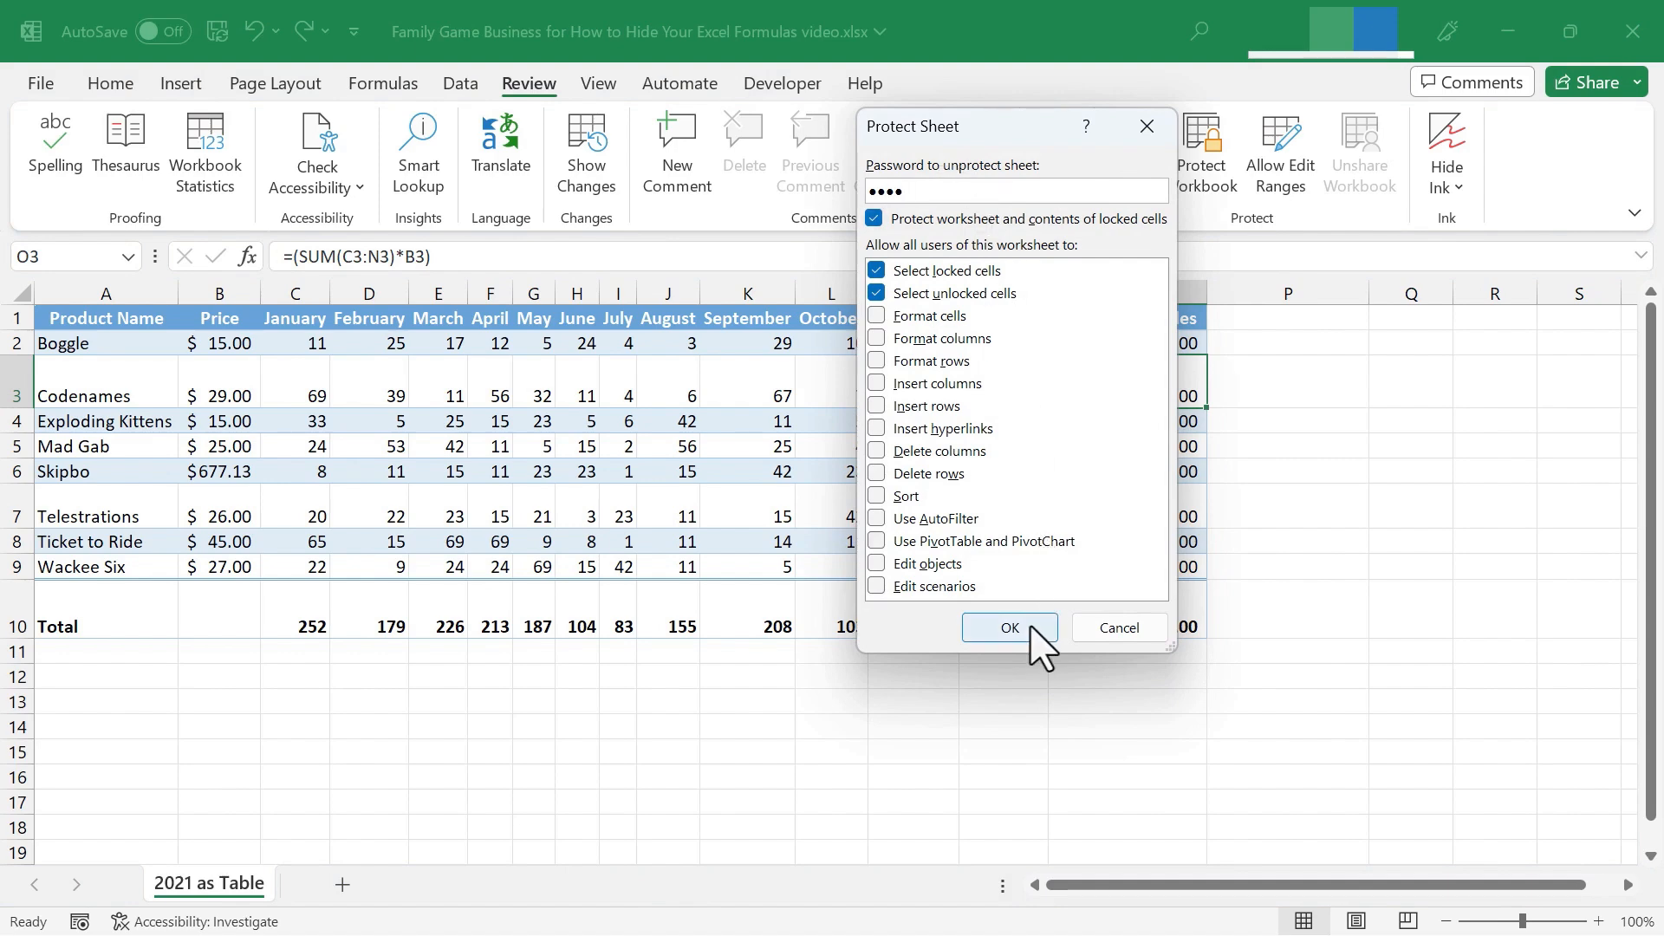
{"action": "left_click", "coordinate": [1006, 628]}
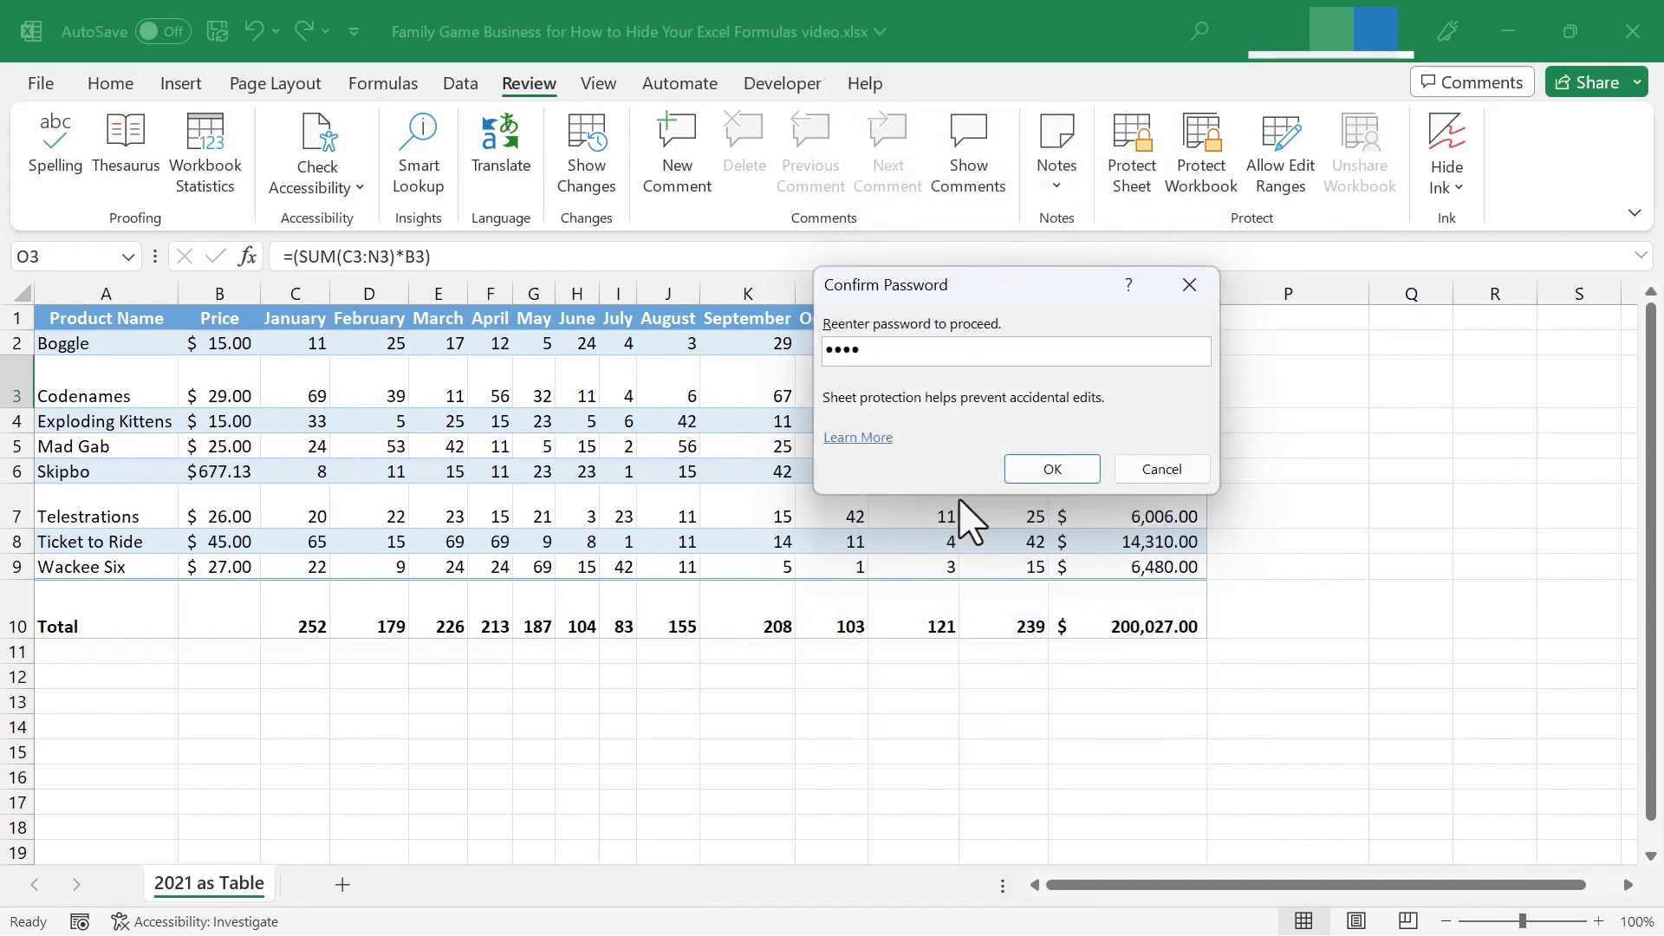
{"action": "left_click", "coordinate": [1050, 468]}
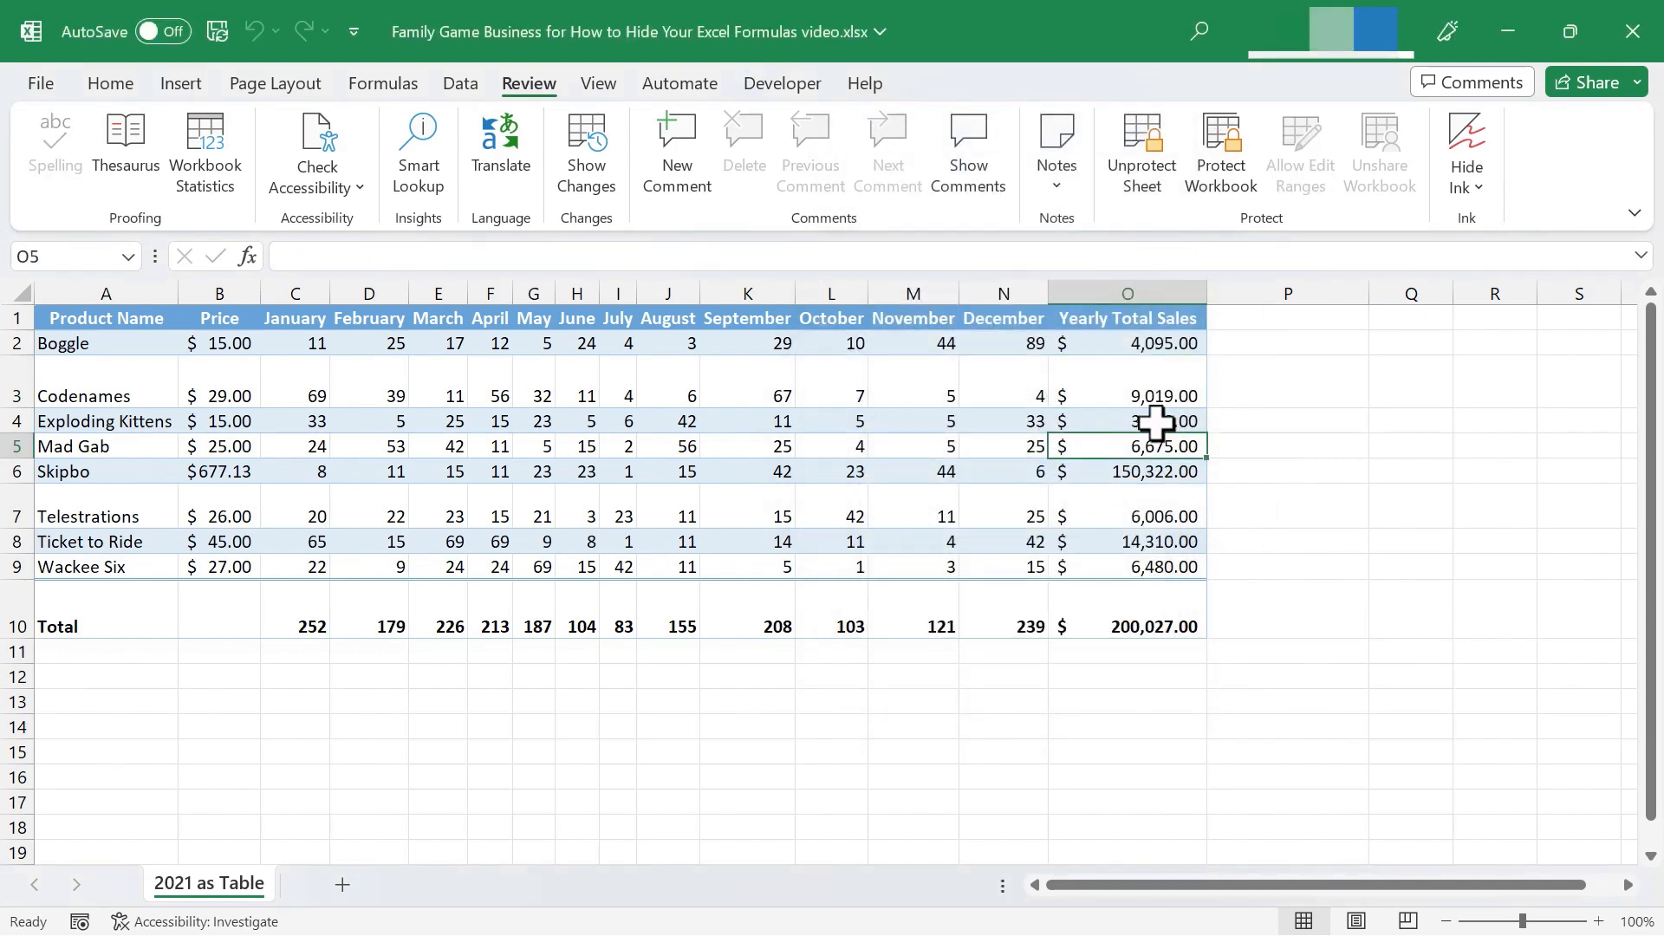
{"action": "left_click", "coordinate": [1127, 420]}
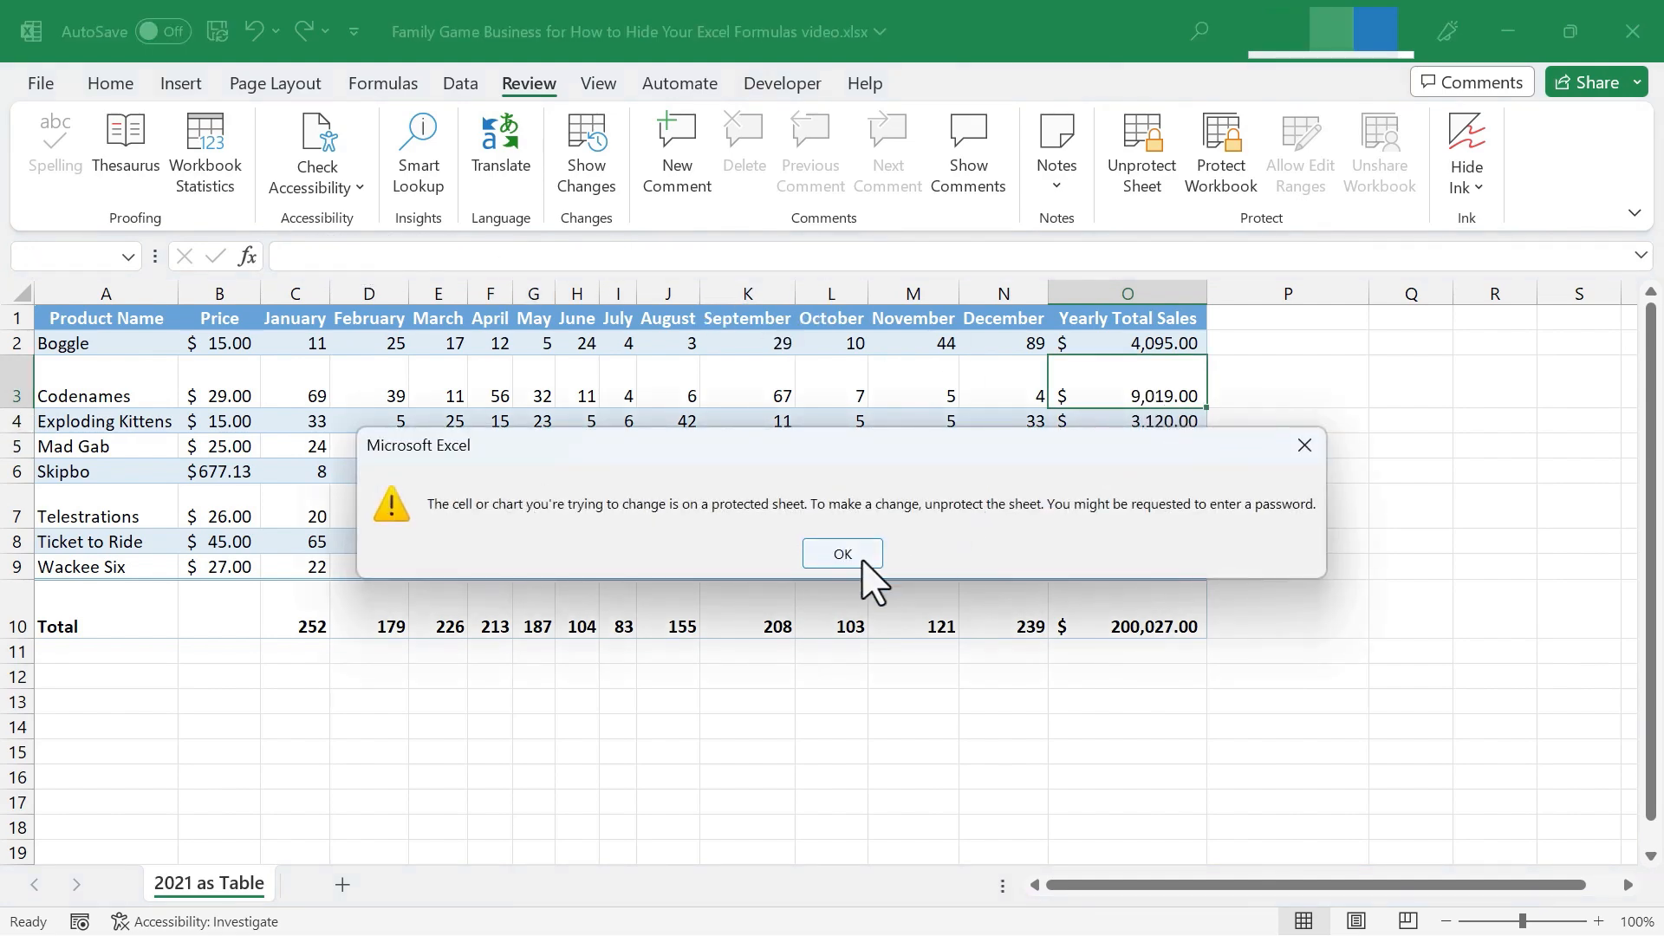
{"action": "left_click", "coordinate": [842, 553]}
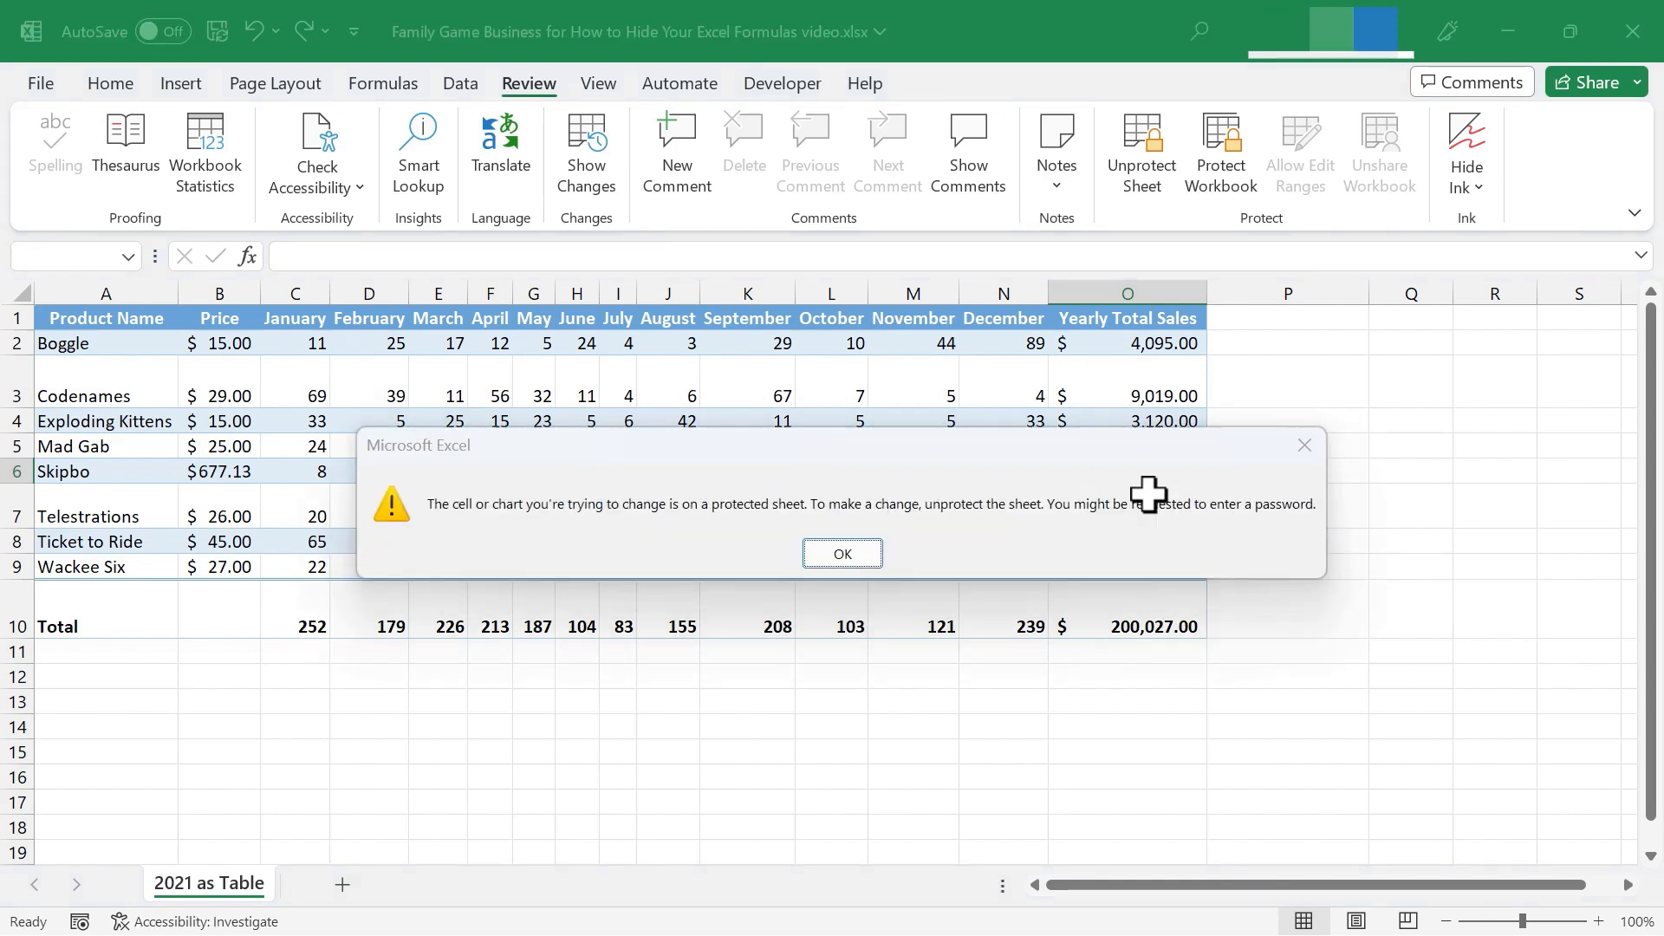
{"action": "left_click", "coordinate": [841, 553]}
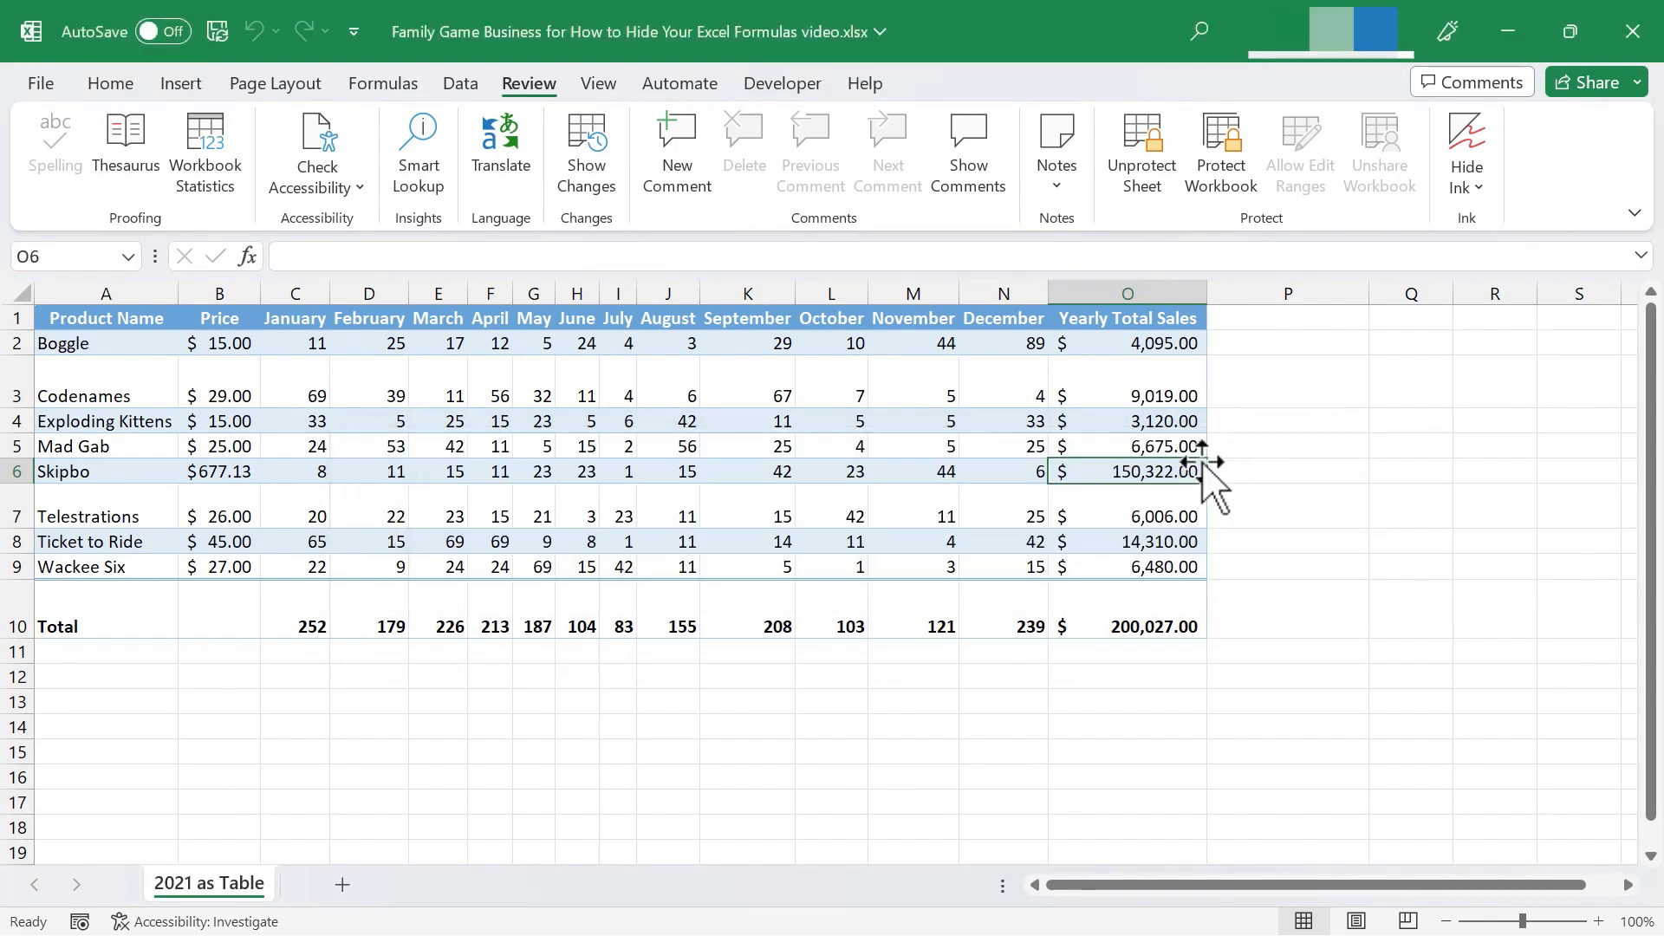
{"action": "mouse_move", "coordinate": [1176, 528]}
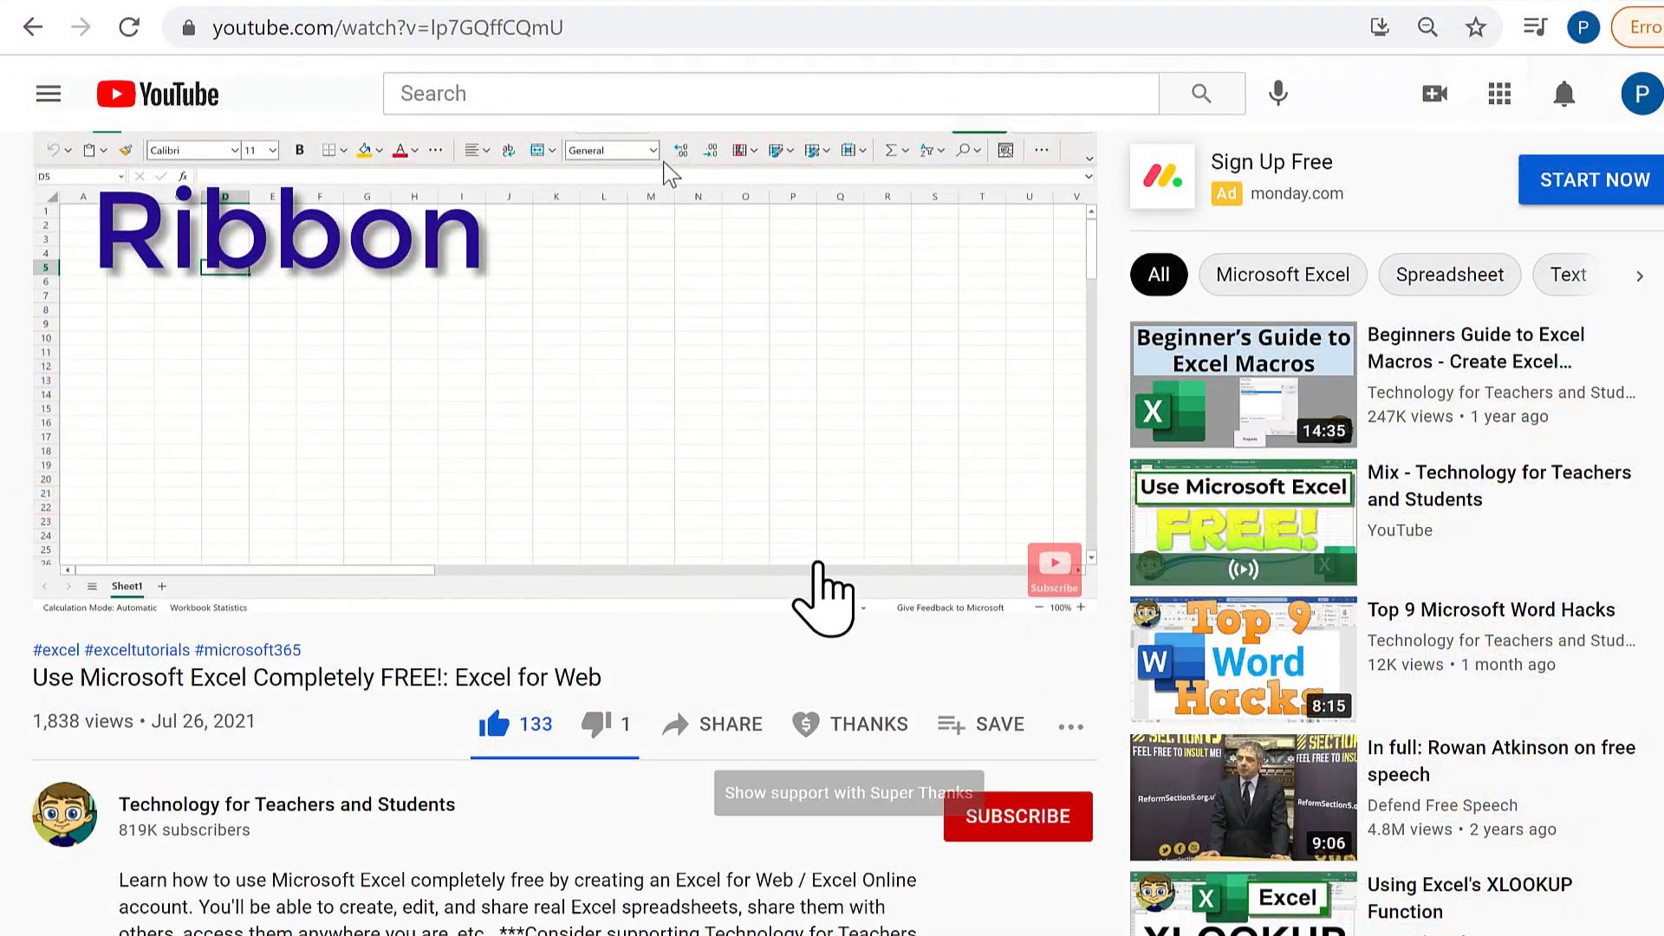
Open the Super Thanks tipping panel for Technology for Teachers and Students from the THANKS button
{"action": "left_click", "coordinate": [850, 722]}
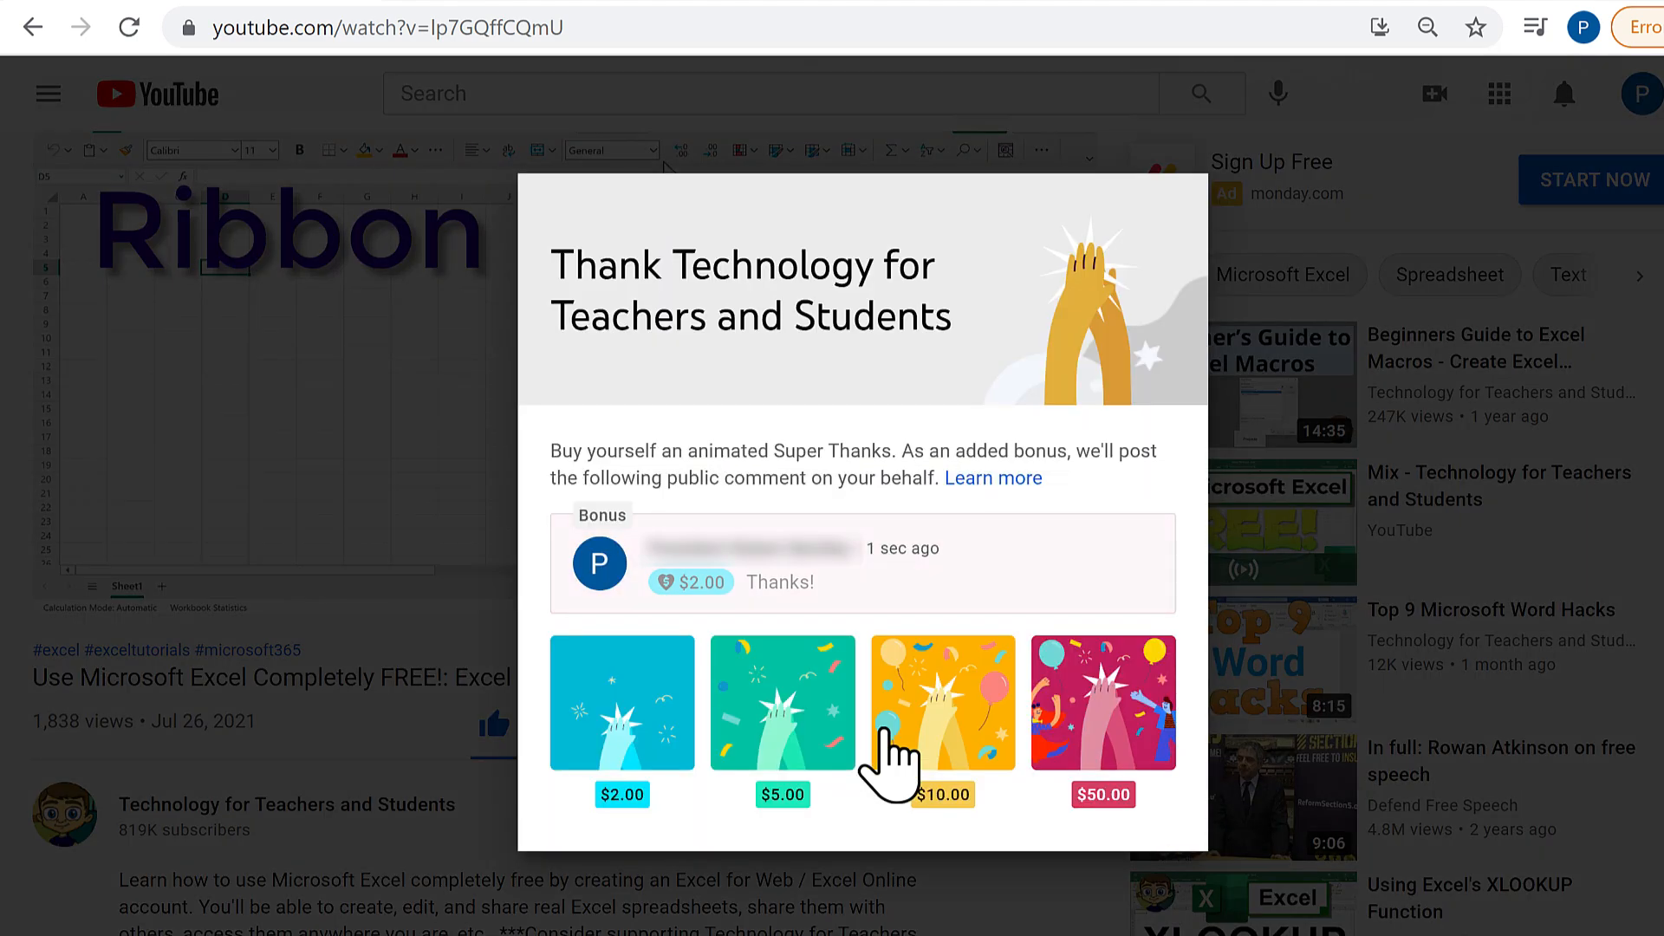